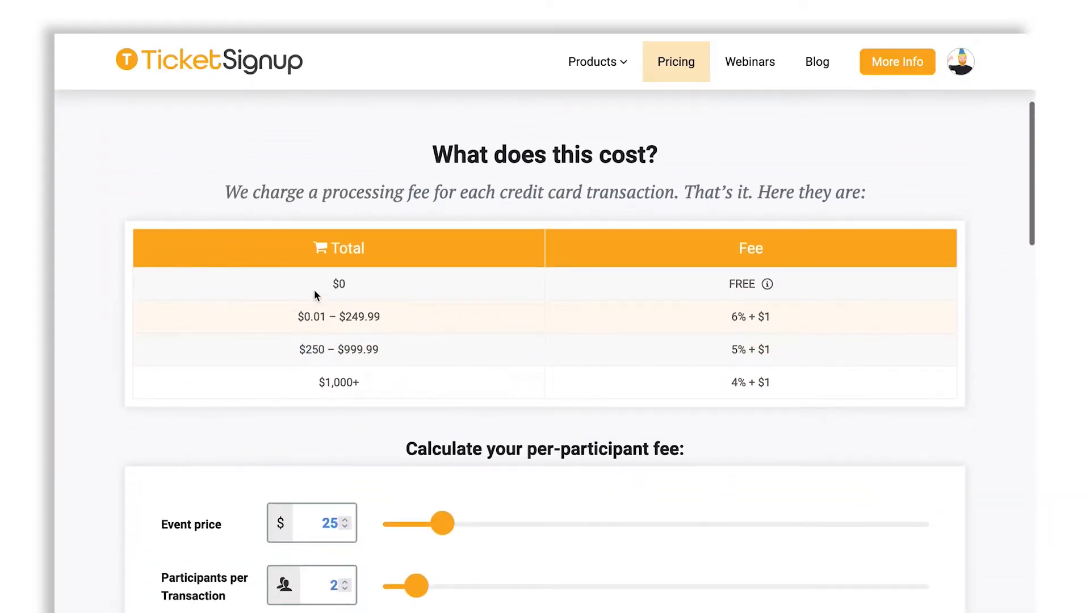
mouse_move(764, 296)
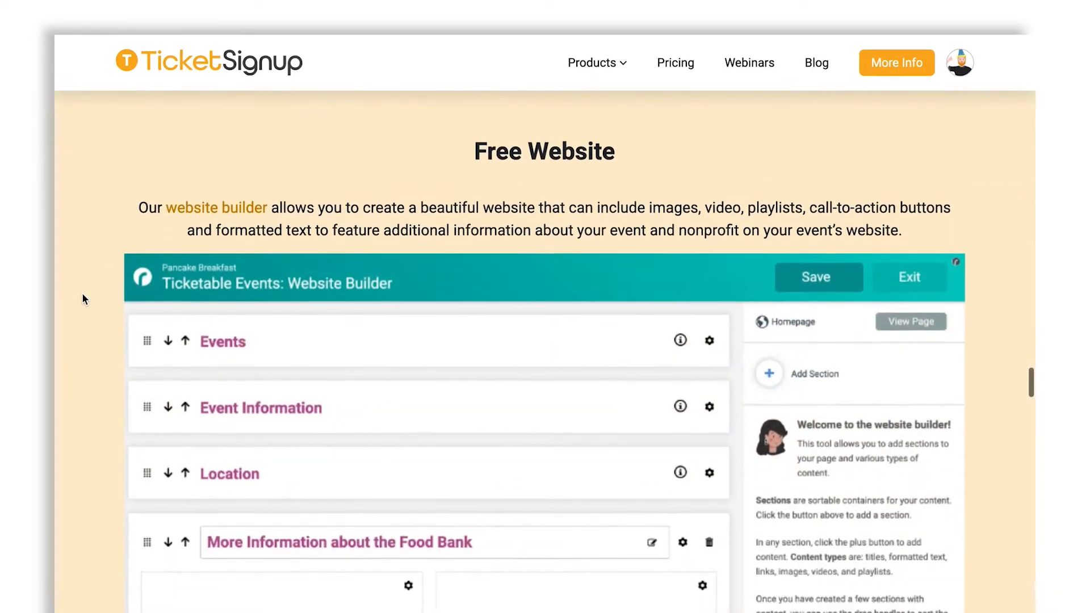
Scroll the pricing page down past the fee calculator to the Free Website section.
scroll(down, 3)
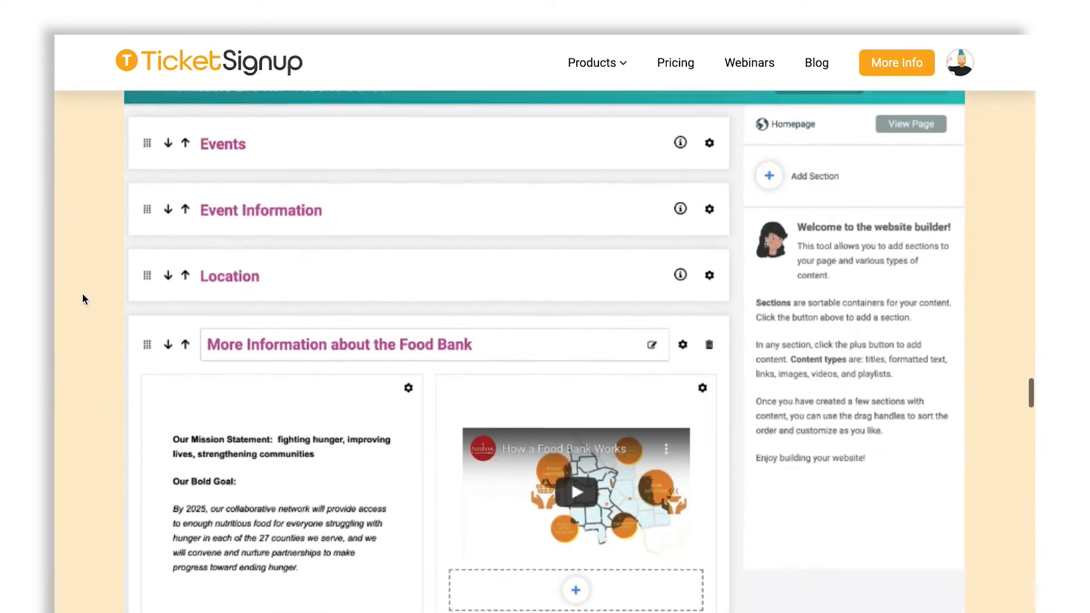
scroll(down, 3)
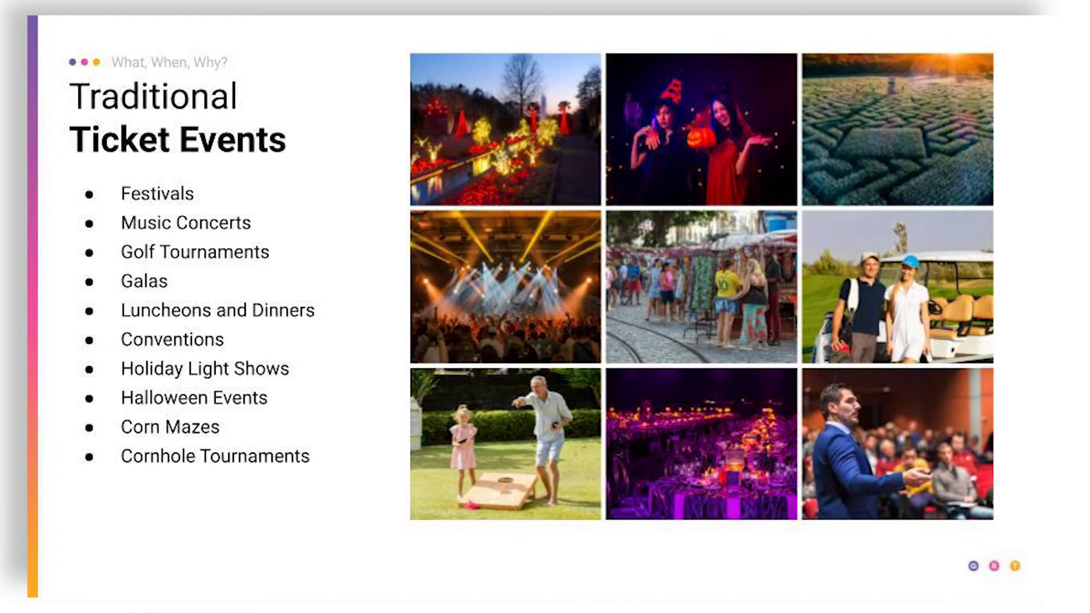
Add 'Wine Tastings' to the event types listed on the Traditional Ticket Events slide.
text(Wine Tastings)
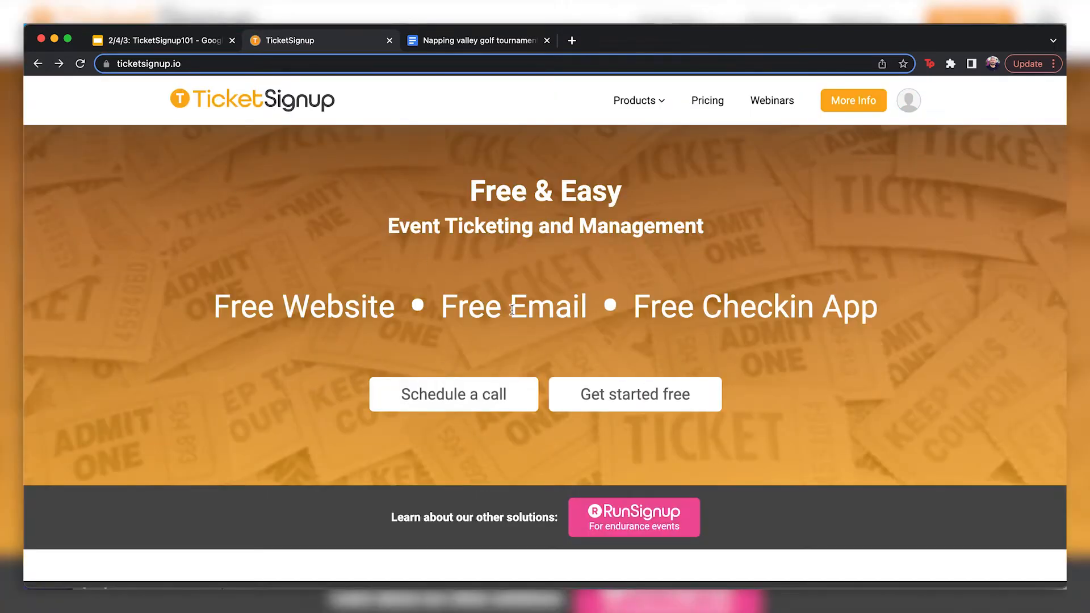
Start a new ticket event named 'Napping Valley Golf Tournament', correcting typos along the way.
click(633, 394)
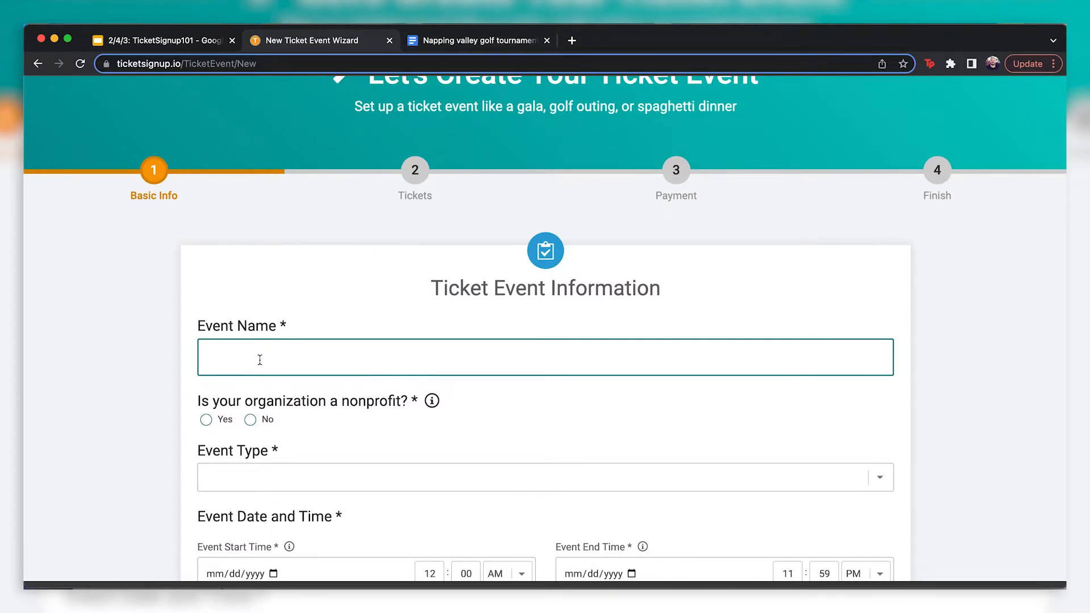
text(Napping)
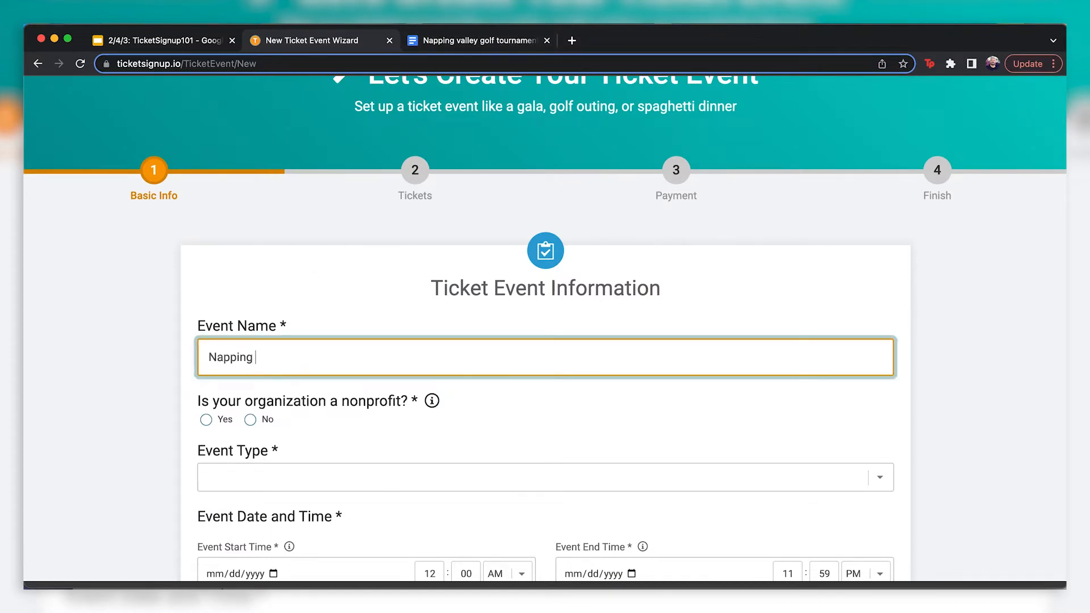
text(VALLE)
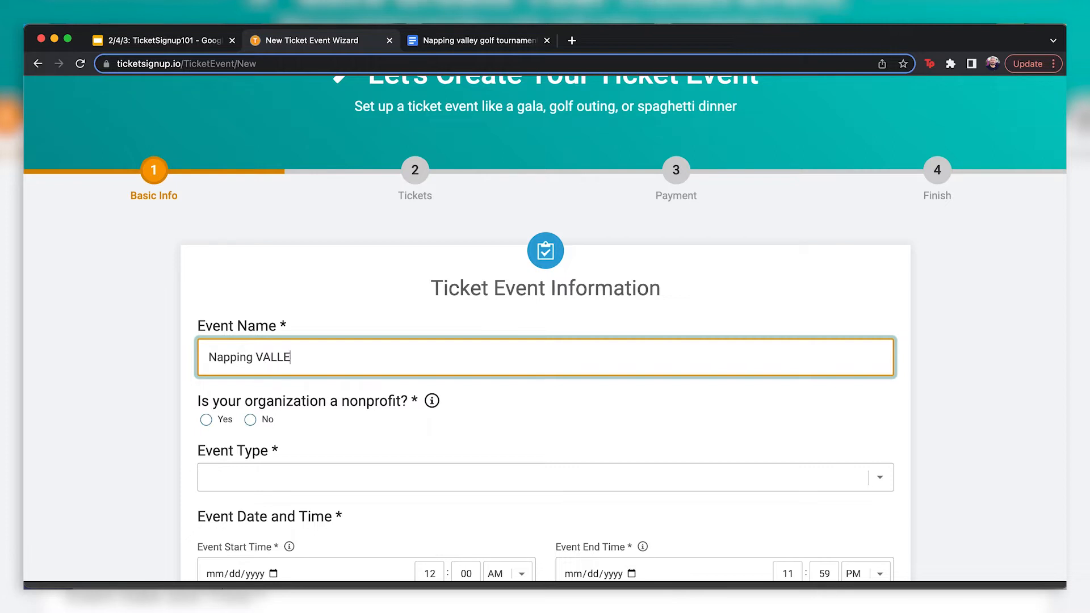
key(Backspace)
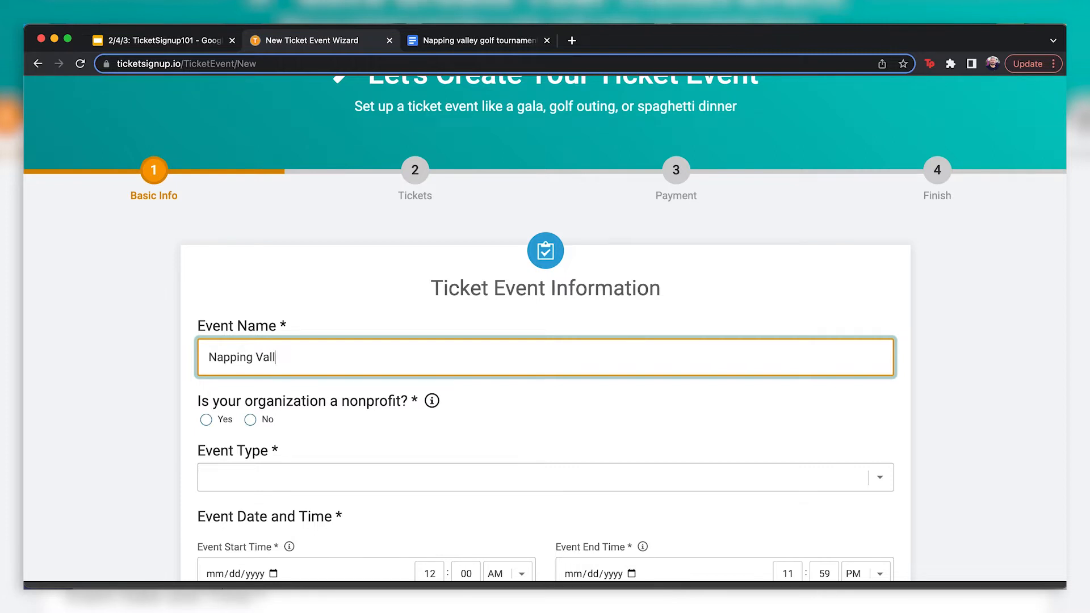
text(ey Goldf Tour)
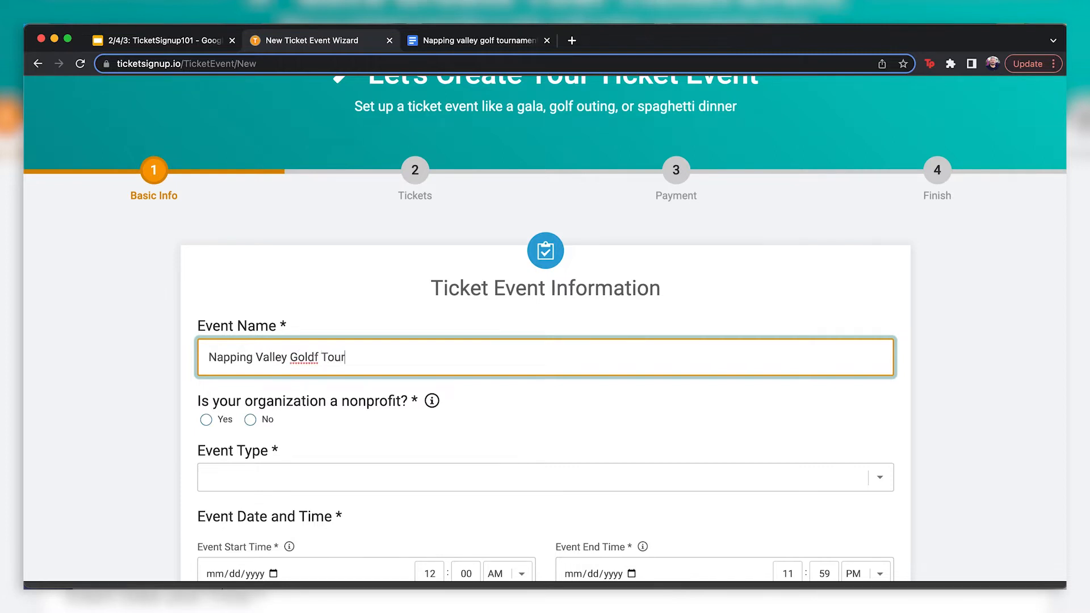
text(Golf To)
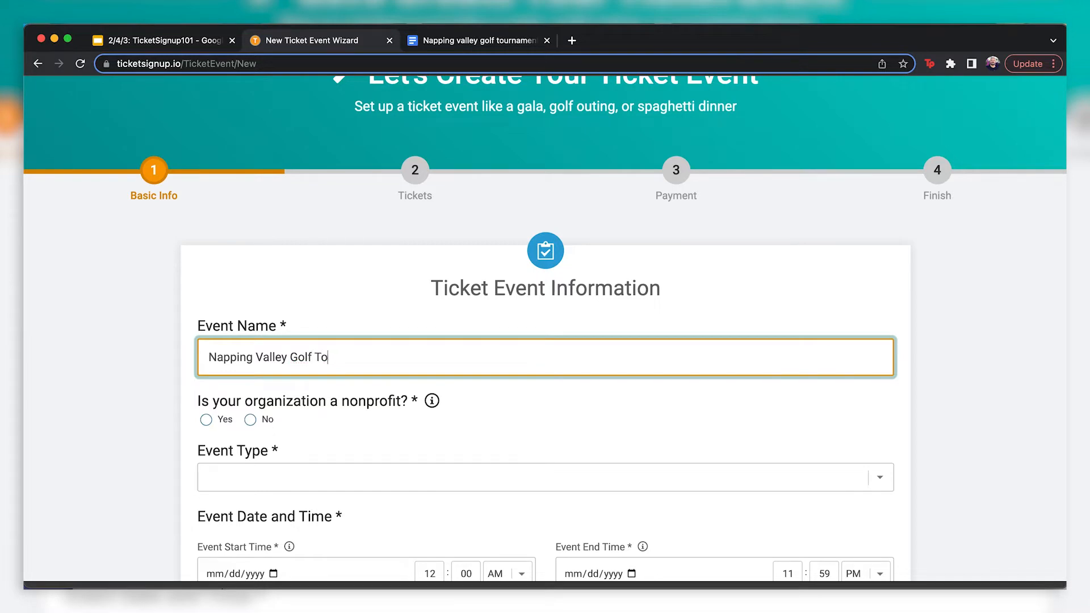
text(urnament)
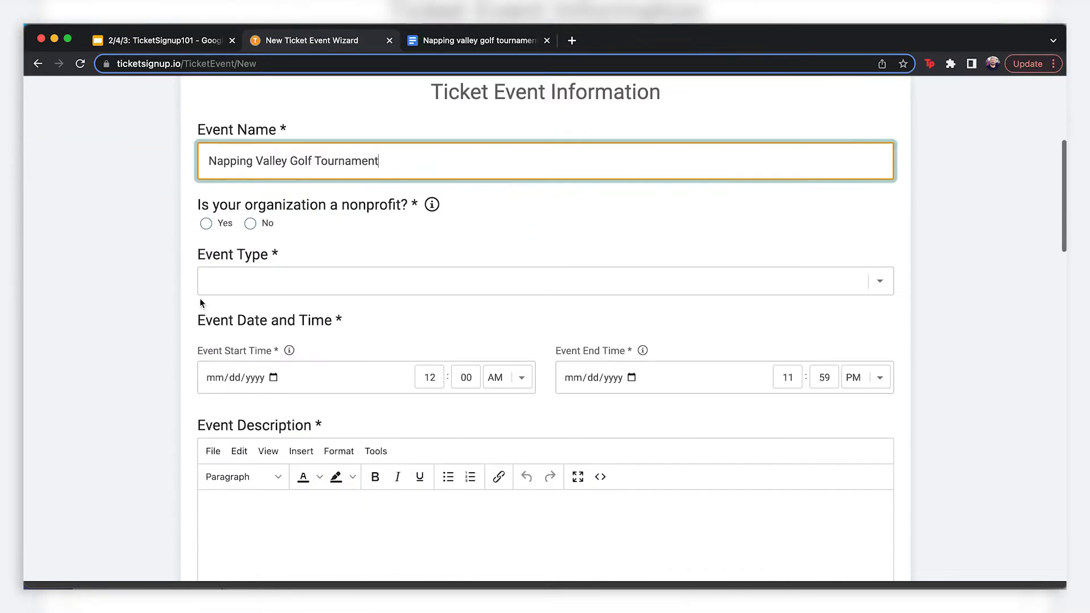
Mark the organization as nonprofit and set the event type to General.
click(206, 223)
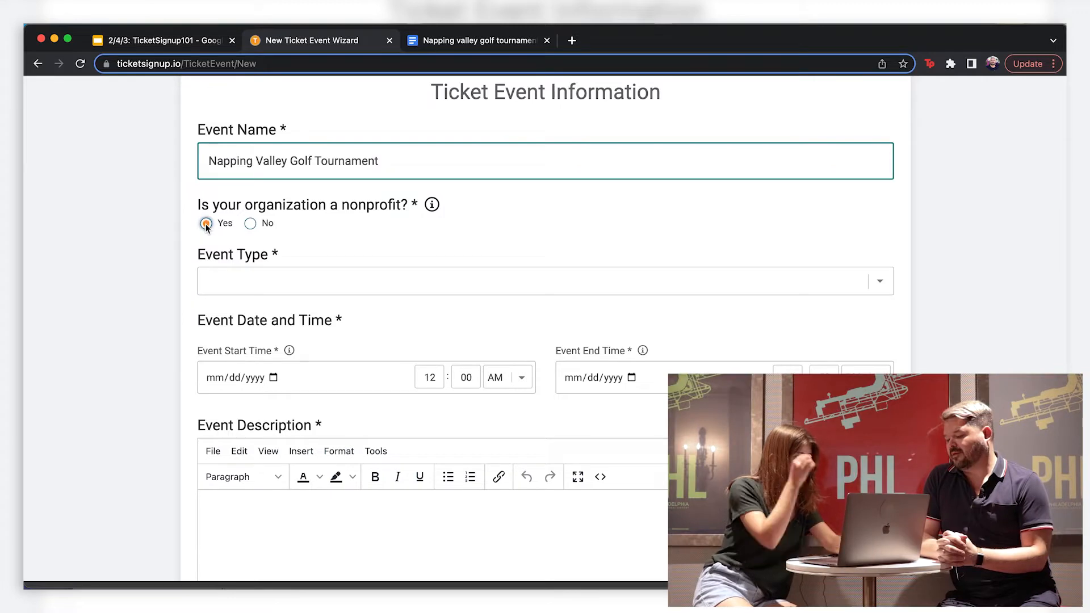
click(206, 223)
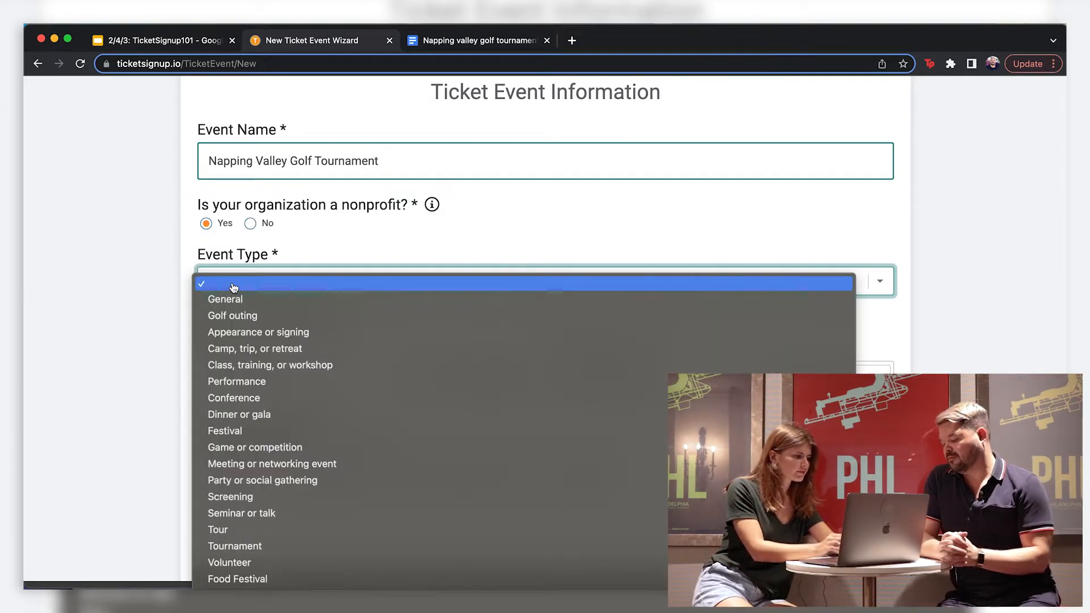
mouse_move(225, 298)
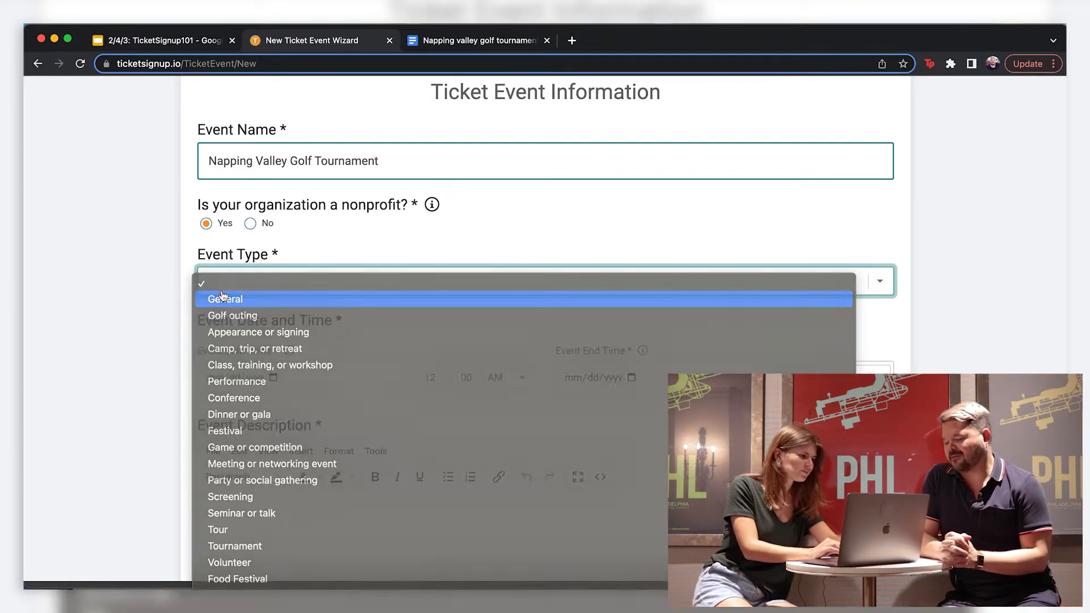
click(225, 299)
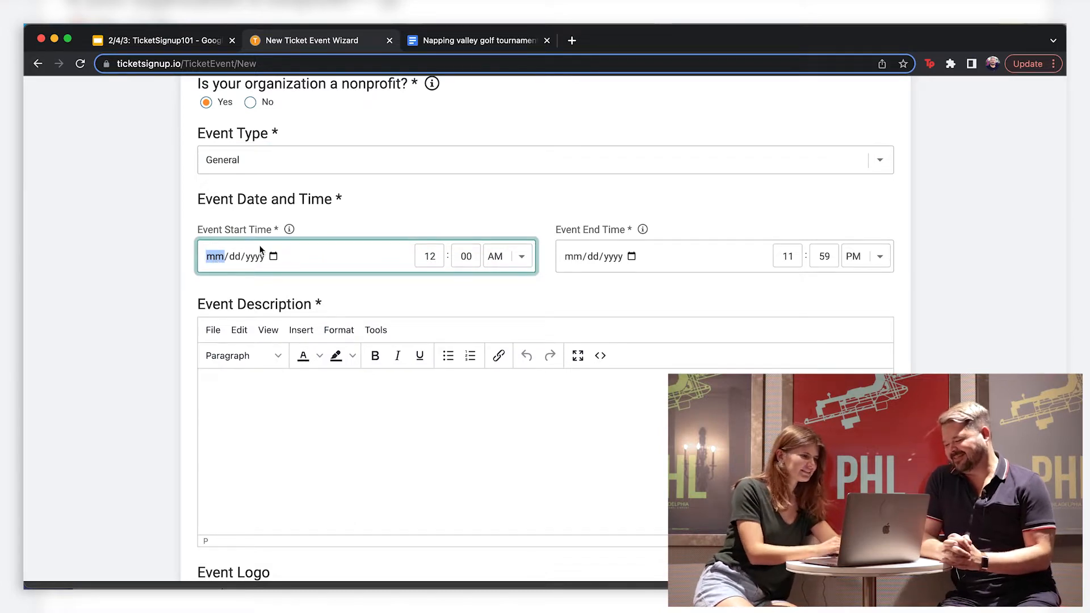
Set start and end dates to 09/08/2022 and move to the description box.
text(09/00/yyyy)
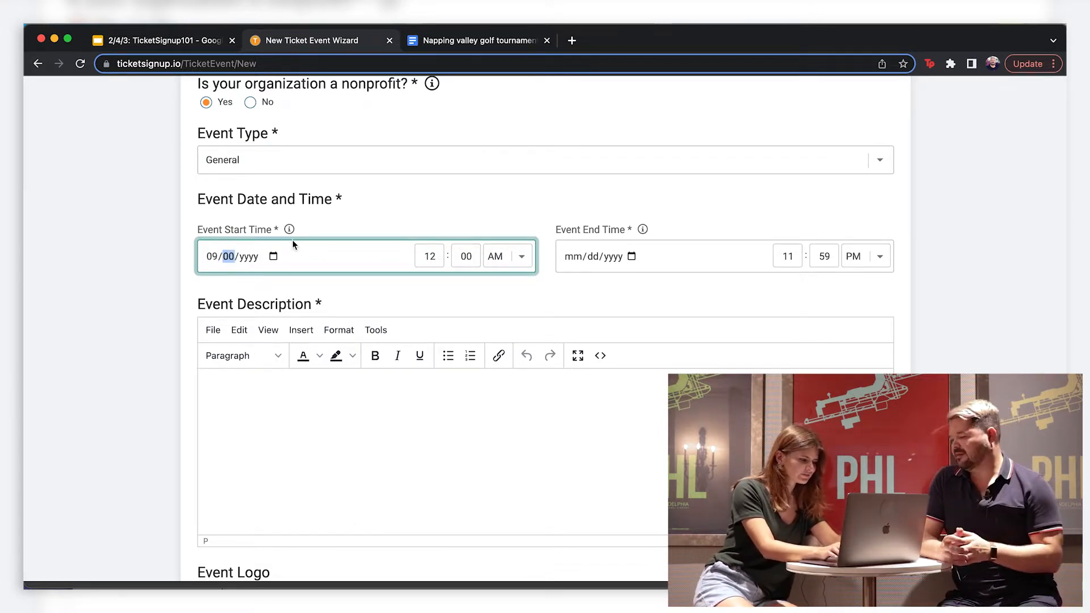
text(2022)
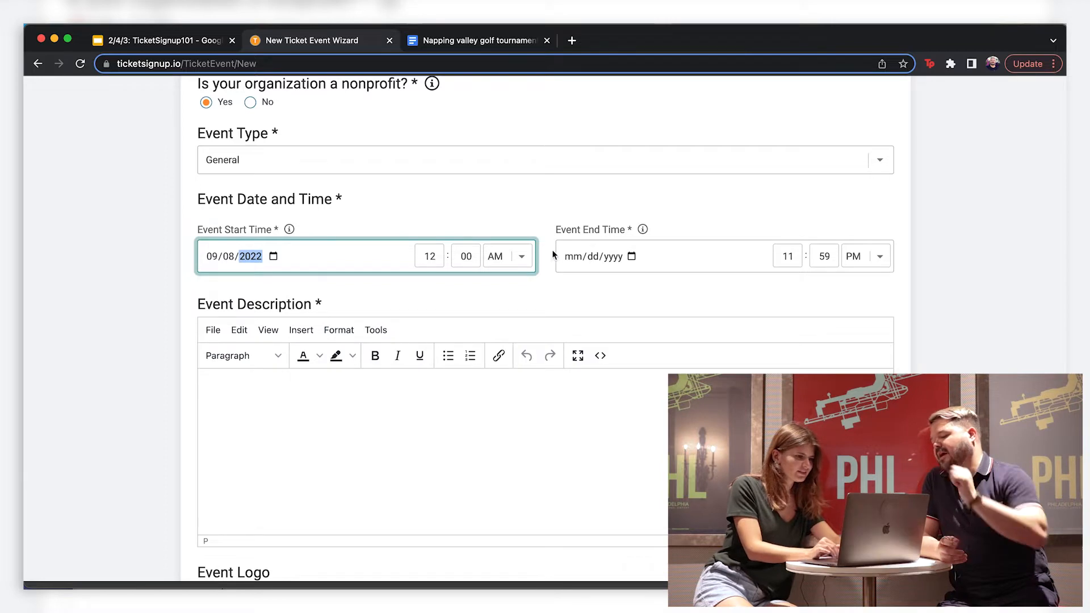
click(590, 255)
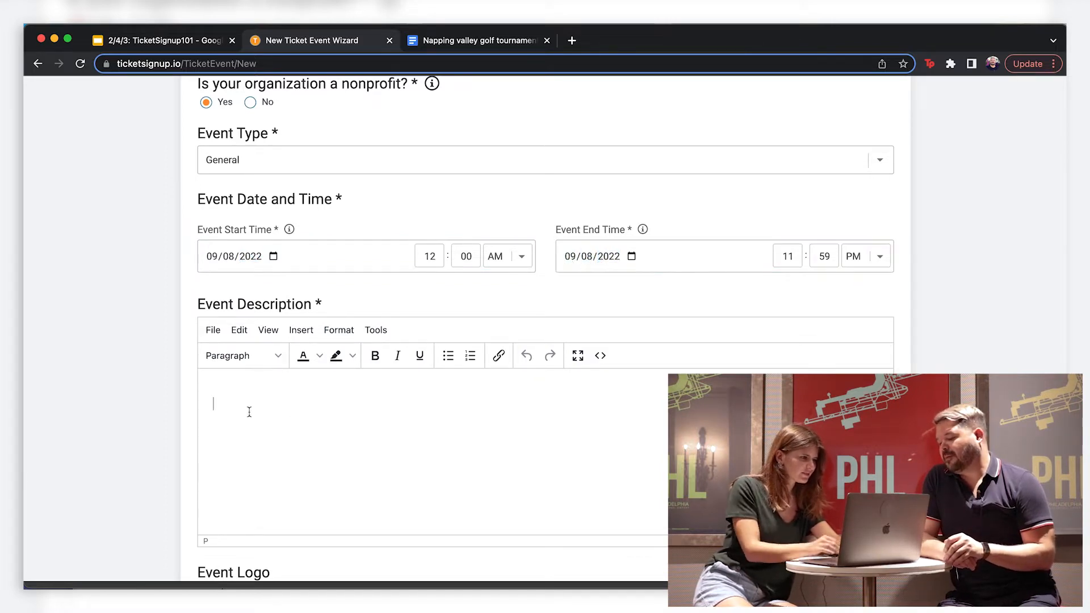
click(478, 39)
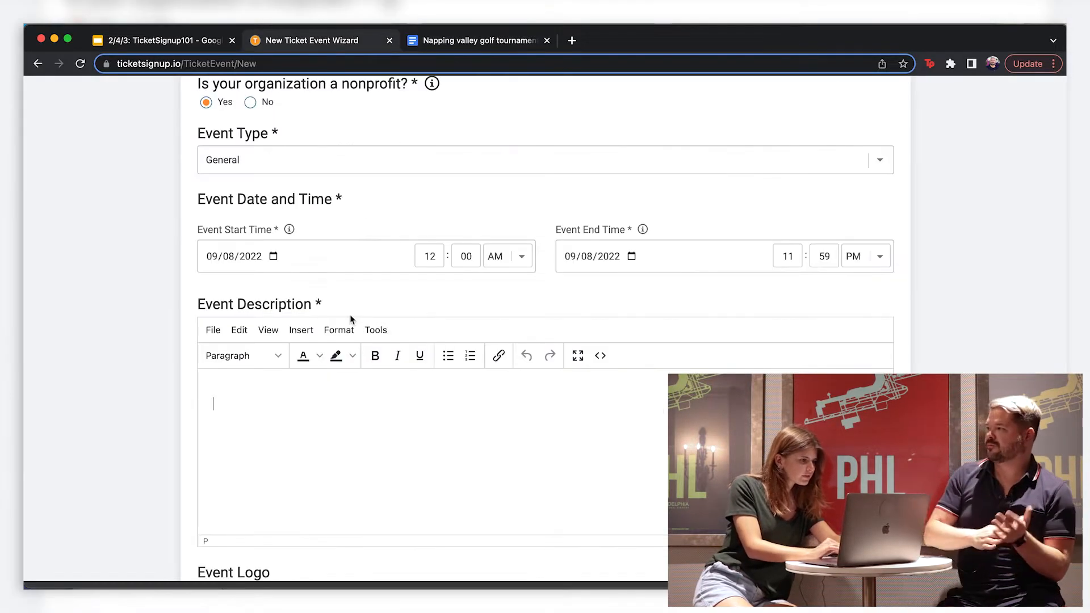
scroll(down, 3)
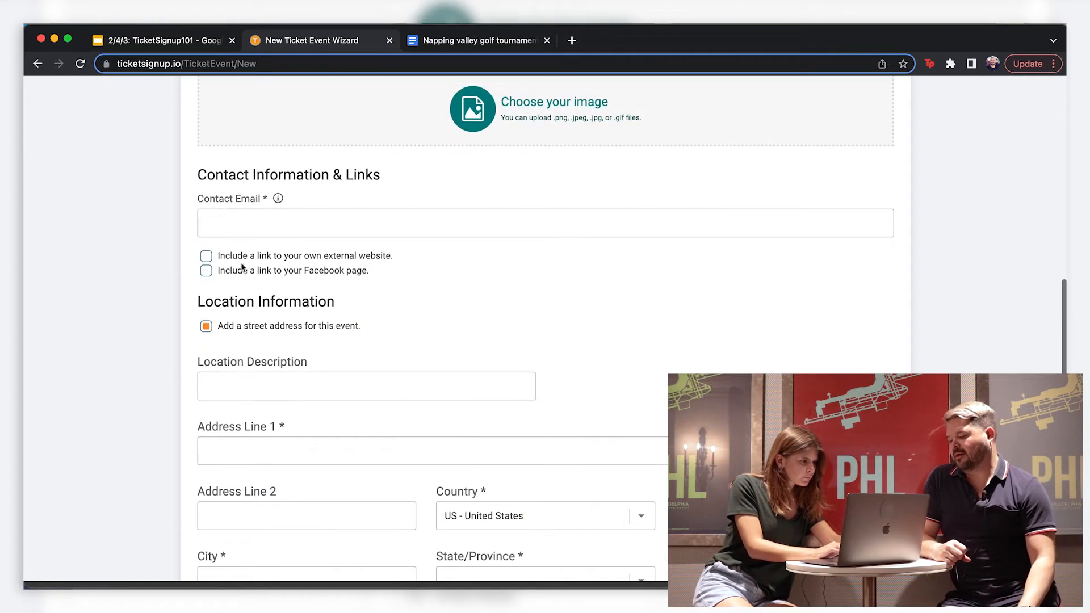
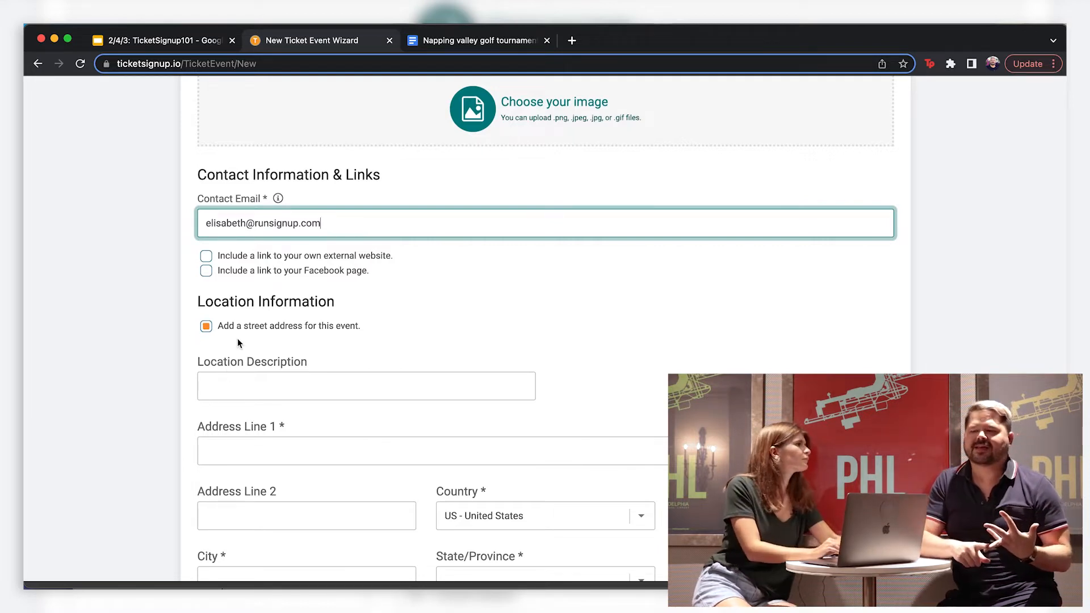
Copy '1200 Napping Valley Way' from the event info document into Address Line 1.
click(478, 39)
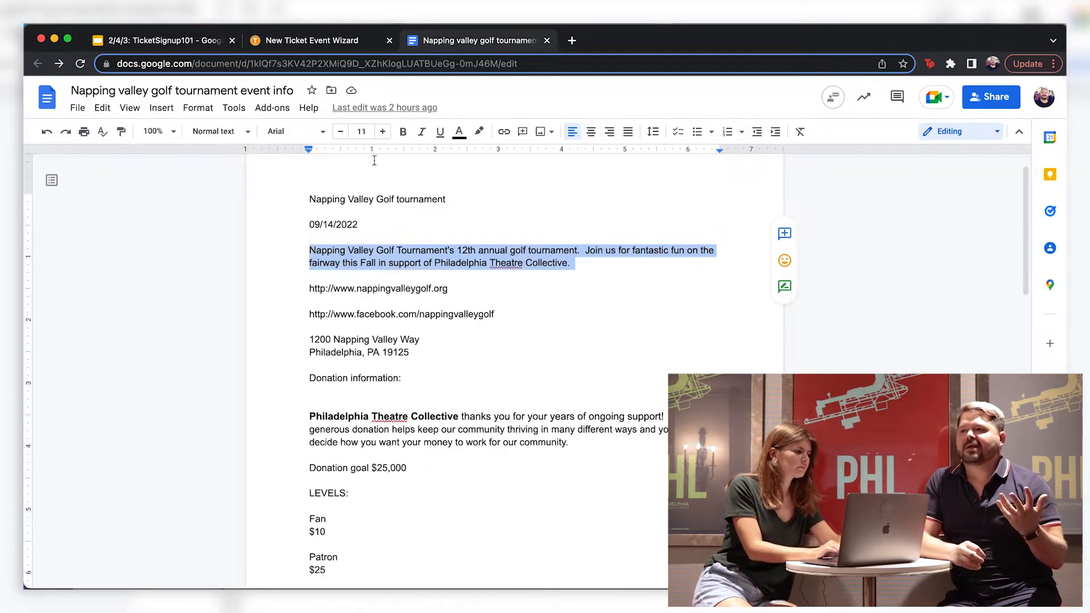
click(310, 340)
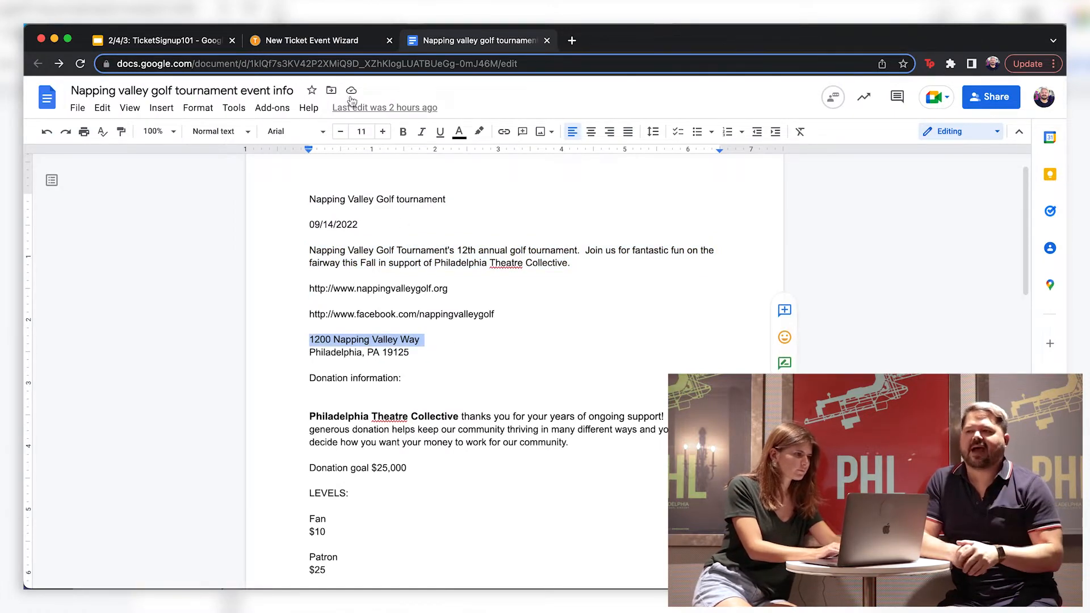
click(311, 40)
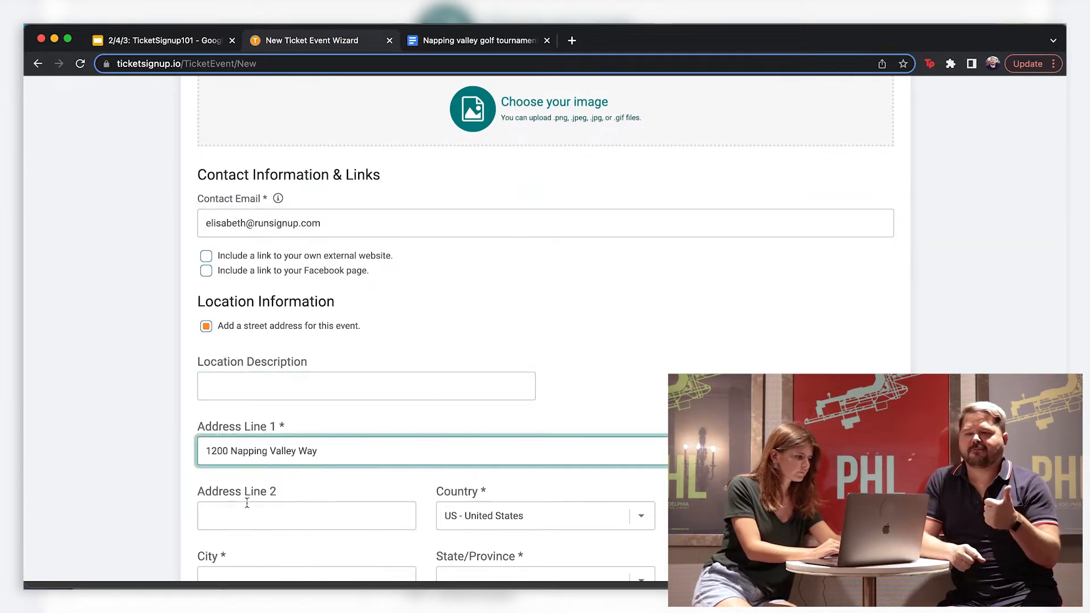
Fill zip 19125 from the event info document, giving Philadelphia, Pennsylvania and URL NappingValleyGolfTournament.
scroll(down, 3)
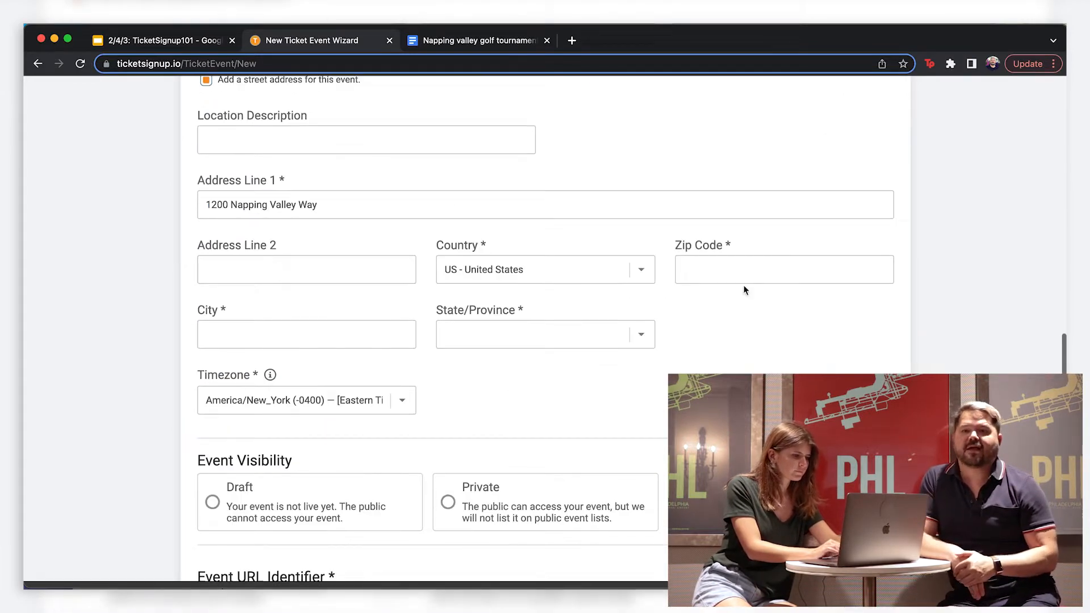
click(478, 40)
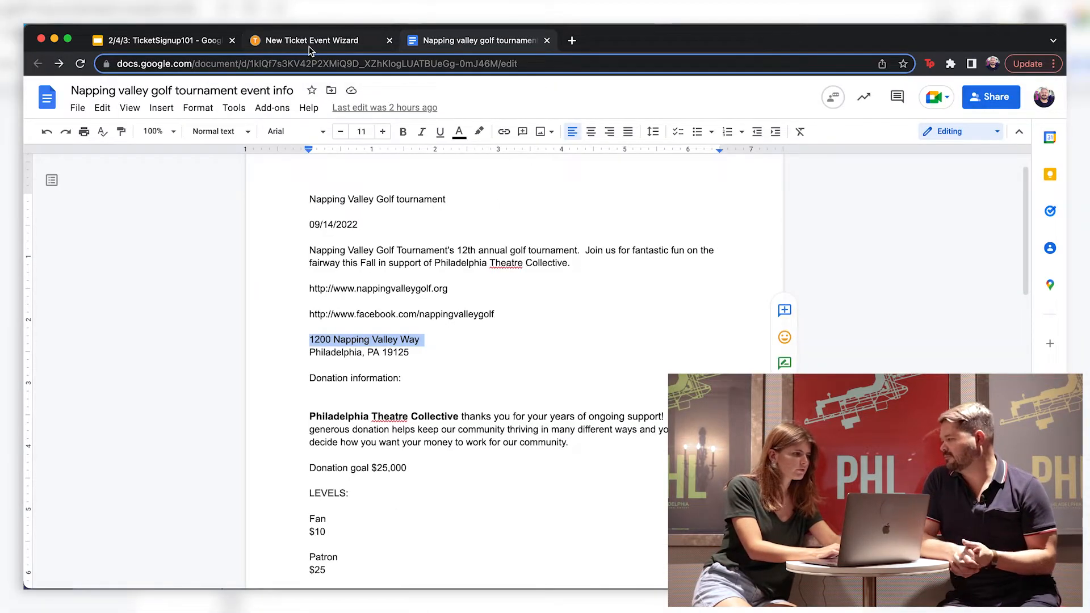
click(311, 40)
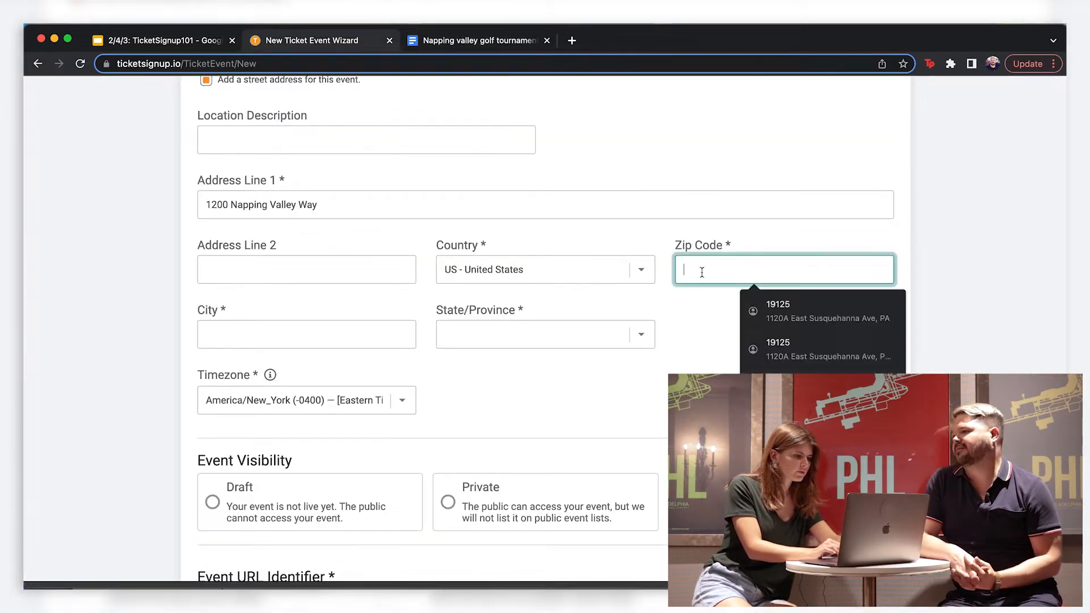
text(19125)
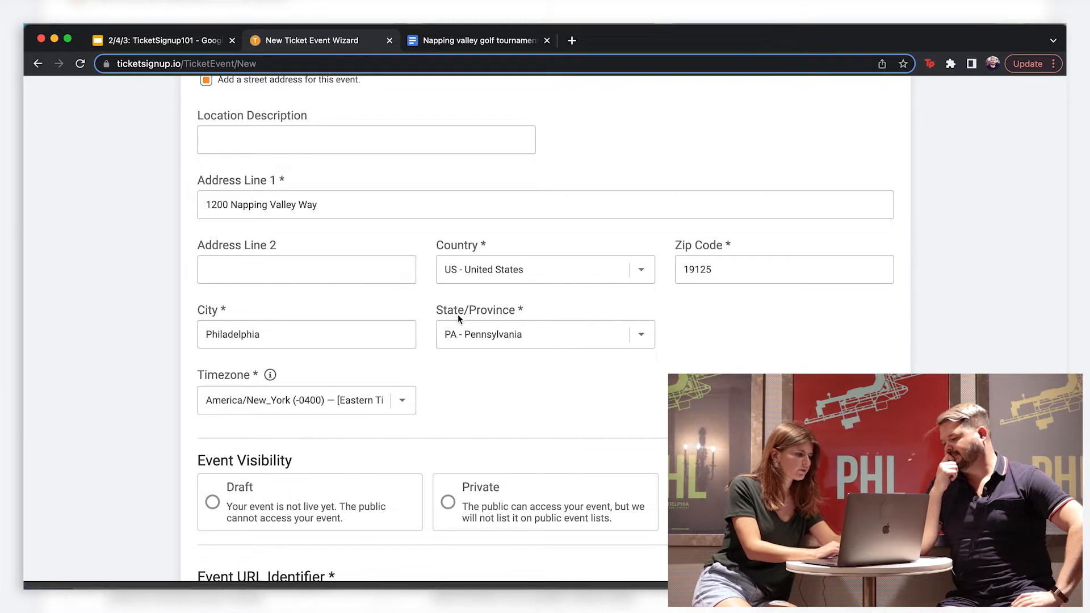
scroll(down, 3)
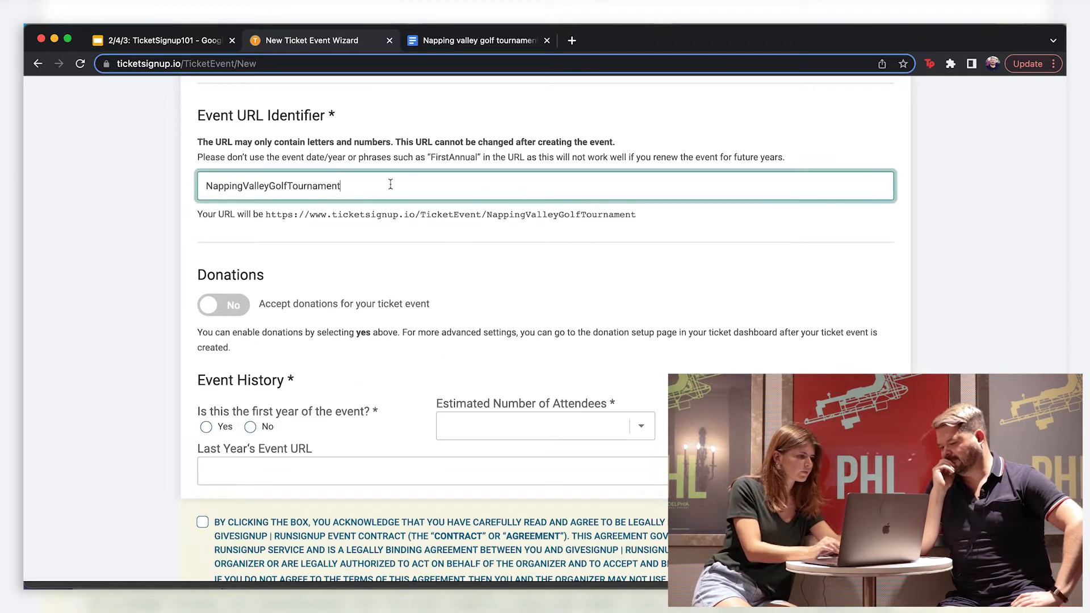
Append 45 to the URL identifier and accept donations with a $20,000 overall goal.
text(45)
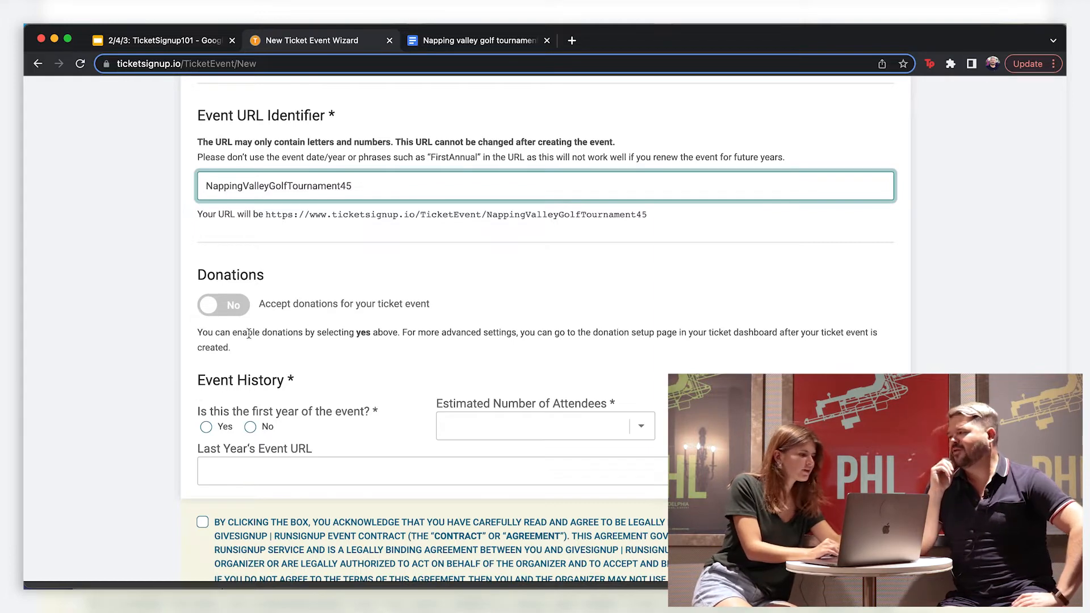
click(223, 304)
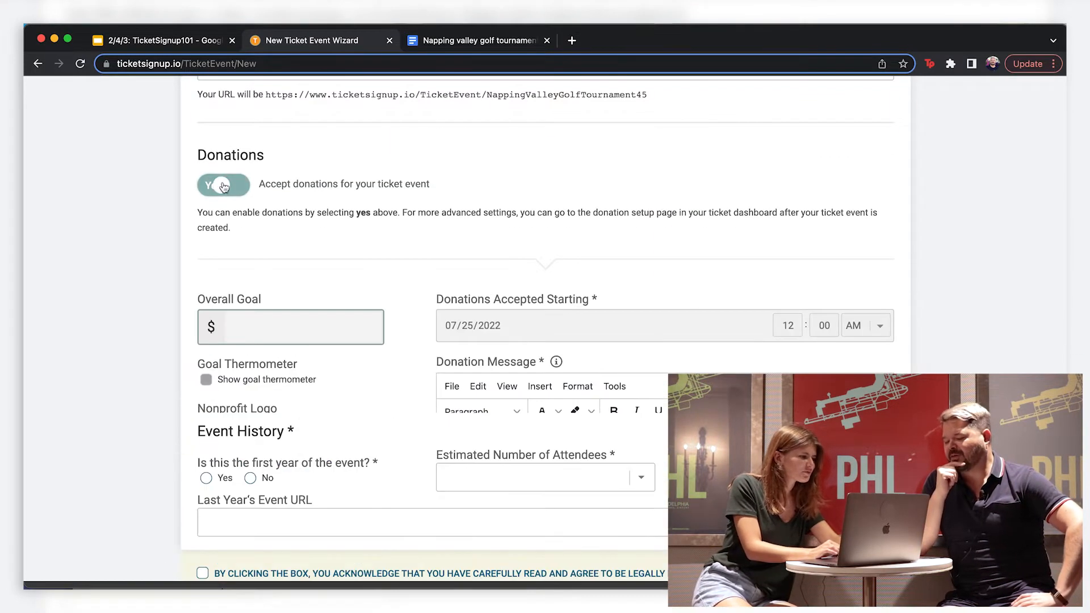
scroll(up, 3)
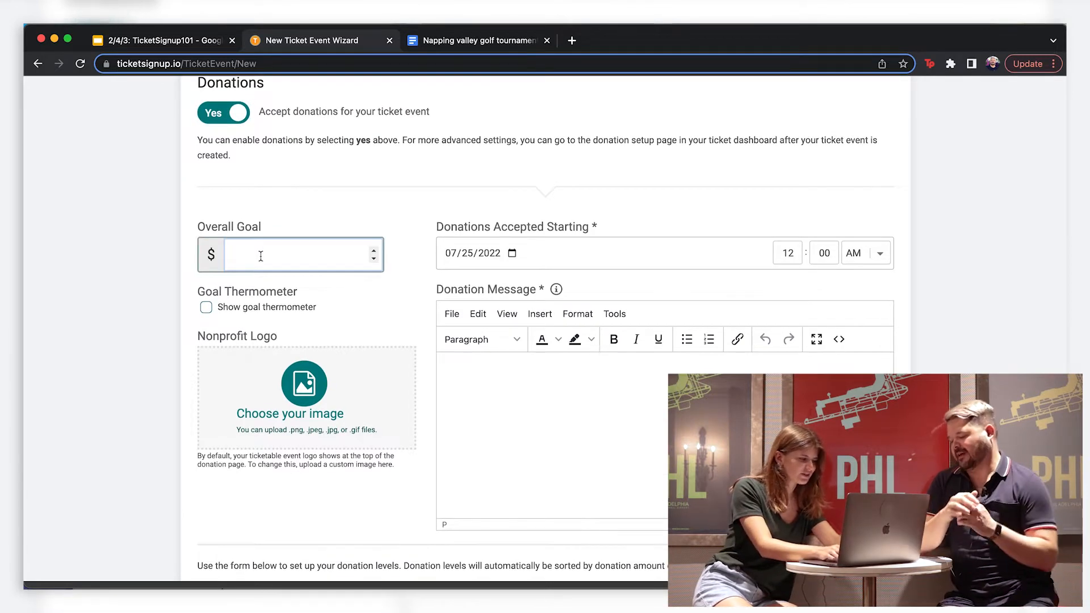
text(20000.00)
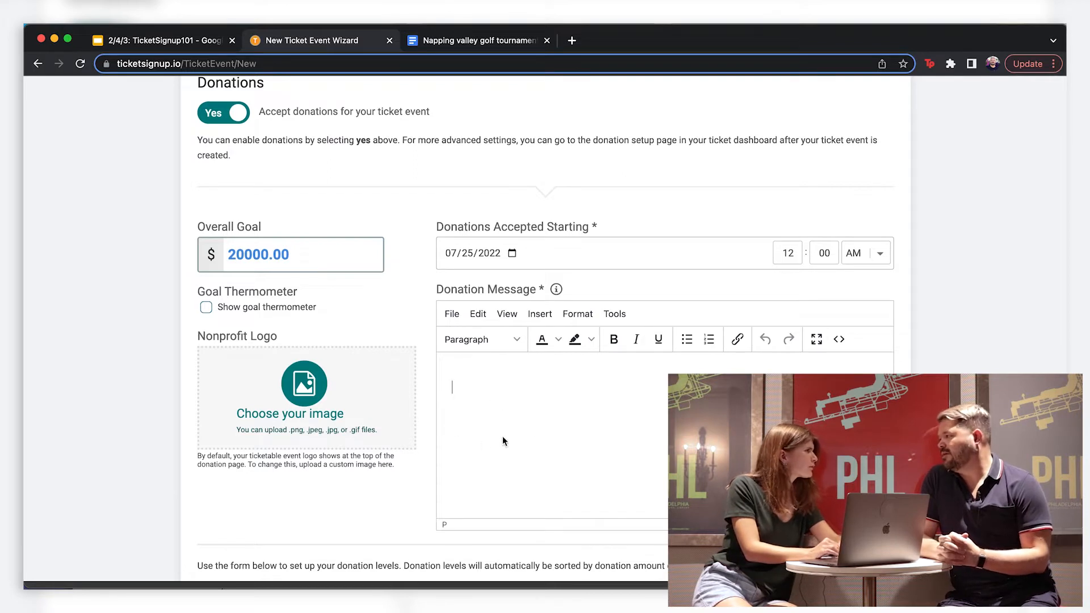
Write the donation message 'please donate to chris. he needs it.'.
scroll(down, 3)
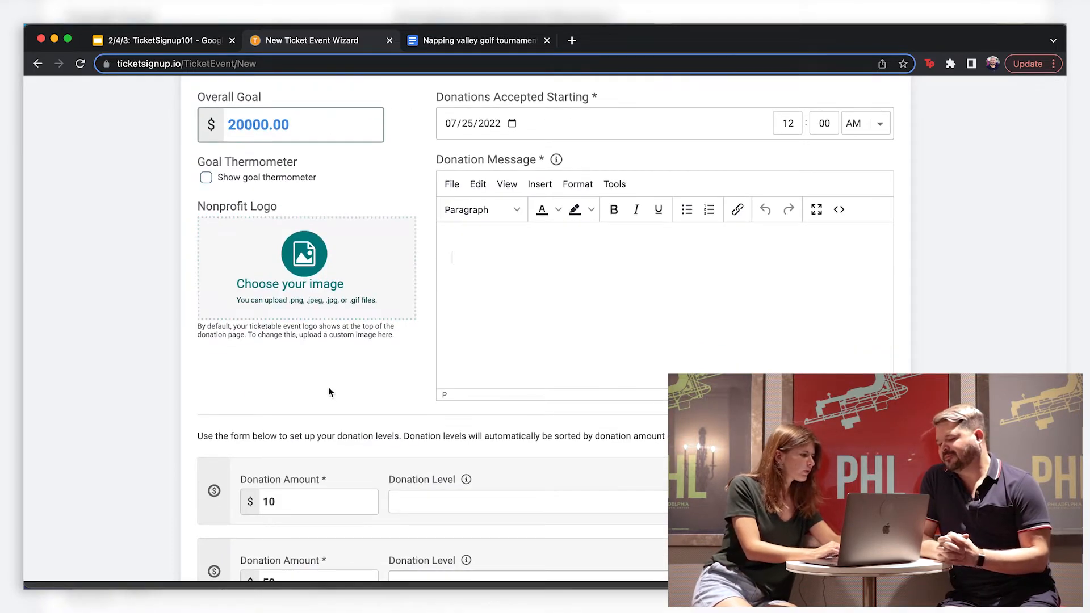
mouse_move(321, 389)
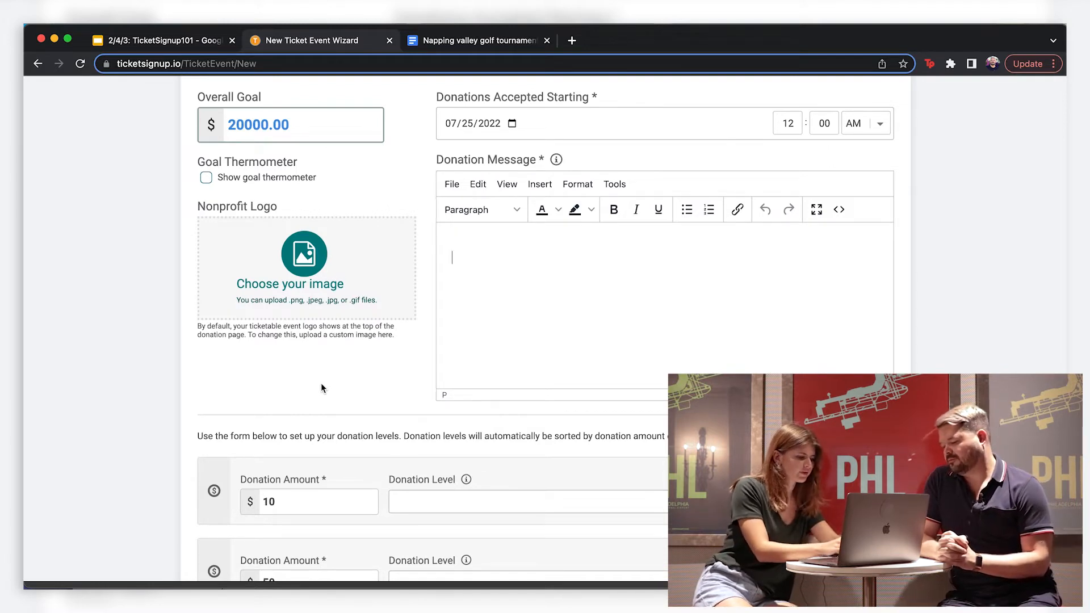
text(please)
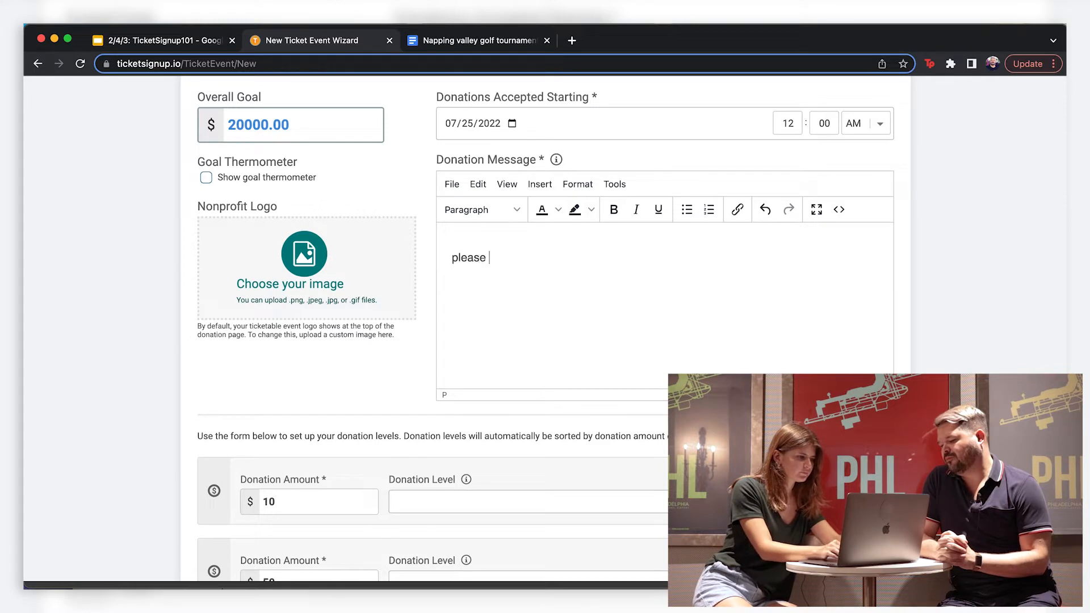
text(donate to chris.)
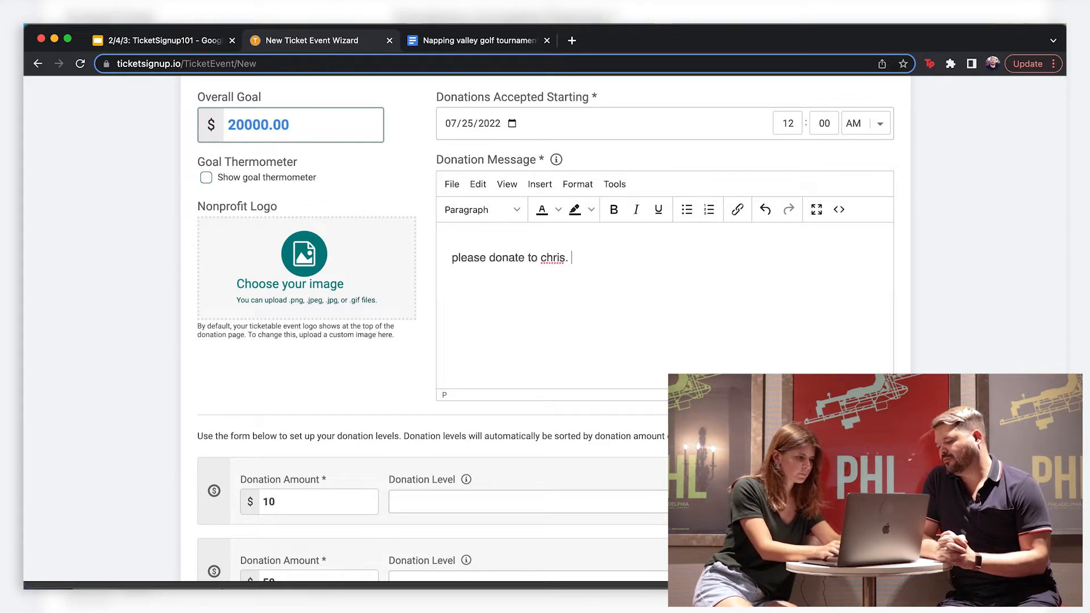
text(he needs it.)
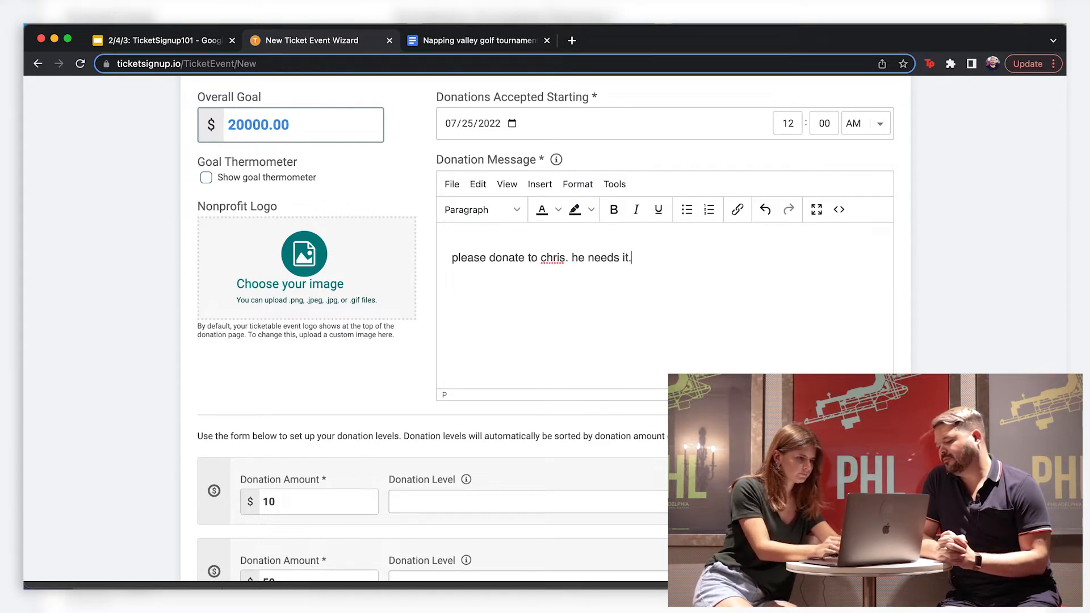
scroll(down, 3)
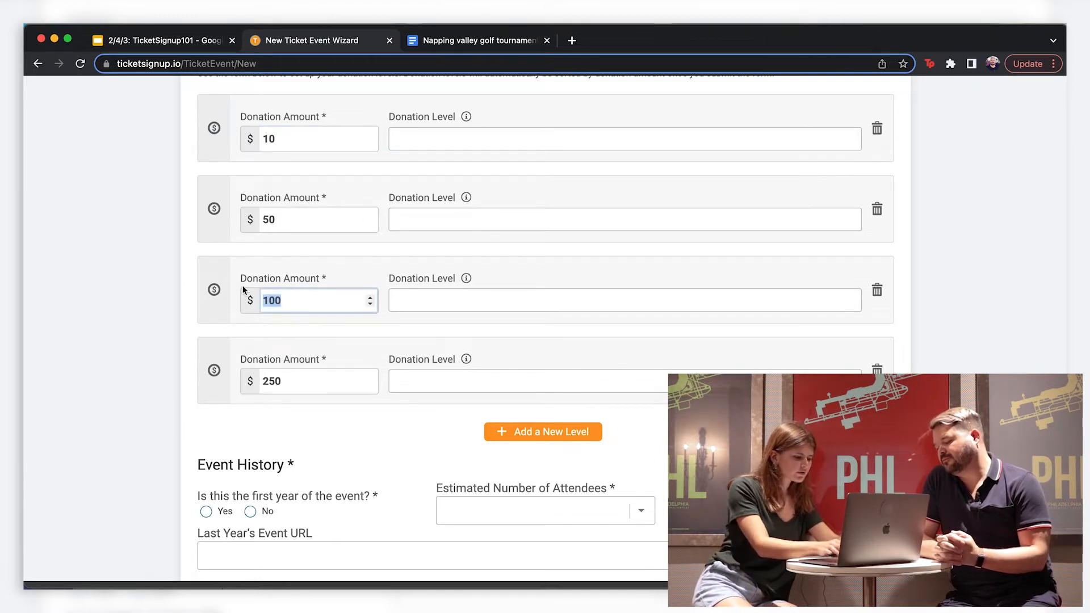
Set the donation levels to $10, $25, $75 and $100.
text(75.)
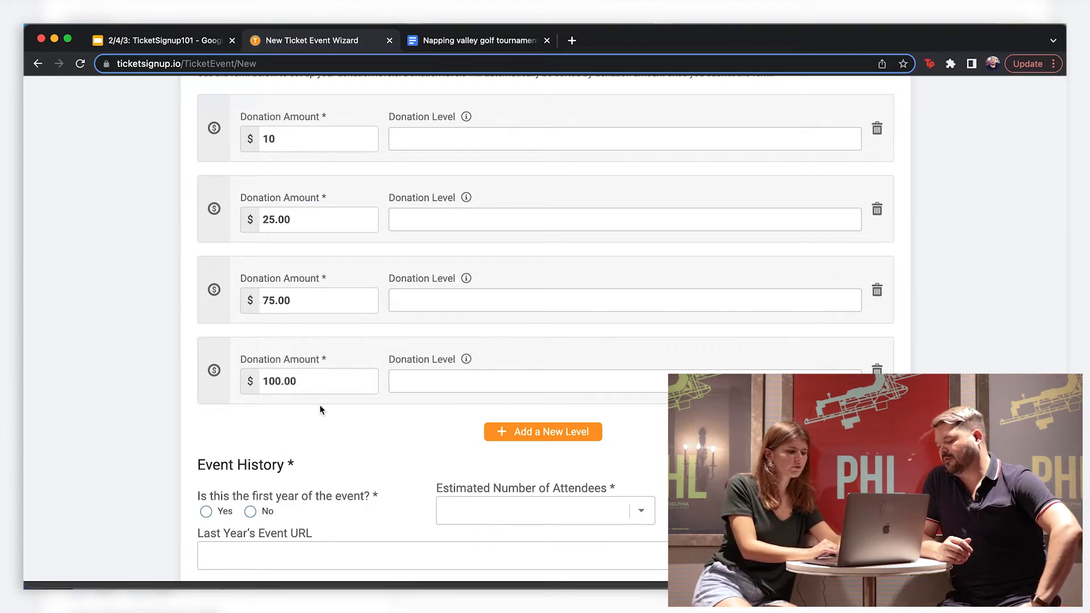
scroll(down, 3)
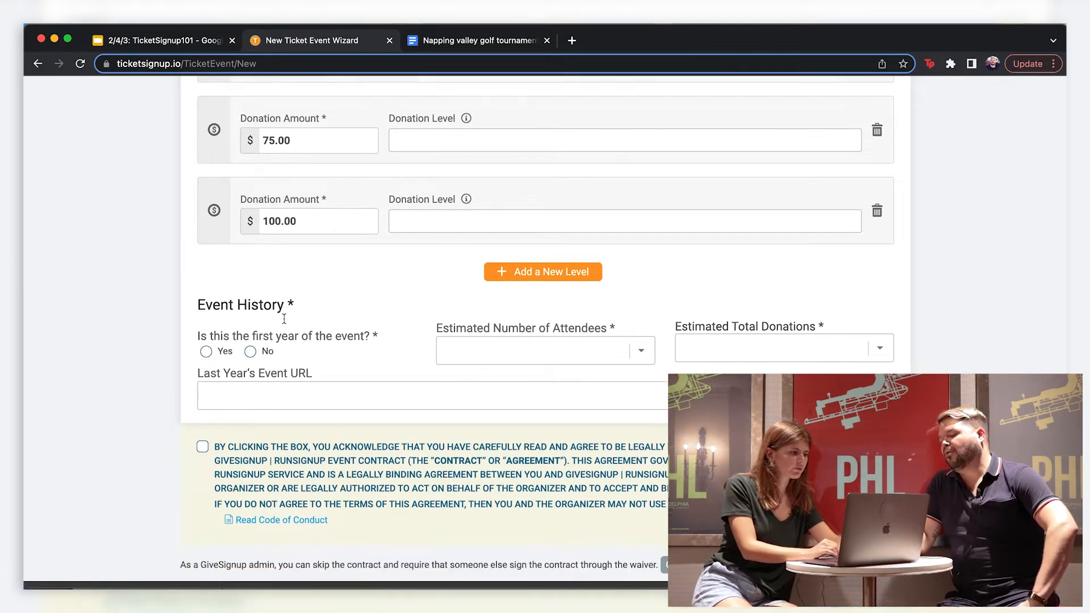
scroll(down, 3)
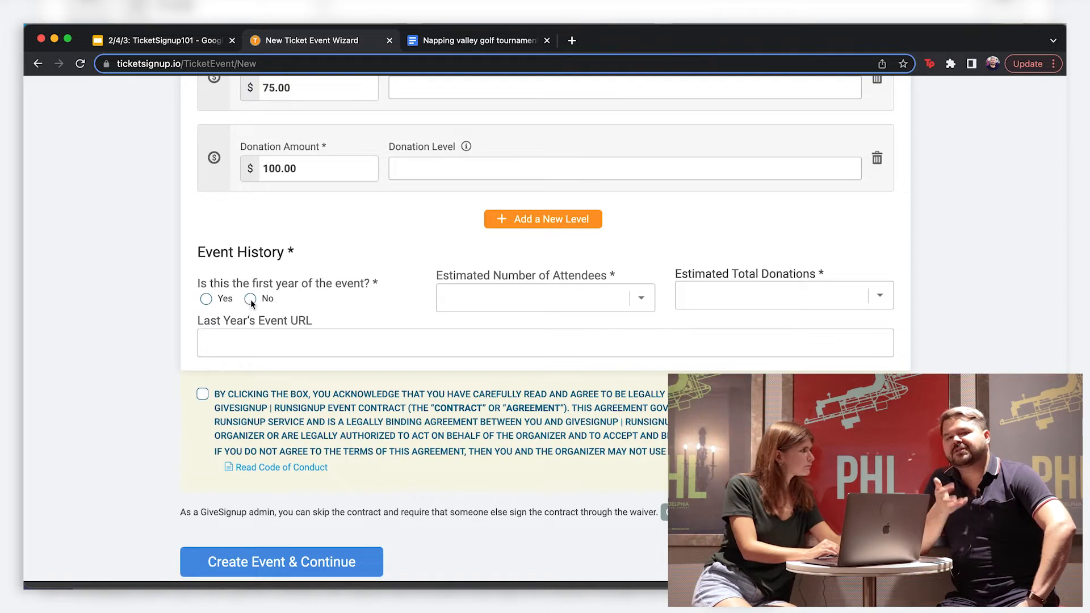
scroll(up, 3)
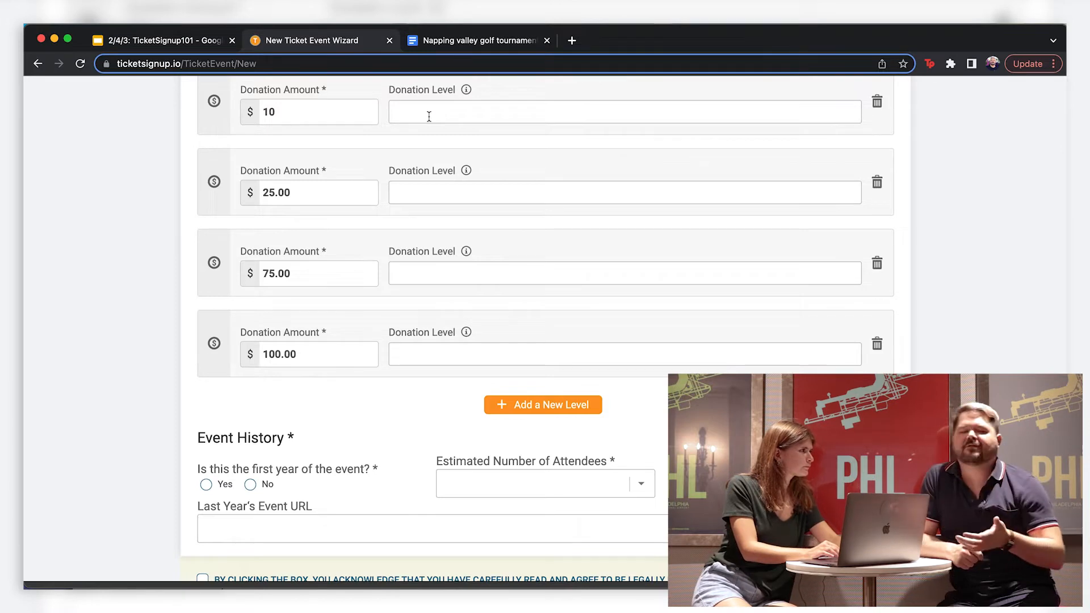
Set first-year event with up to 1,000 attendees and $50,000 donations, accept the agreement, and create the event.
scroll(down, 3)
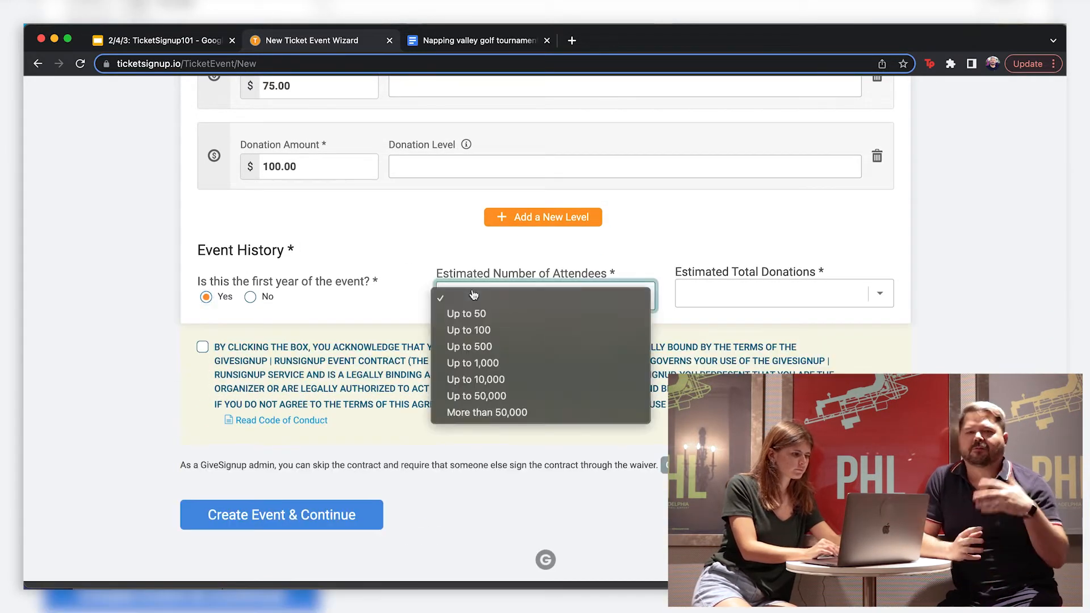
click(472, 363)
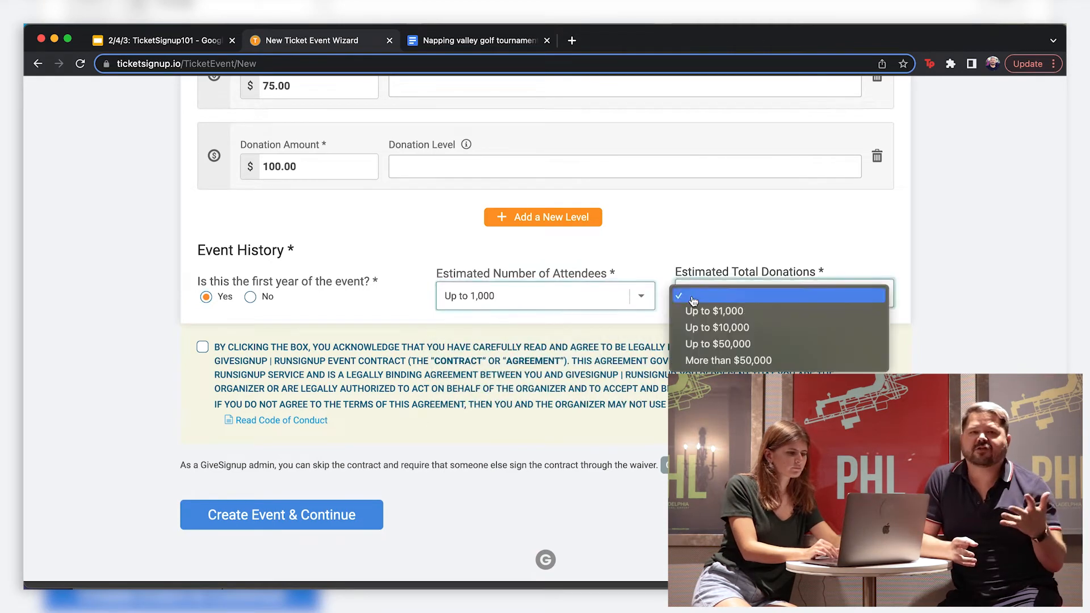
mouse_move(716, 343)
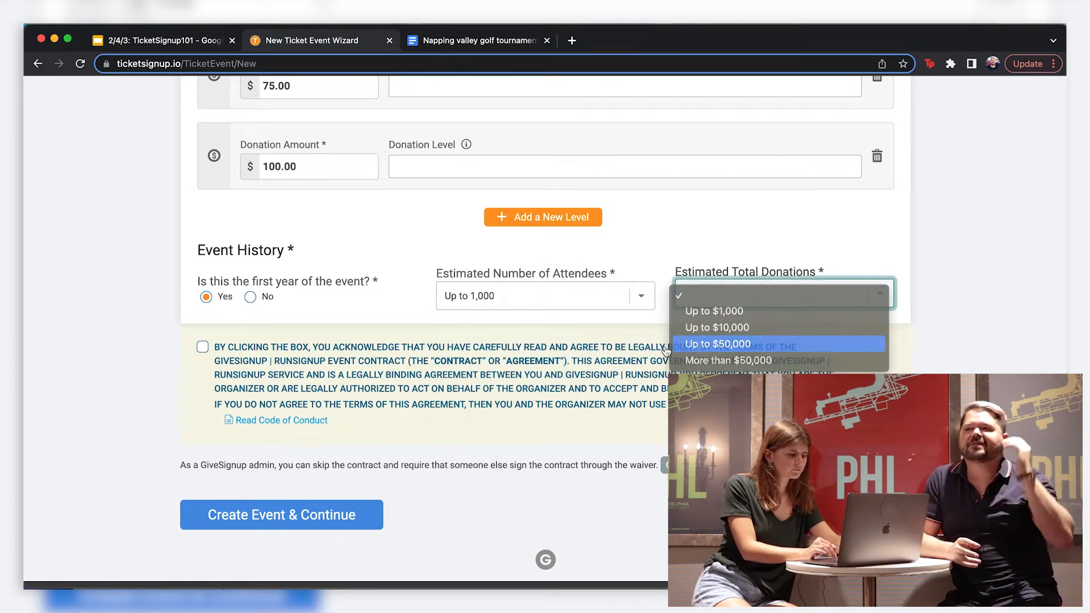
click(716, 343)
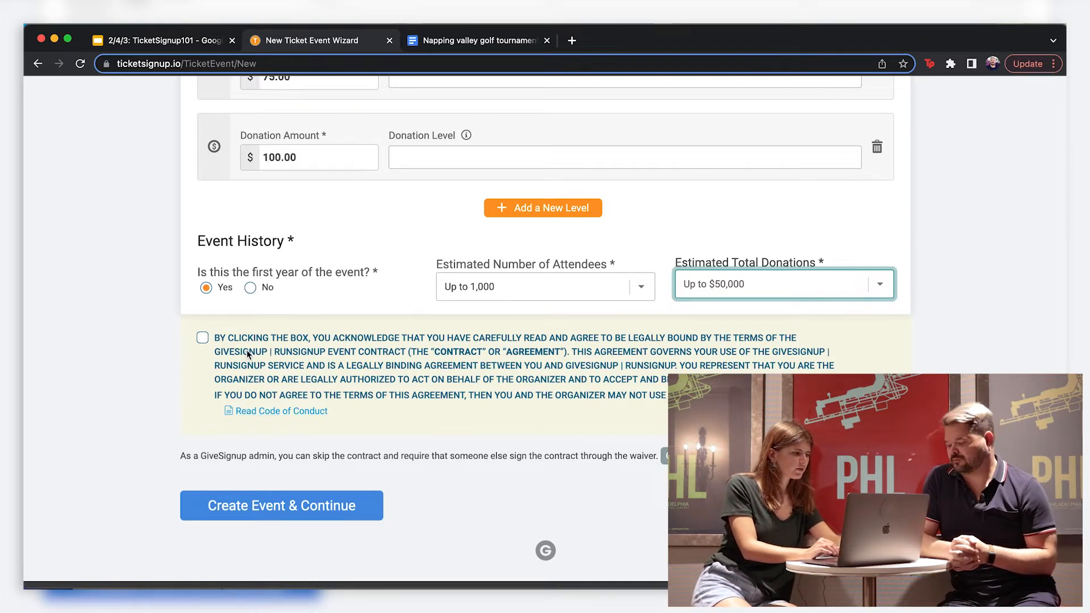
click(202, 337)
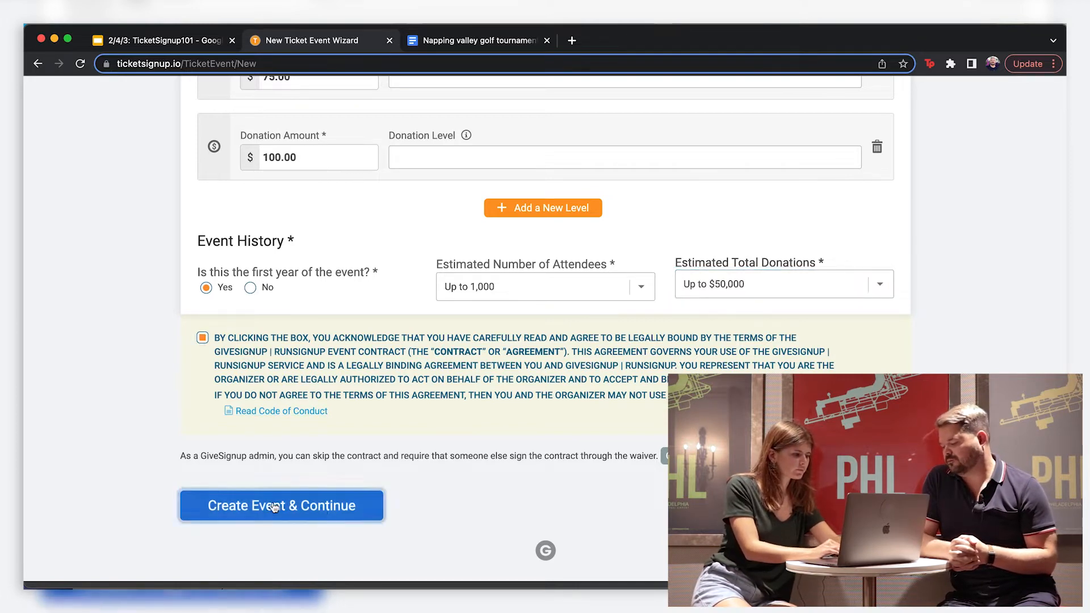
click(280, 506)
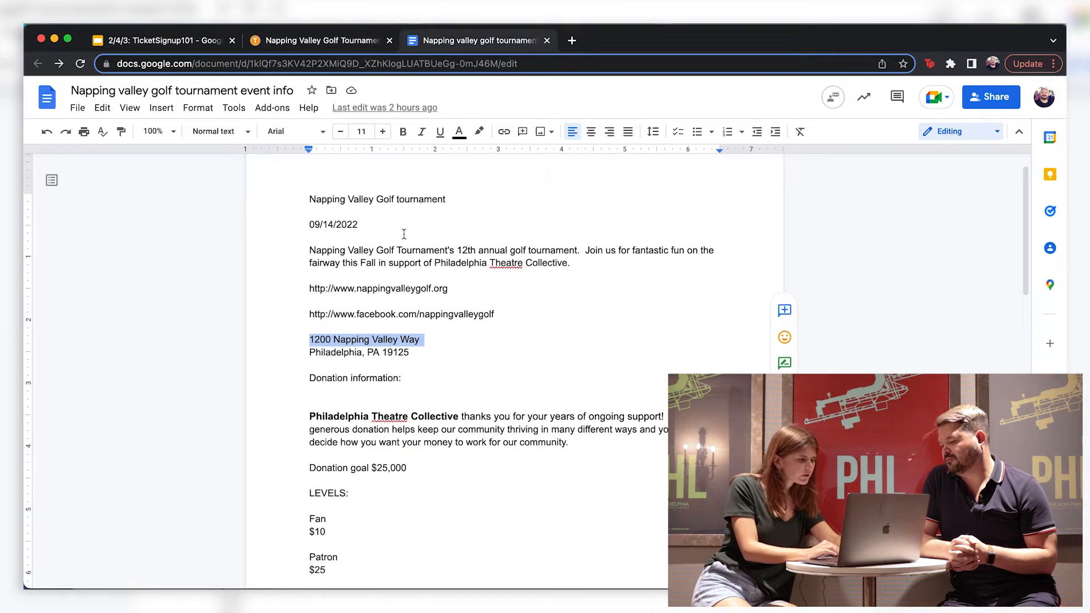
Scroll the event info document down to the donation goal and levels section.
scroll(down, 3)
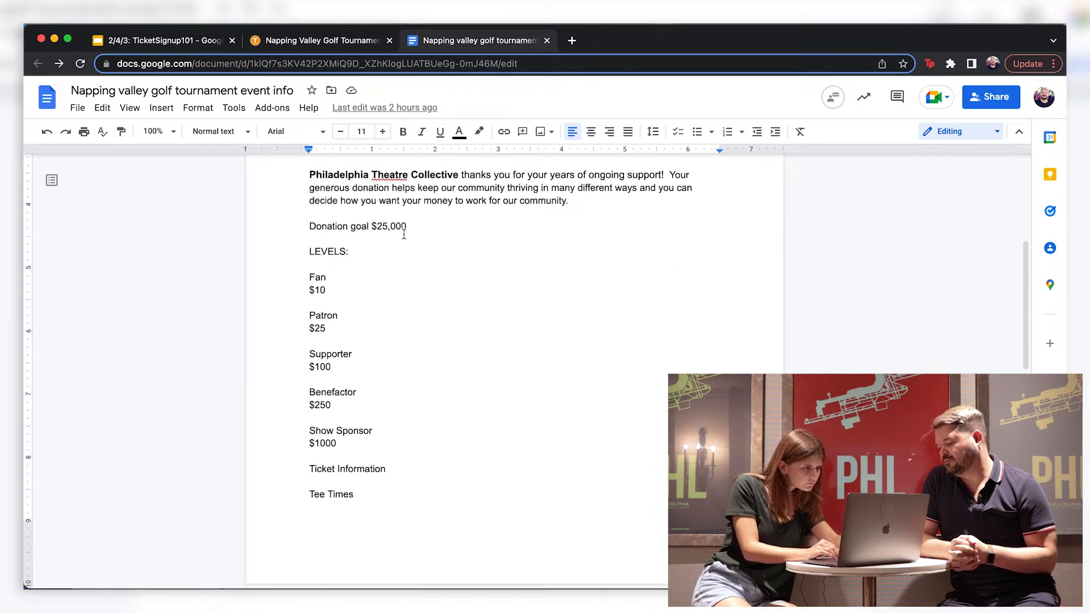
scroll(down, 3)
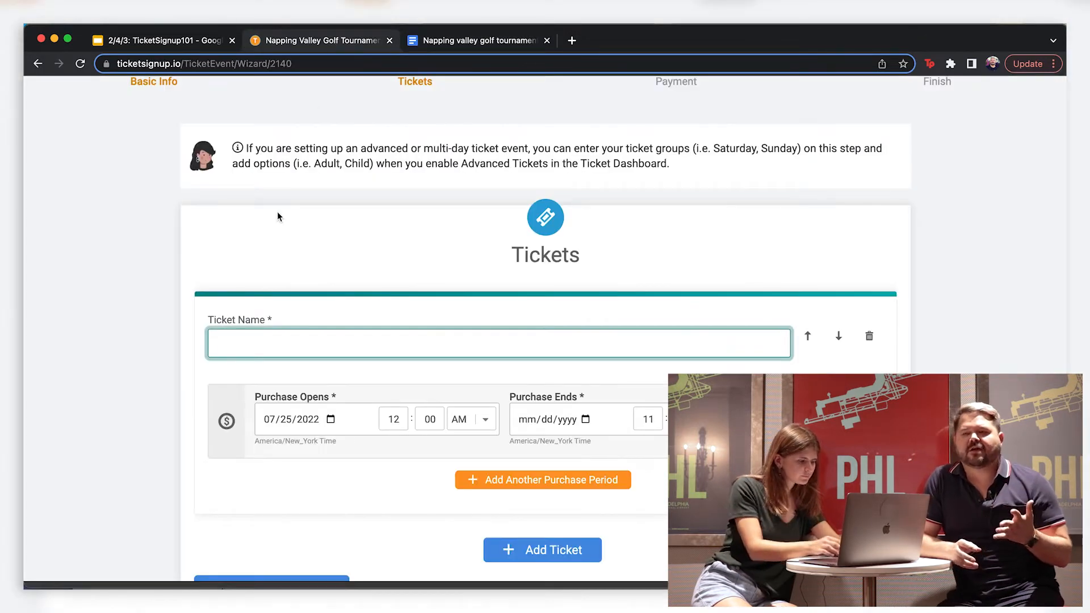
Name the first ticket Tee Times and add a Team Tee Times ticket priced at $100.00.
text(Tee Times)
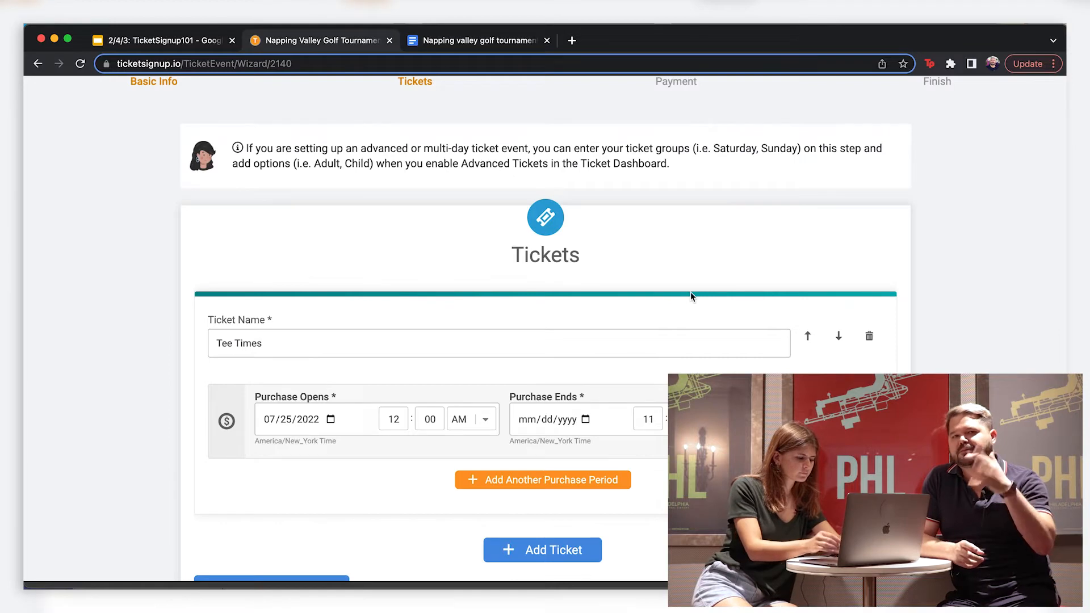
scroll(down, 3)
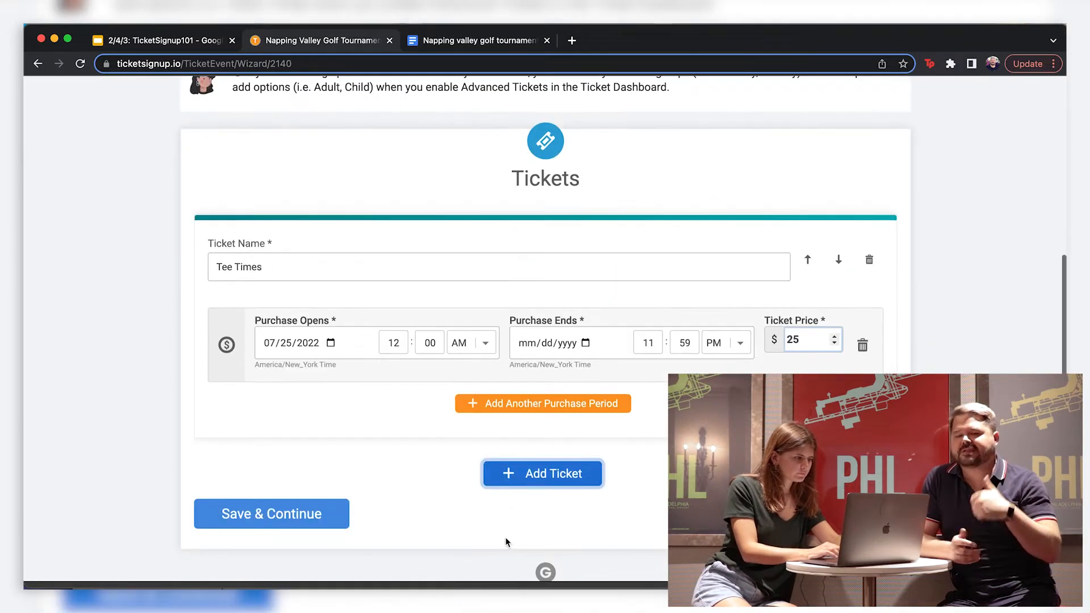
click(543, 474)
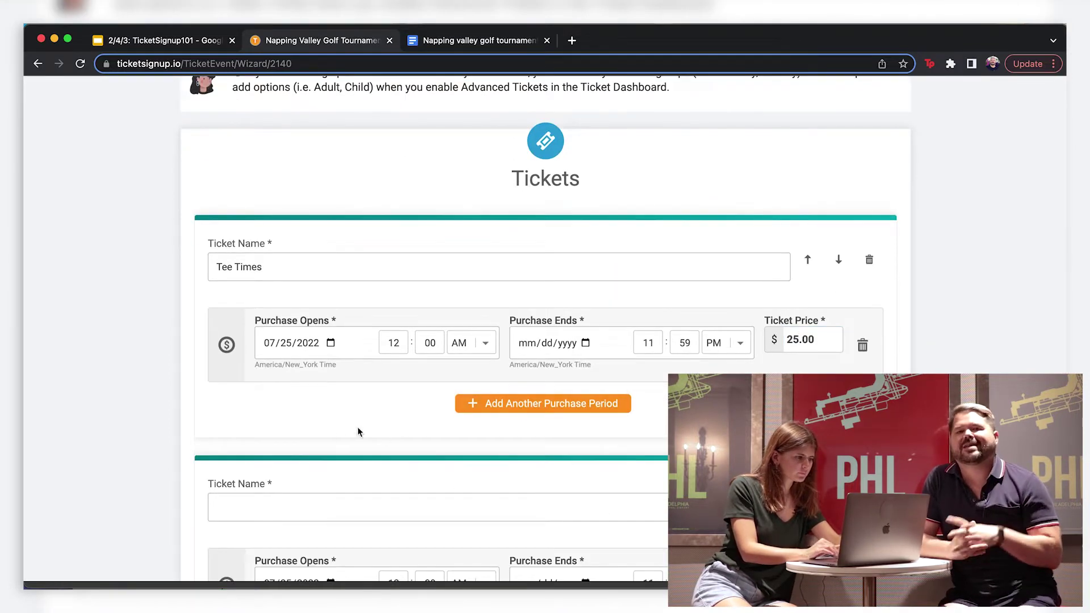
text(T)
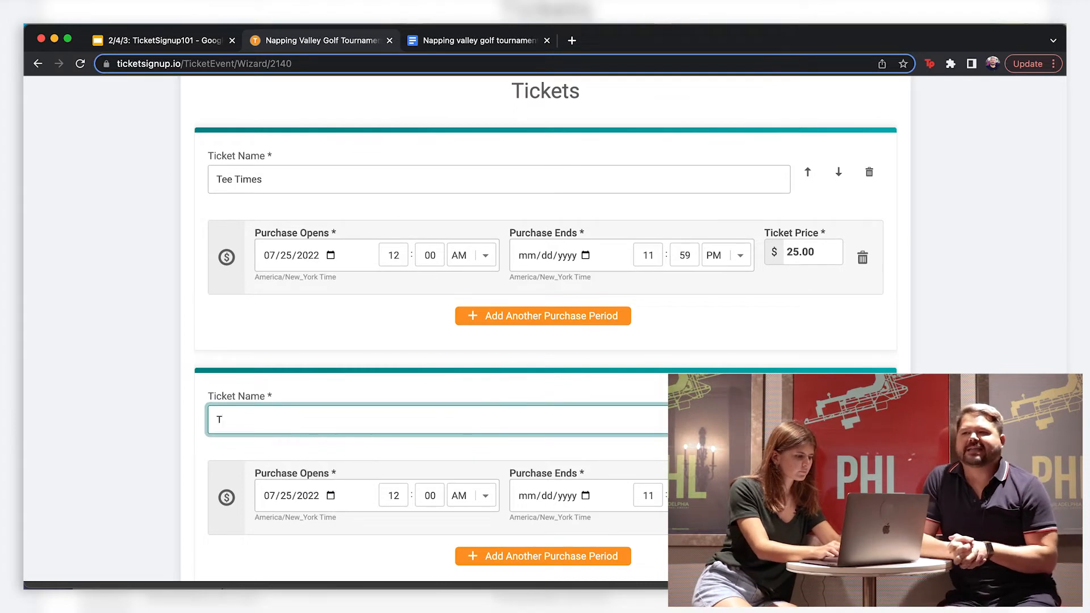
text(eam Tee Tims)
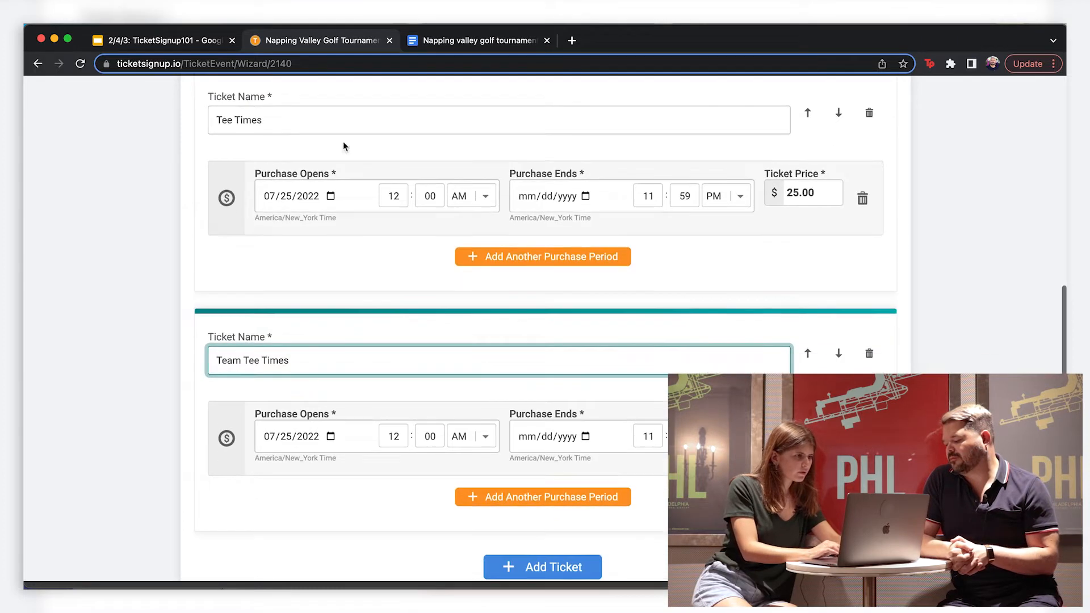
Add a third ticket named Sponsorship.
click(320, 40)
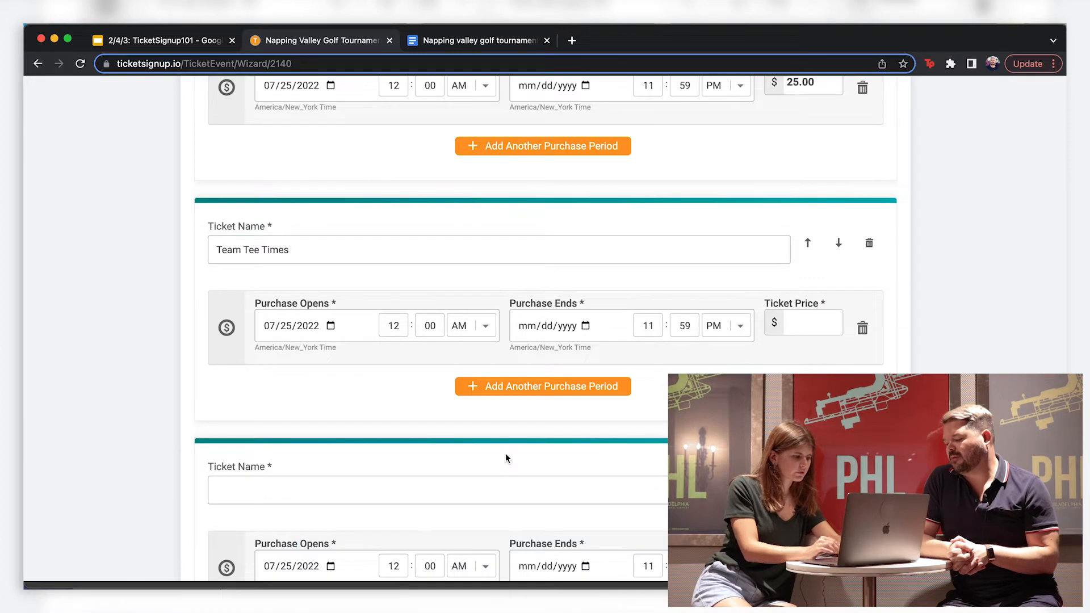
text(Sp)
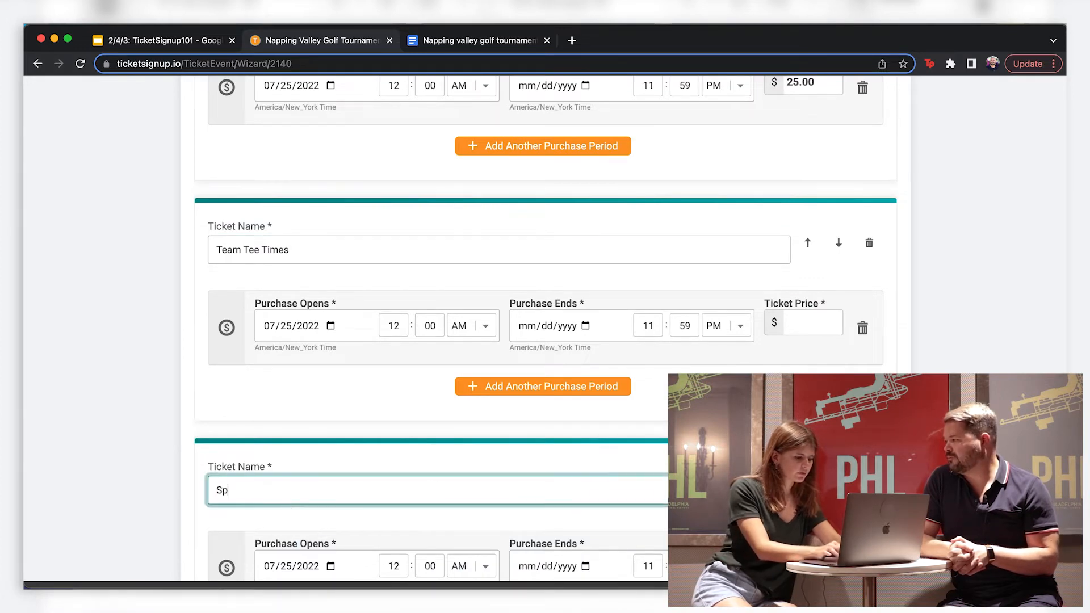
text(onsorship)
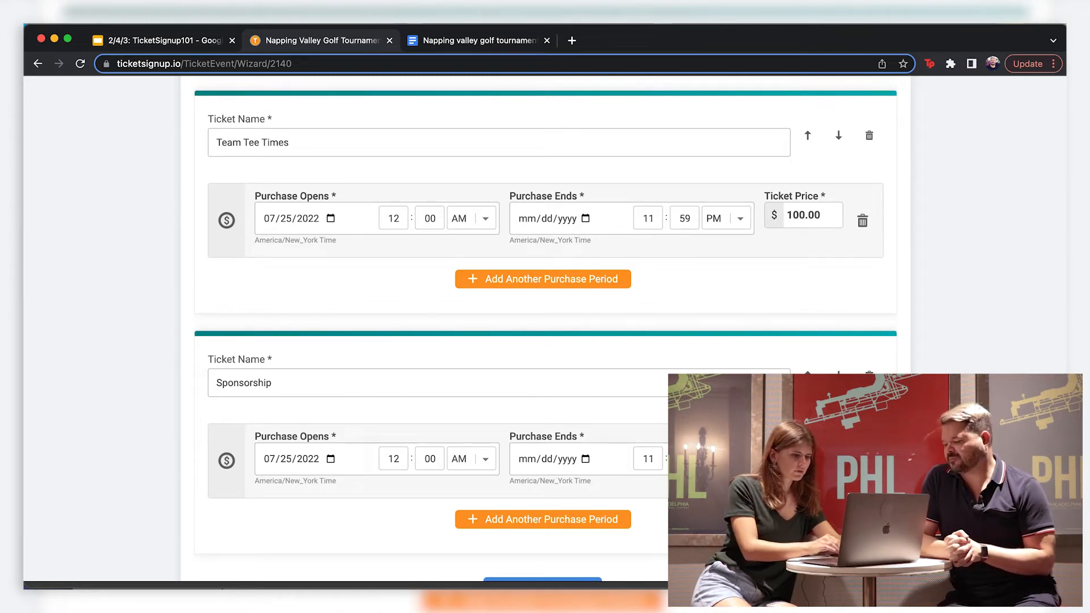
End sales for all three tickets on 09/08/2022, price Sponsorship at $1000.00, and continue to Payment.
scroll(up, 3)
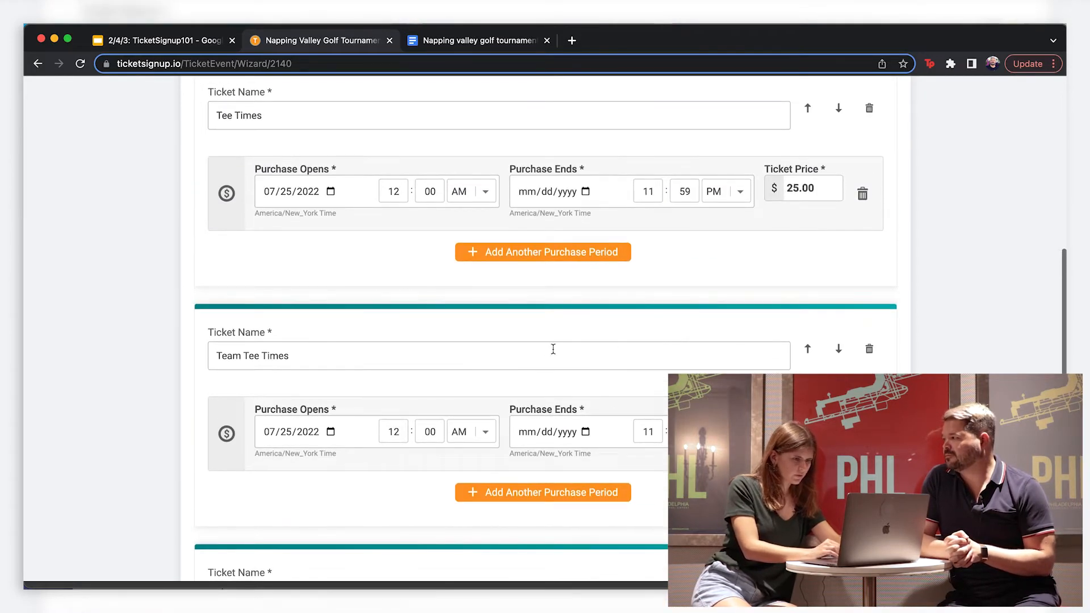
click(550, 432)
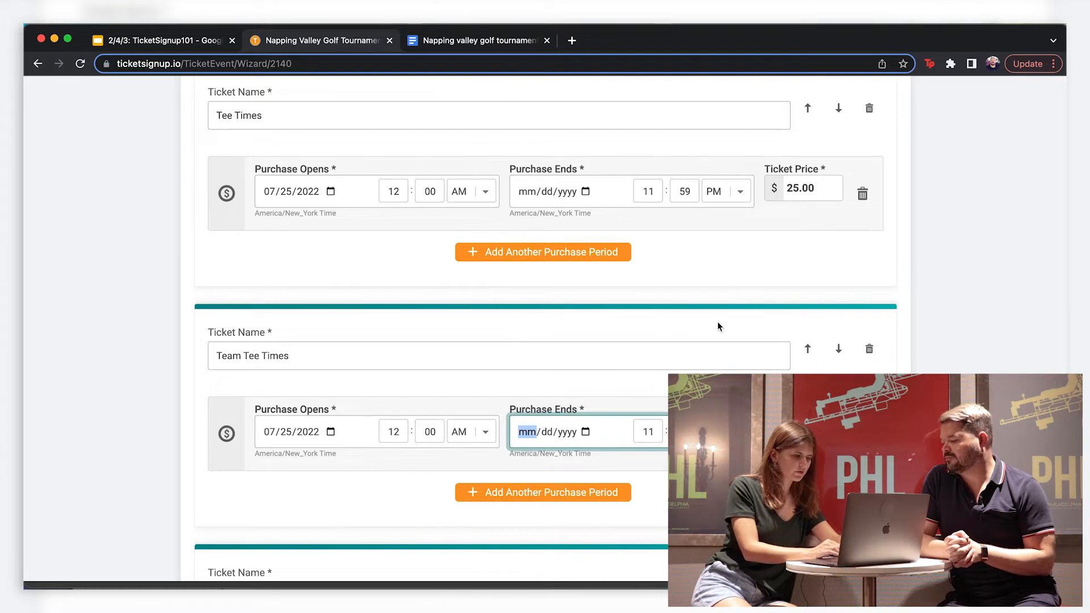
mouse_move(529, 103)
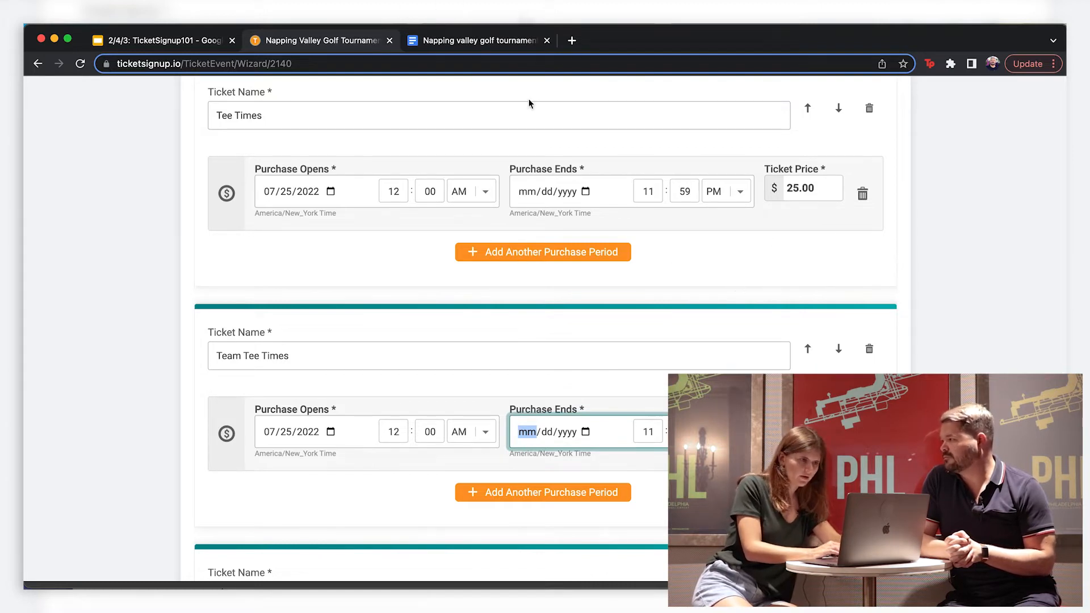
mouse_move(518, 112)
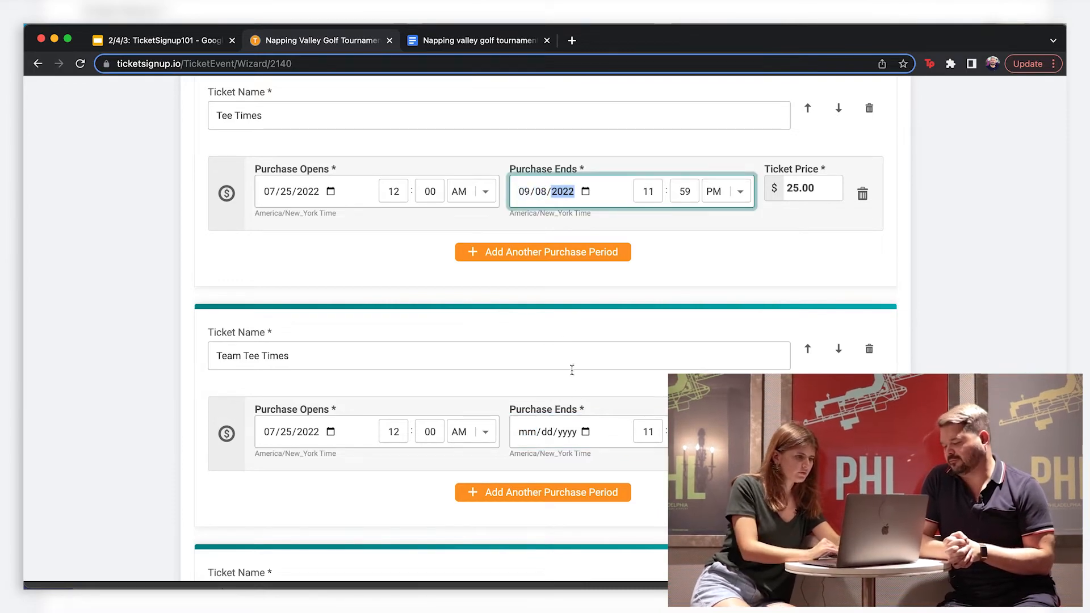
click(549, 432)
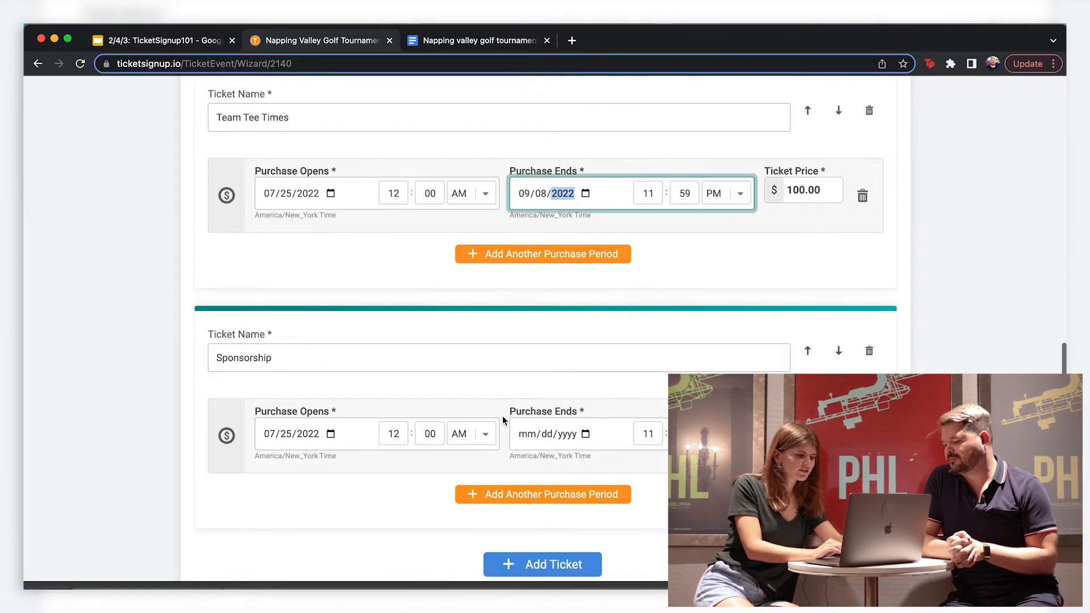
click(550, 434)
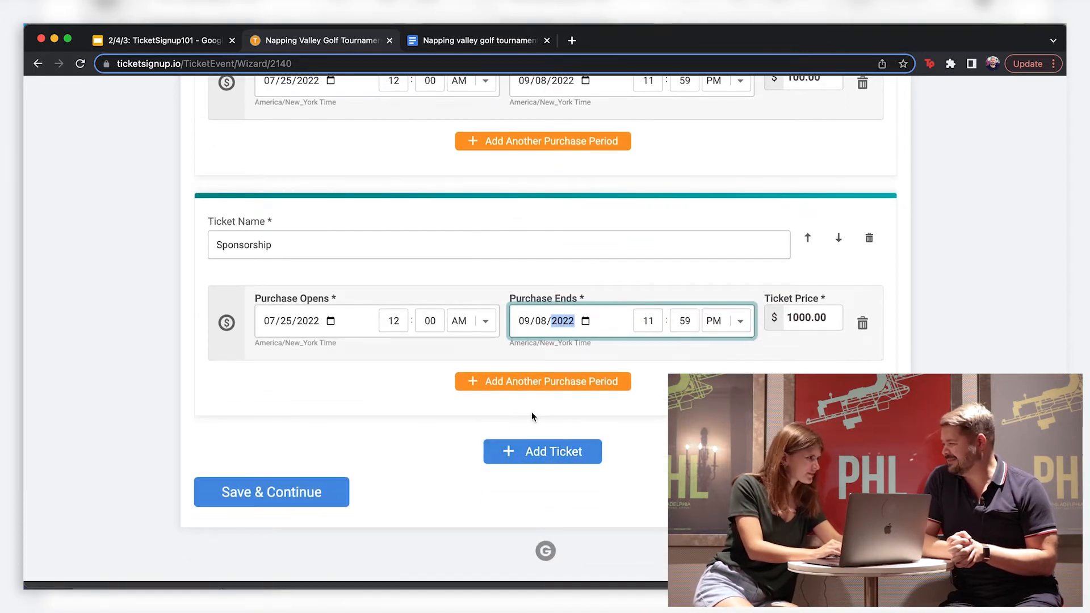
mouse_move(546, 406)
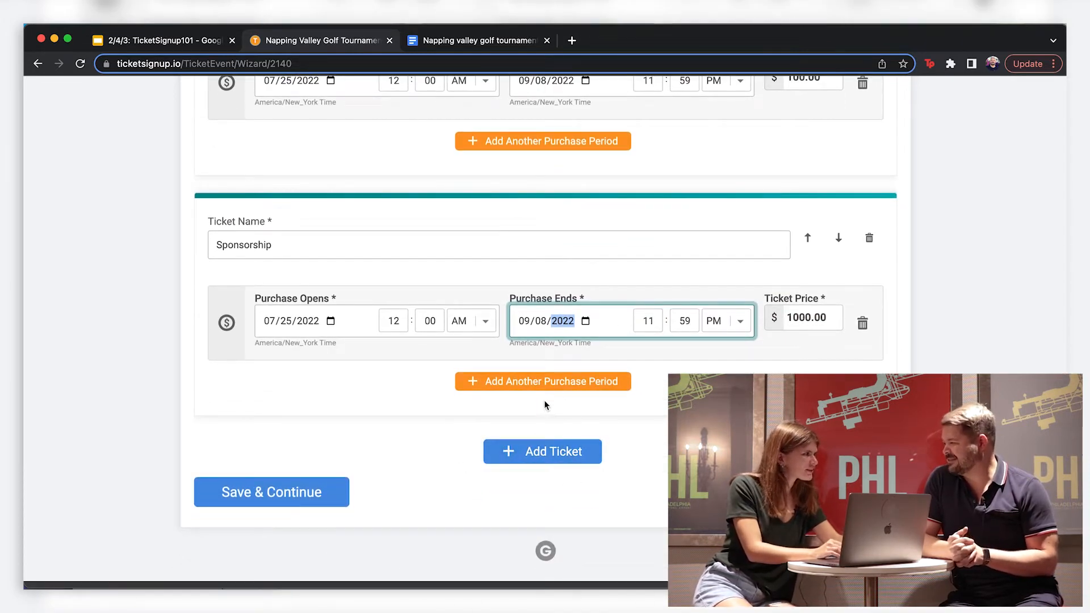
mouse_move(488, 428)
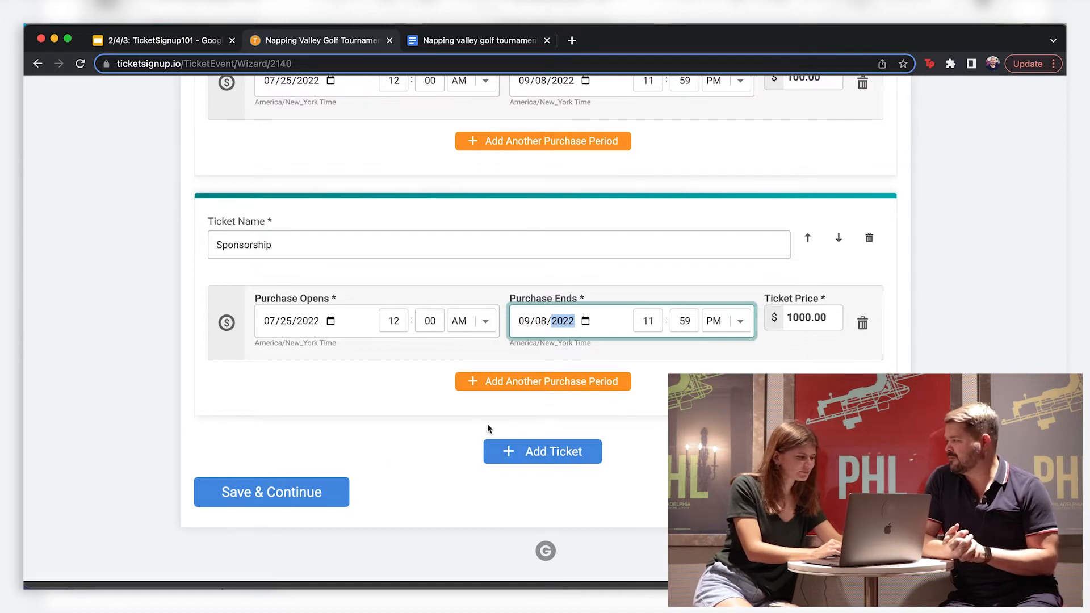
click(272, 492)
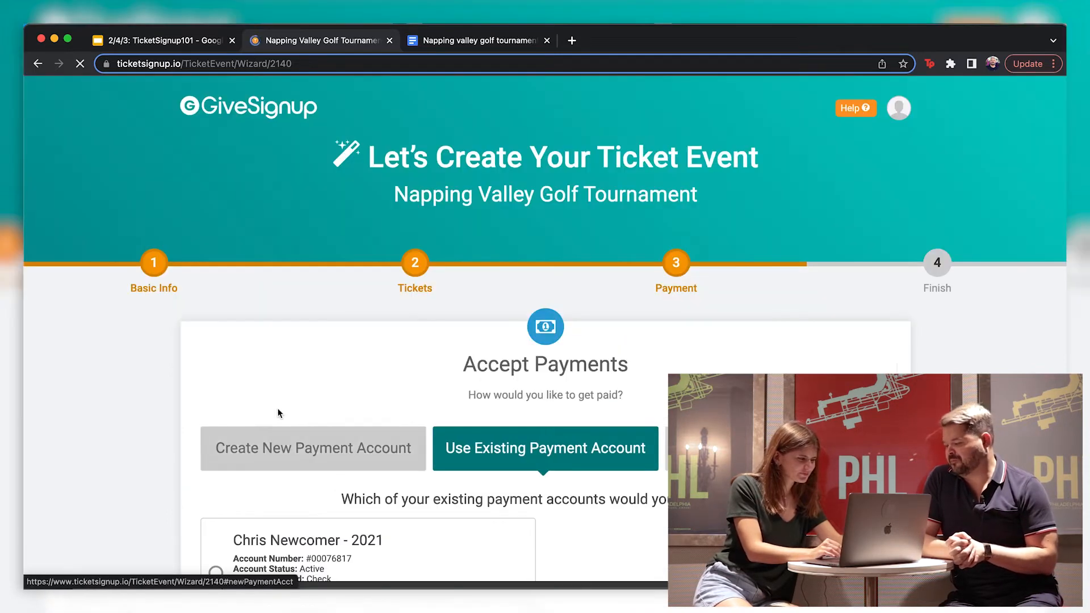
Keep the existing payment account, have donors pay the donation processing fee, and continue.
scroll(down, 3)
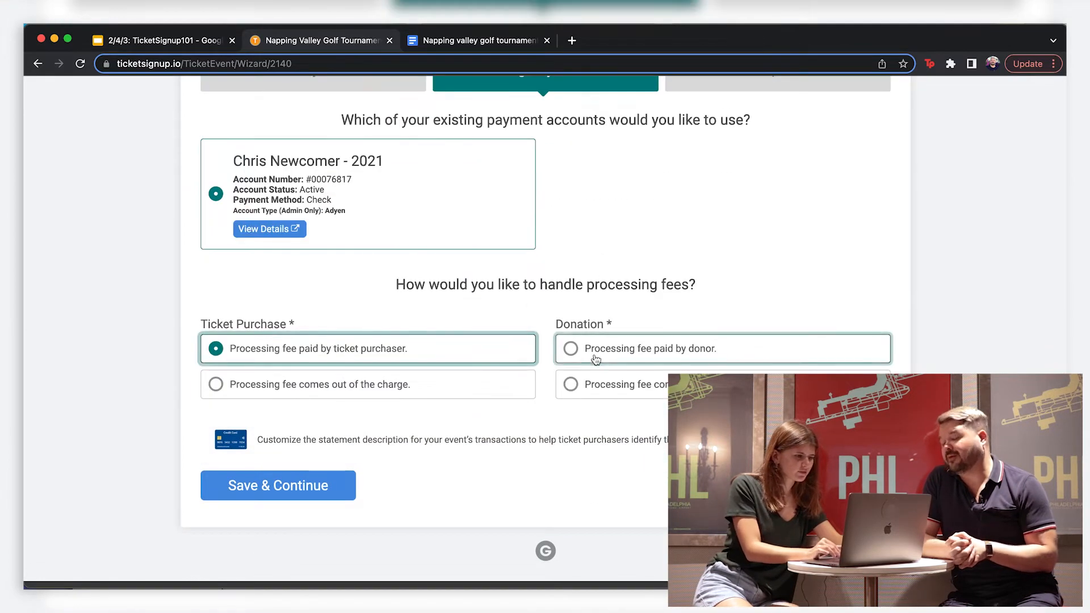
click(569, 348)
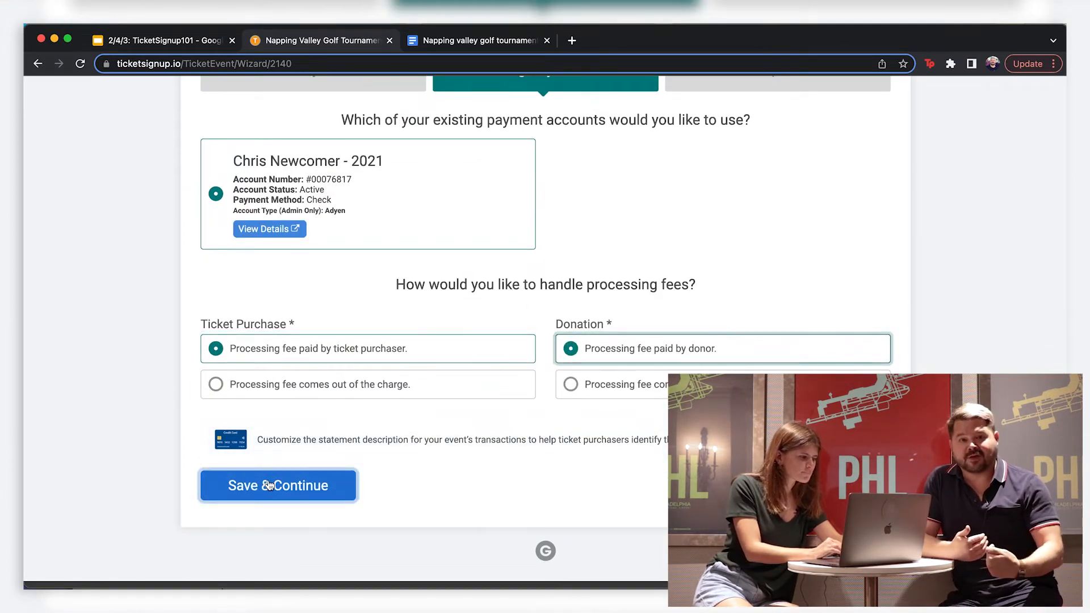
click(277, 485)
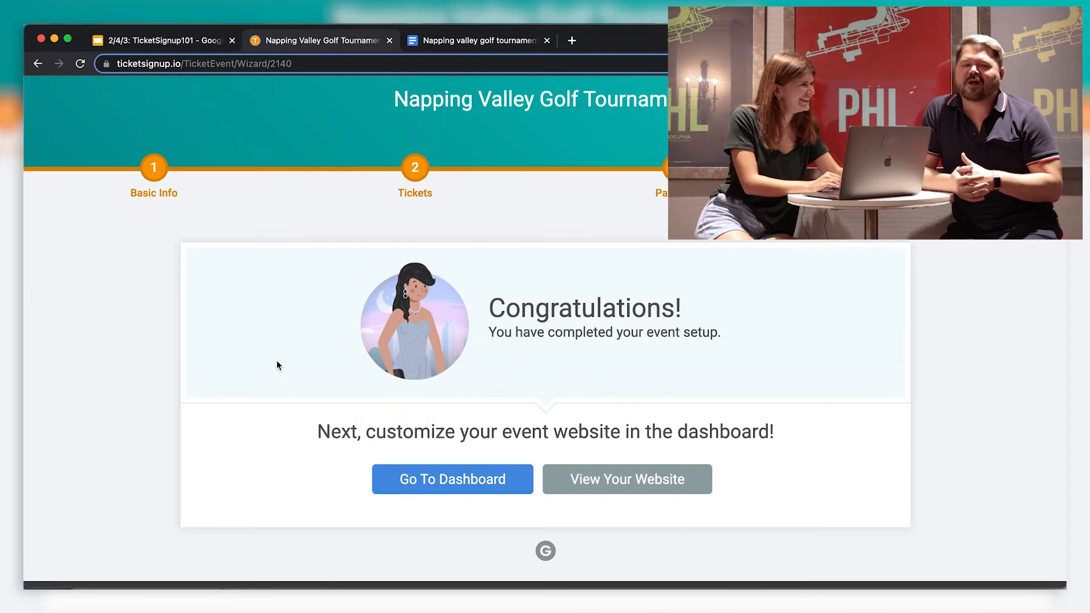
mouse_move(504, 448)
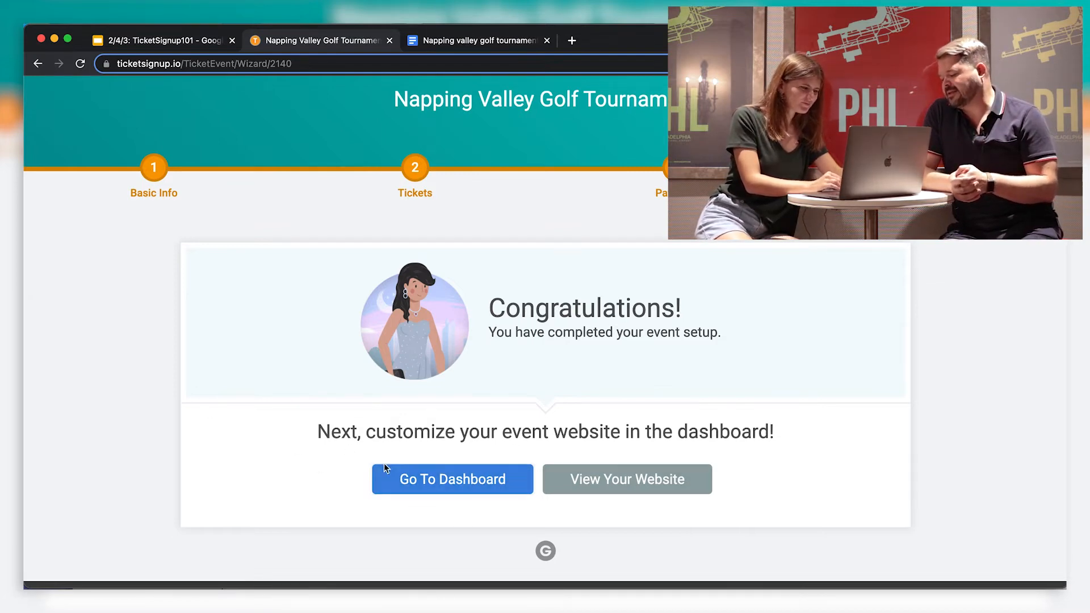
mouse_move(452, 479)
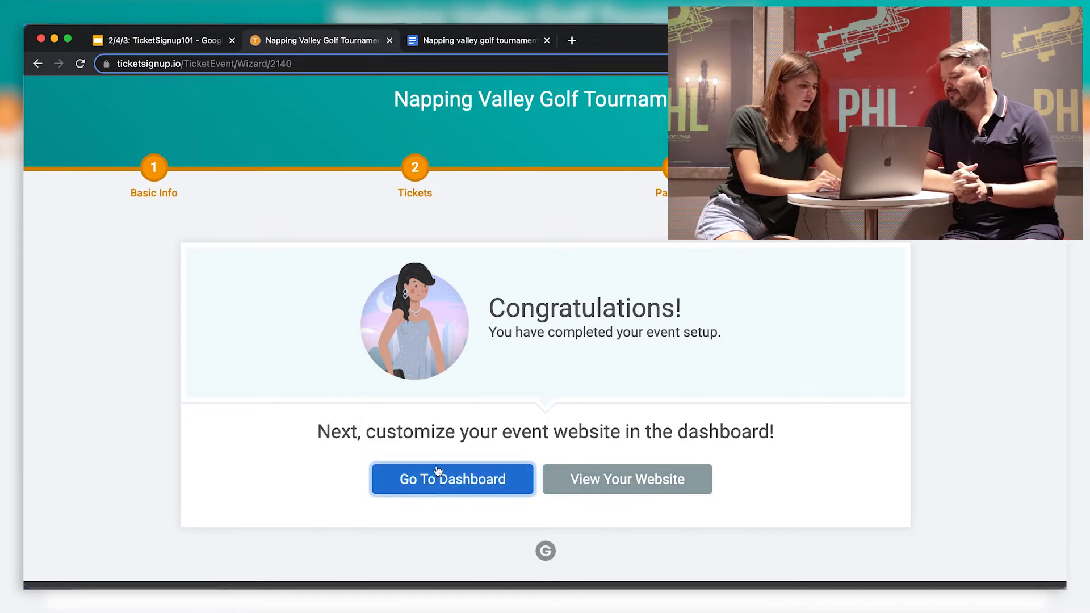
Go to the event dashboard and its Advanced Tickets page.
click(452, 479)
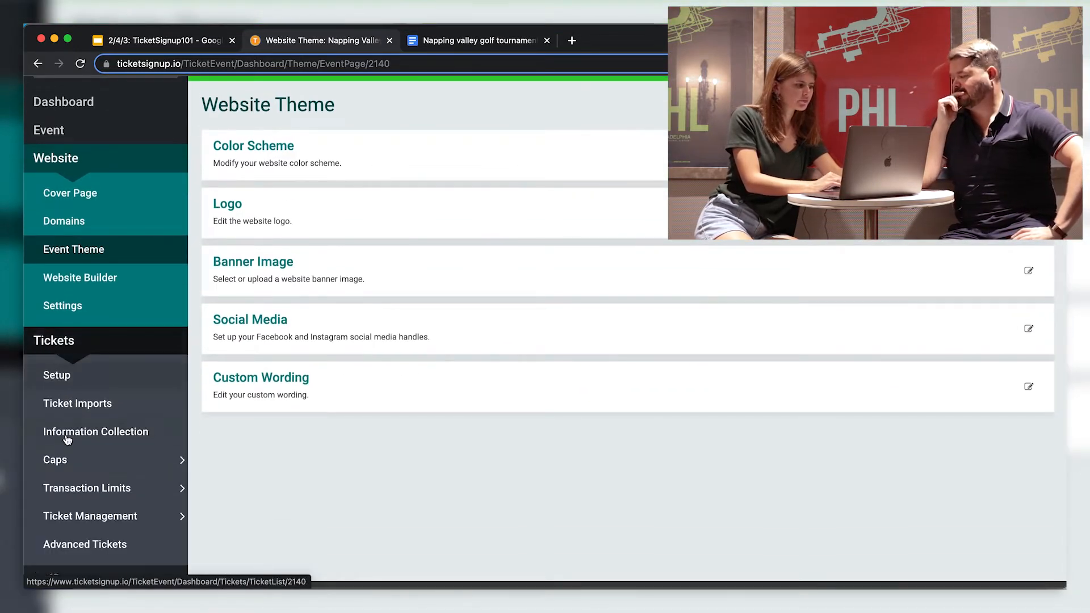
click(84, 544)
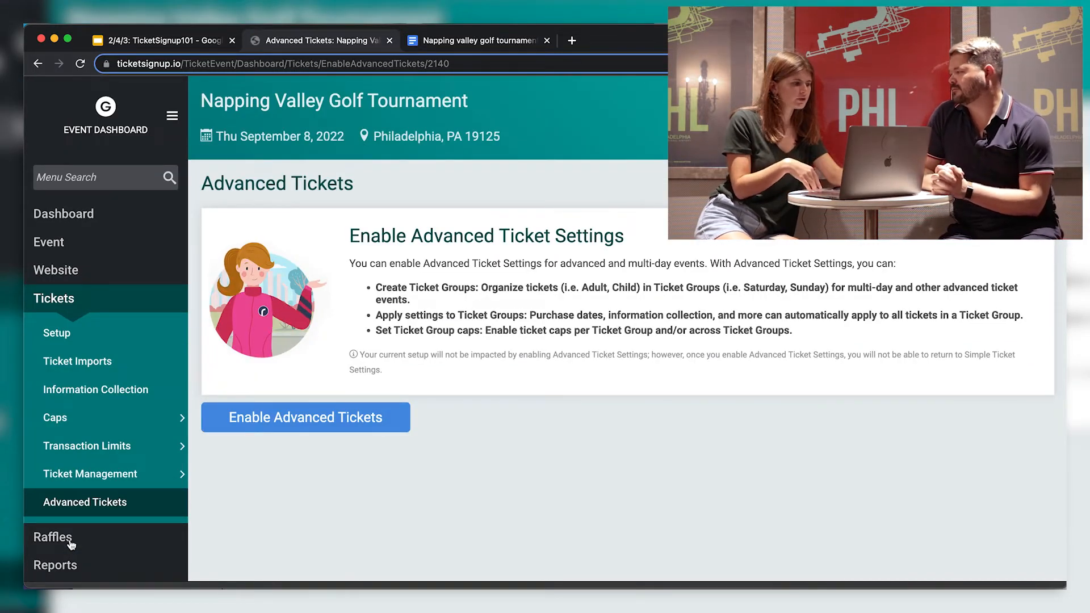
mouse_move(304, 417)
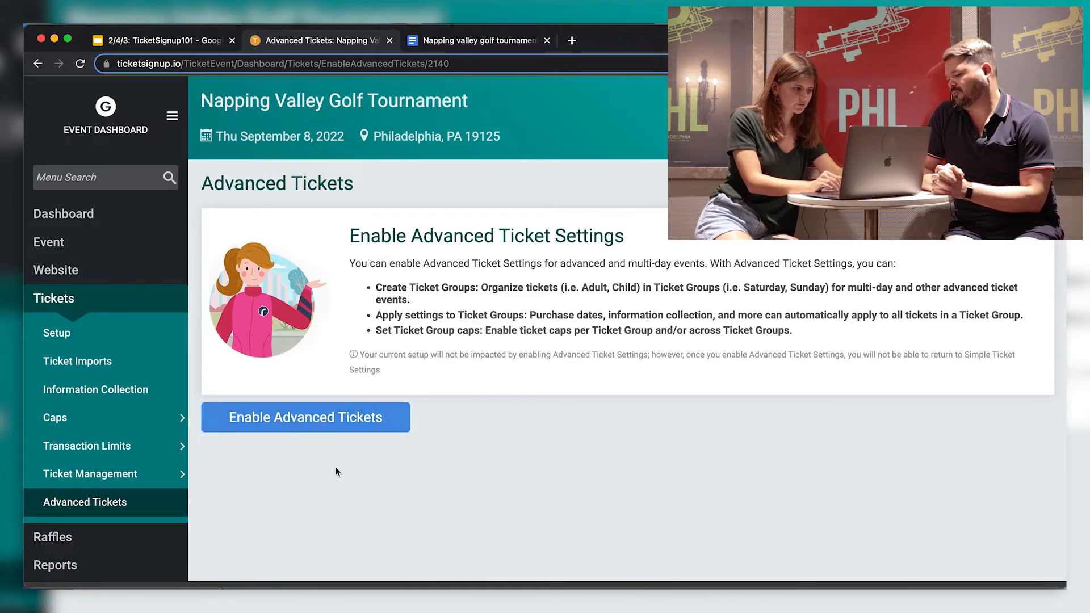
mouse_move(55, 299)
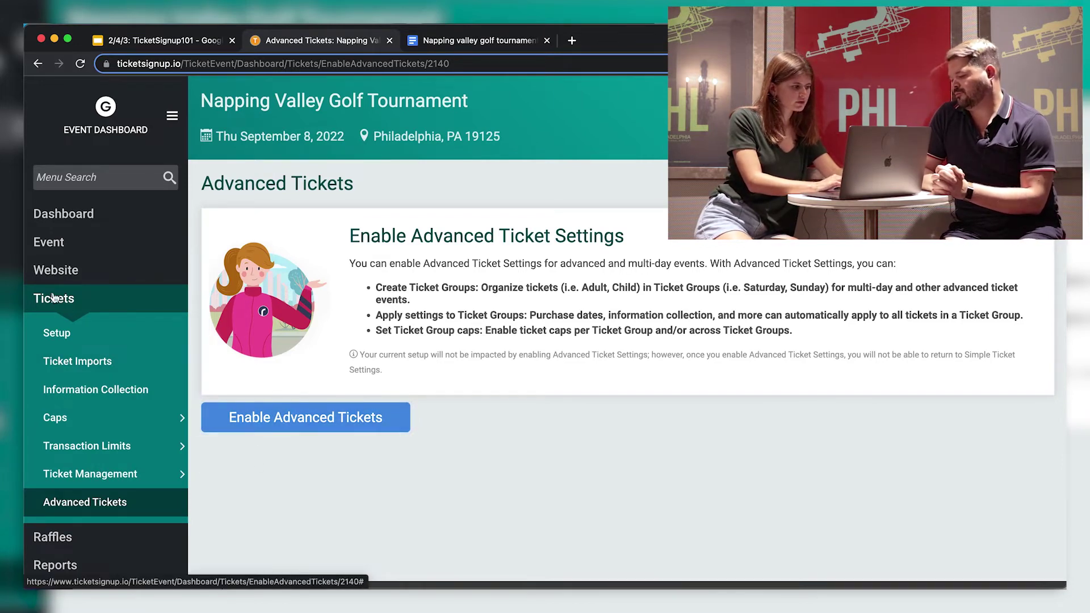
mouse_move(310, 440)
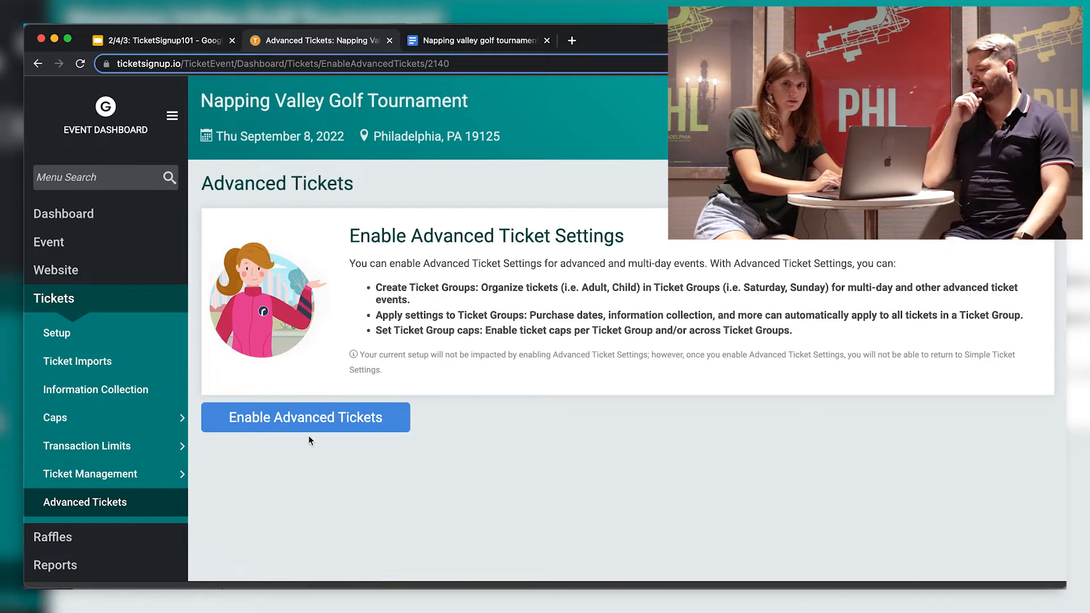
Enable advanced tickets and confirm in the dialog.
click(304, 417)
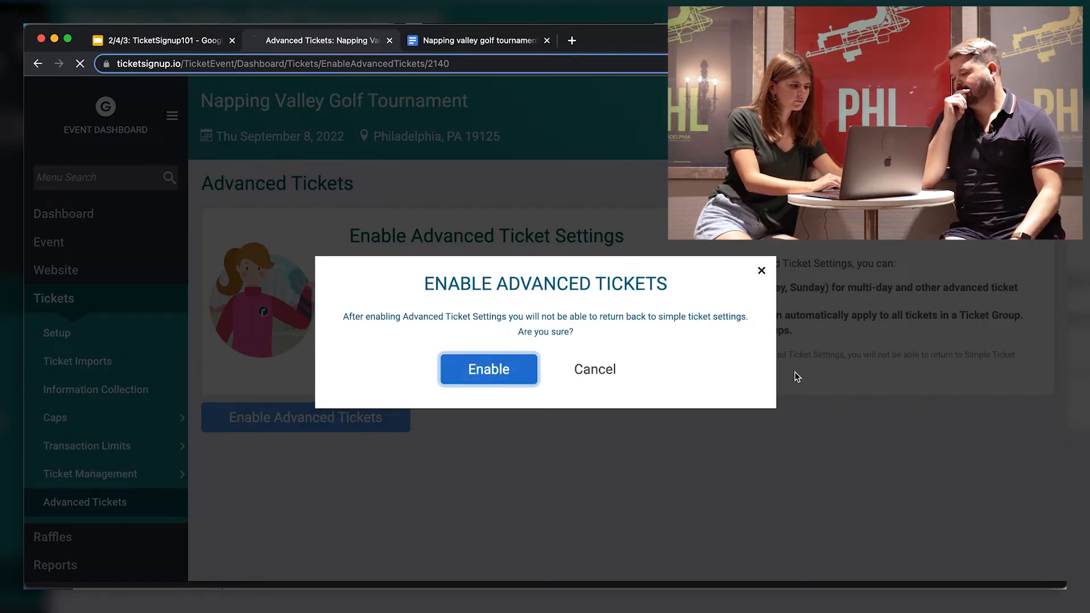
click(488, 369)
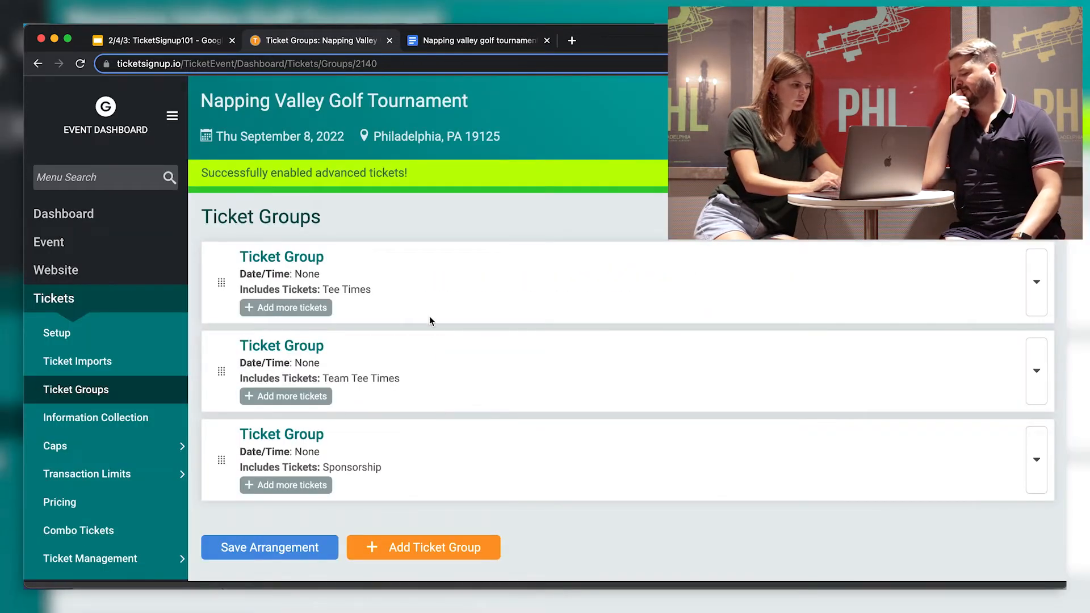
mouse_move(1034, 282)
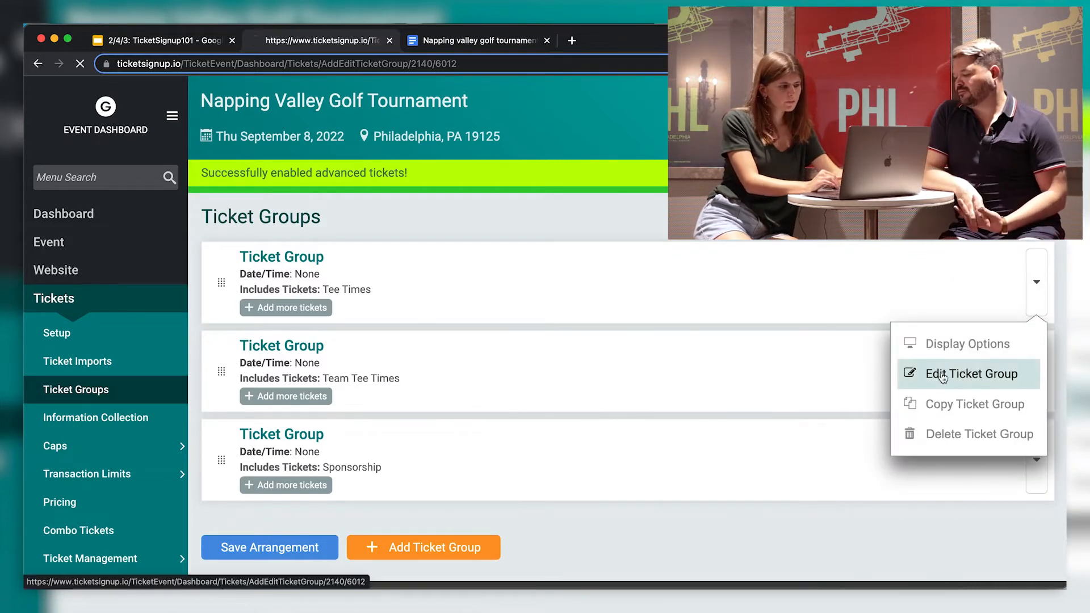
Name the first two ticket groups Tee Times and Team Tee Times and save each.
click(966, 373)
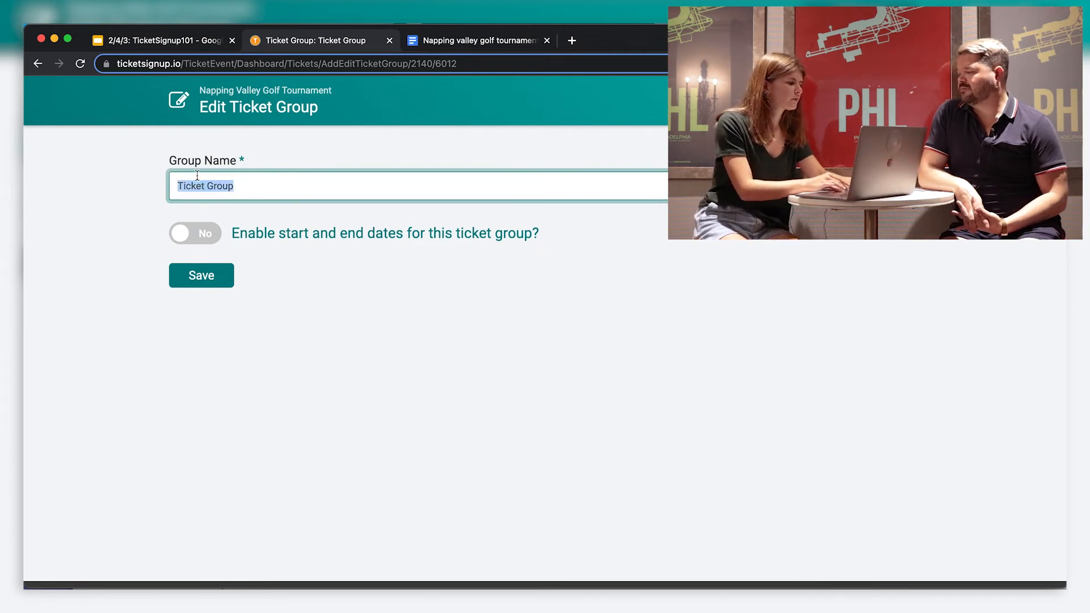
text(Tee Times)
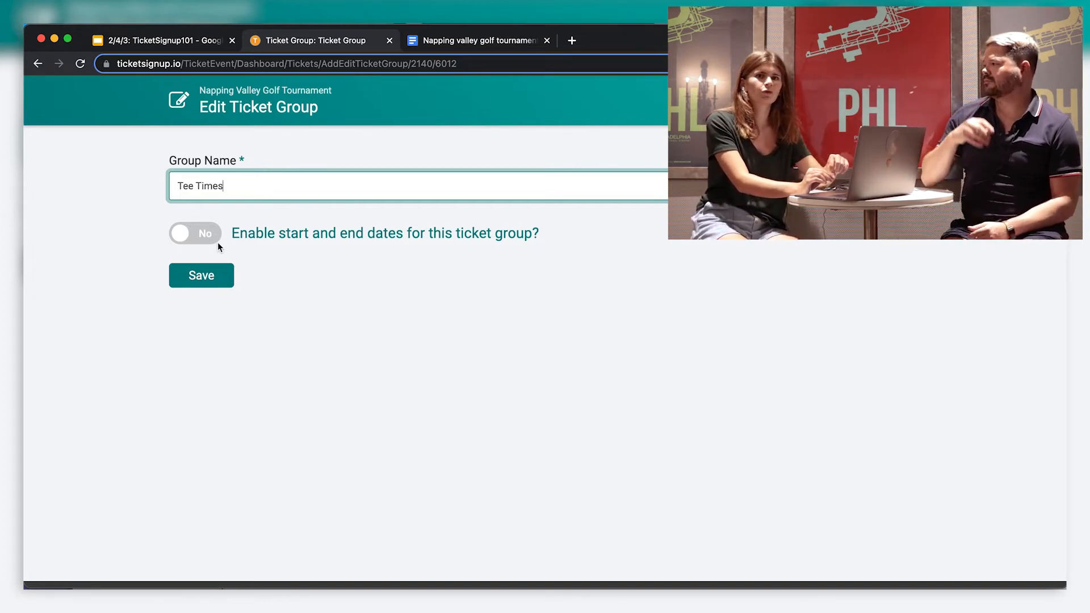
click(201, 274)
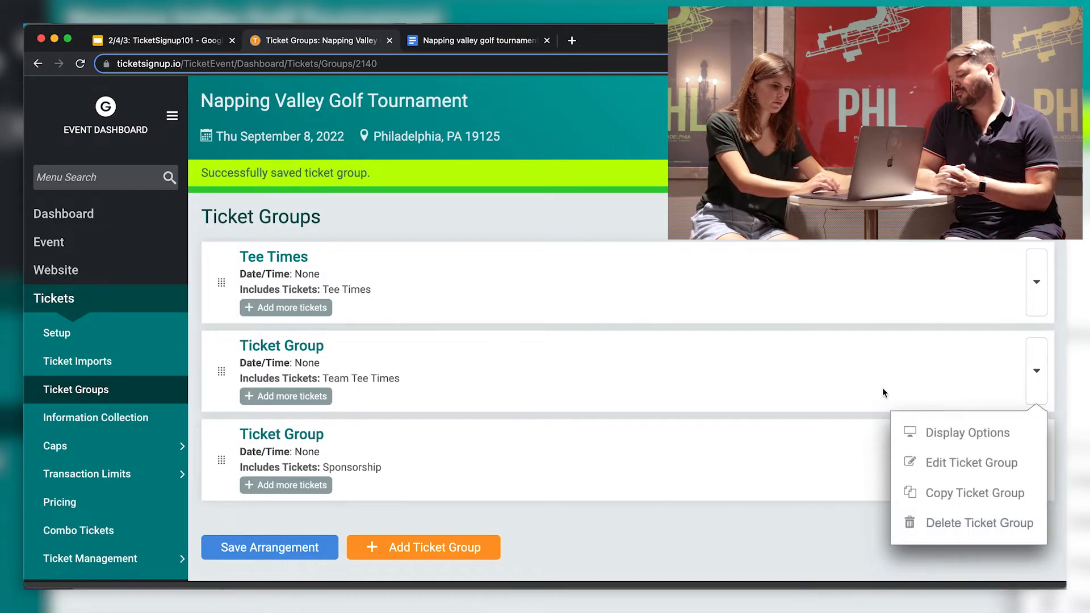
click(971, 462)
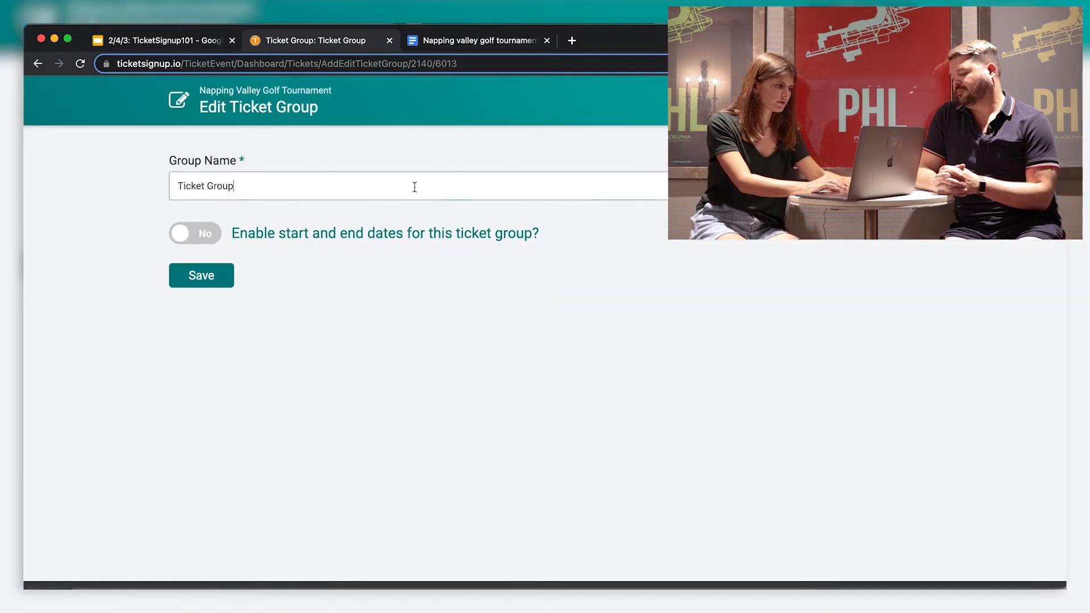
text(Team)
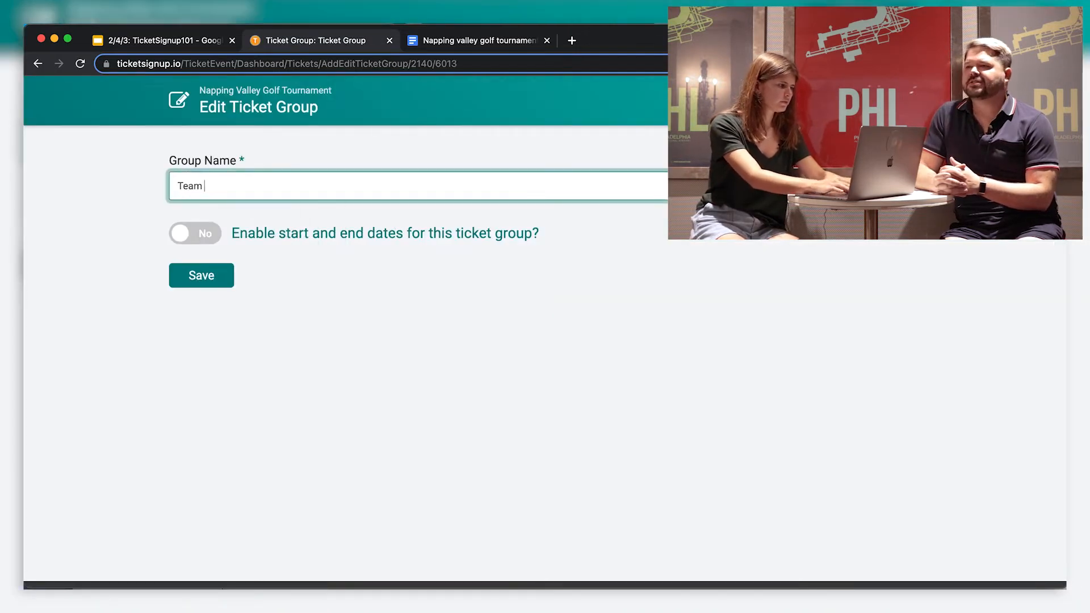
click(201, 275)
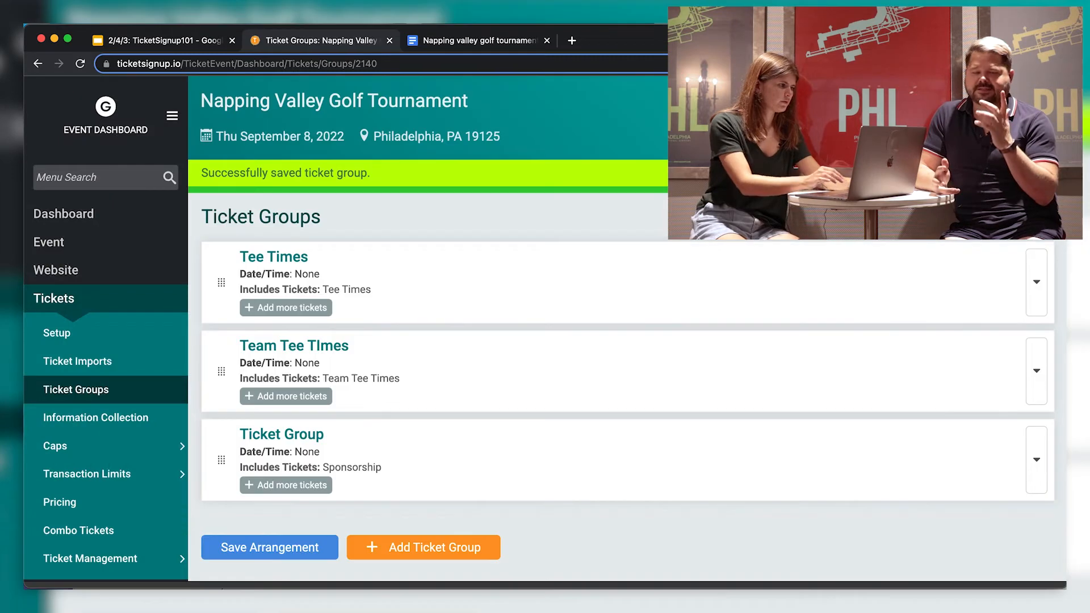
Rename the third ticket group to Sponsorships and save it.
click(1036, 411)
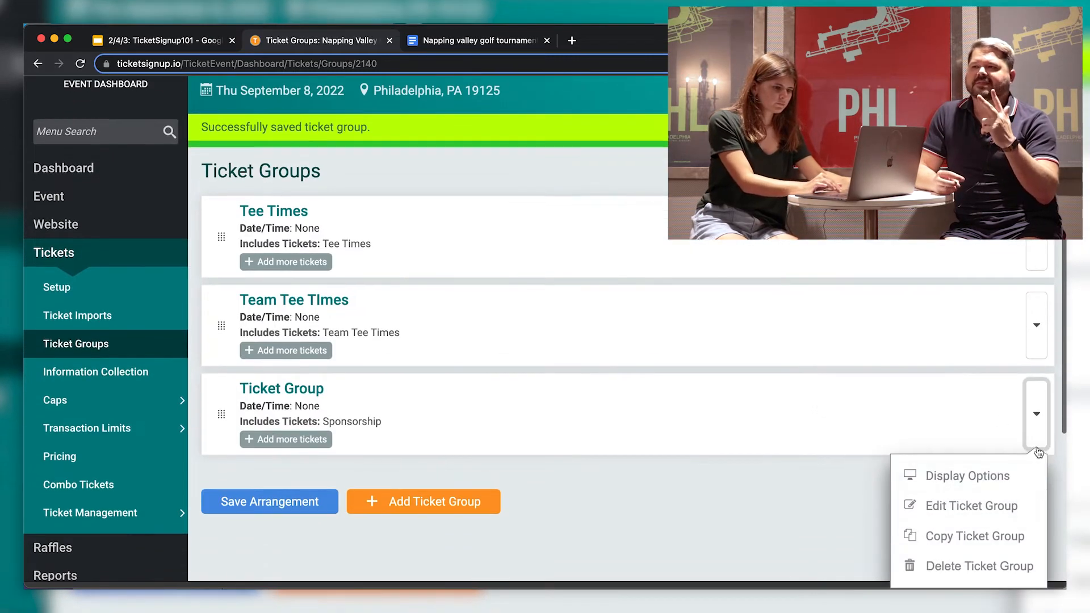
click(970, 505)
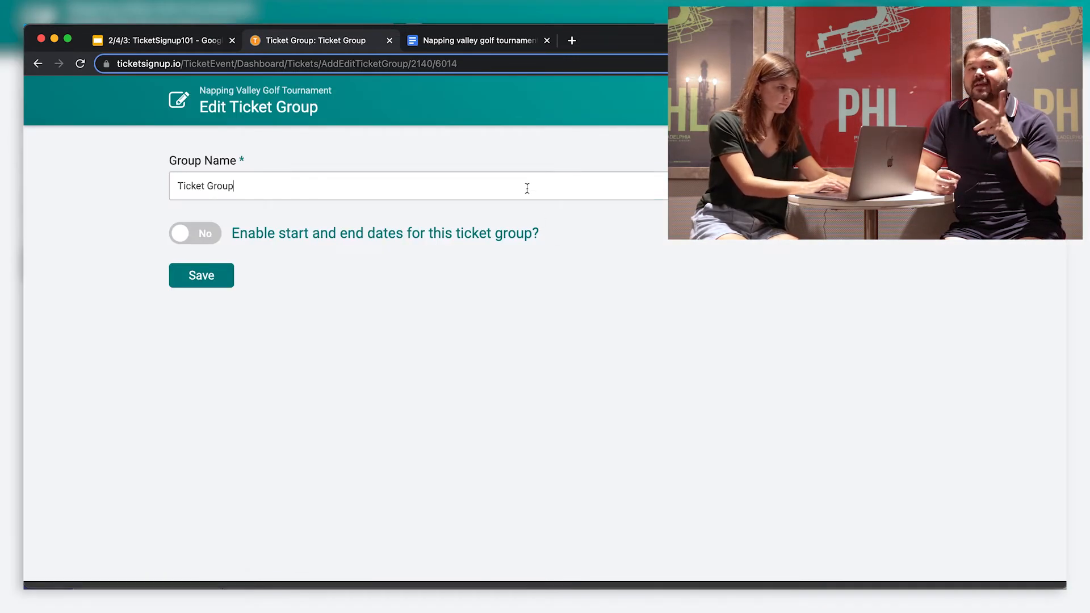
text(Sponsio)
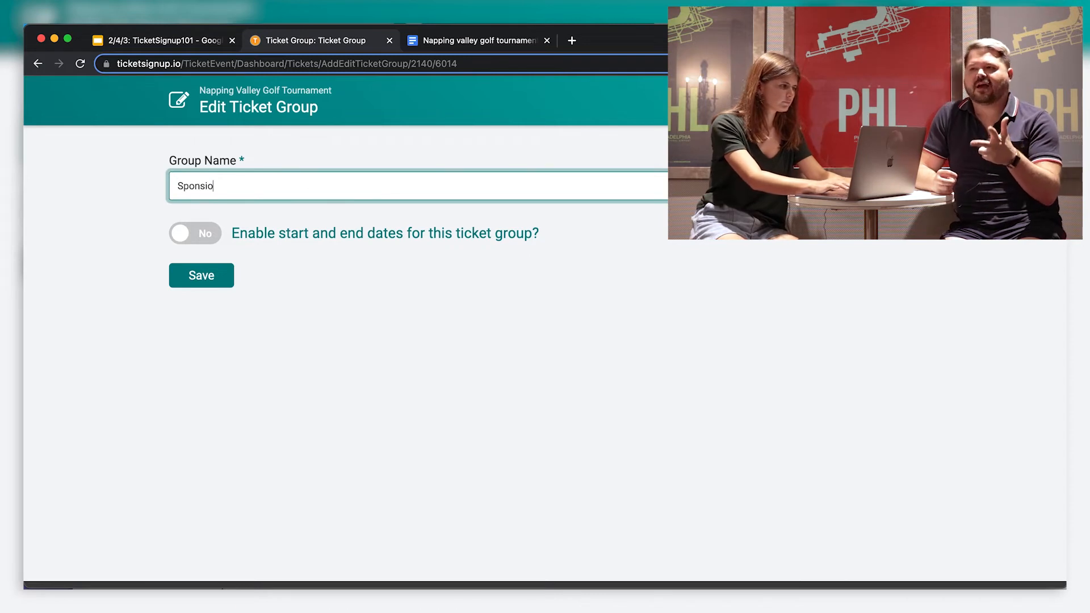
text(rships)
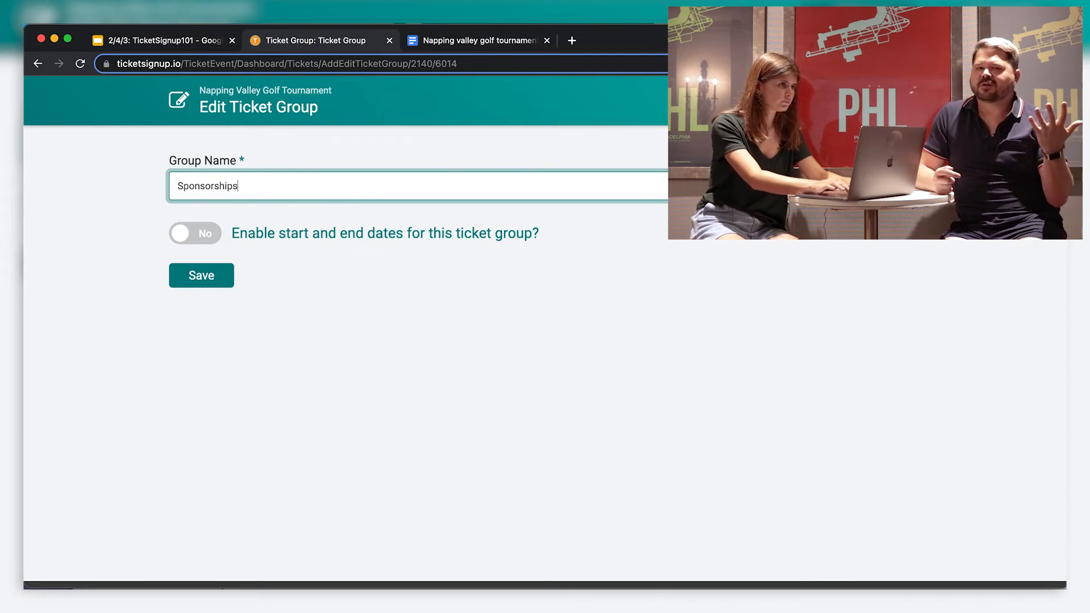
click(201, 275)
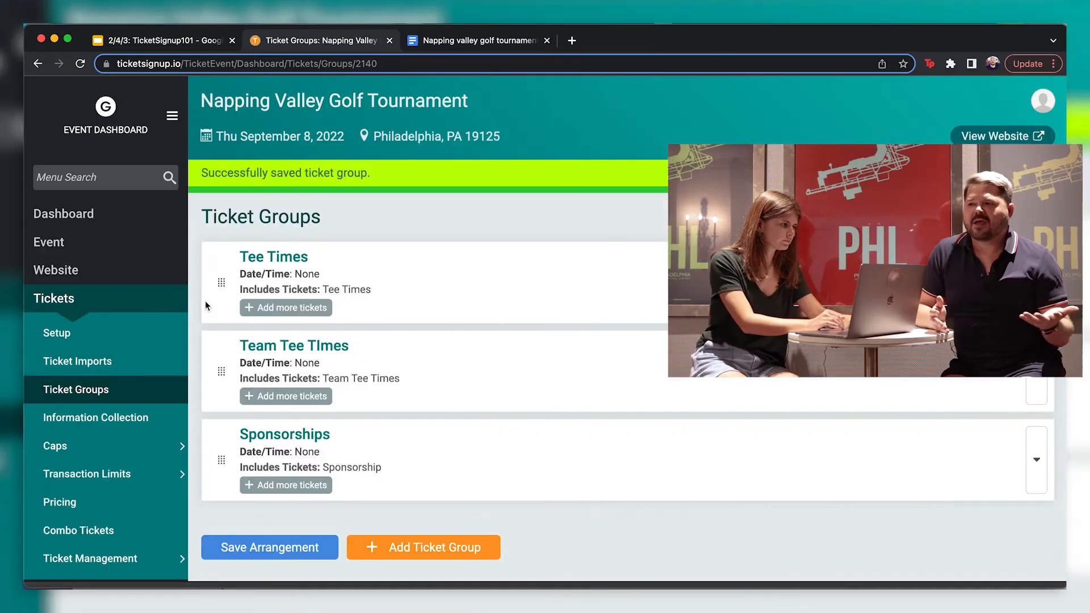
Go to Tickets > Setup and start editing the Tee Times ticket with its name cleared.
scroll(down, 3)
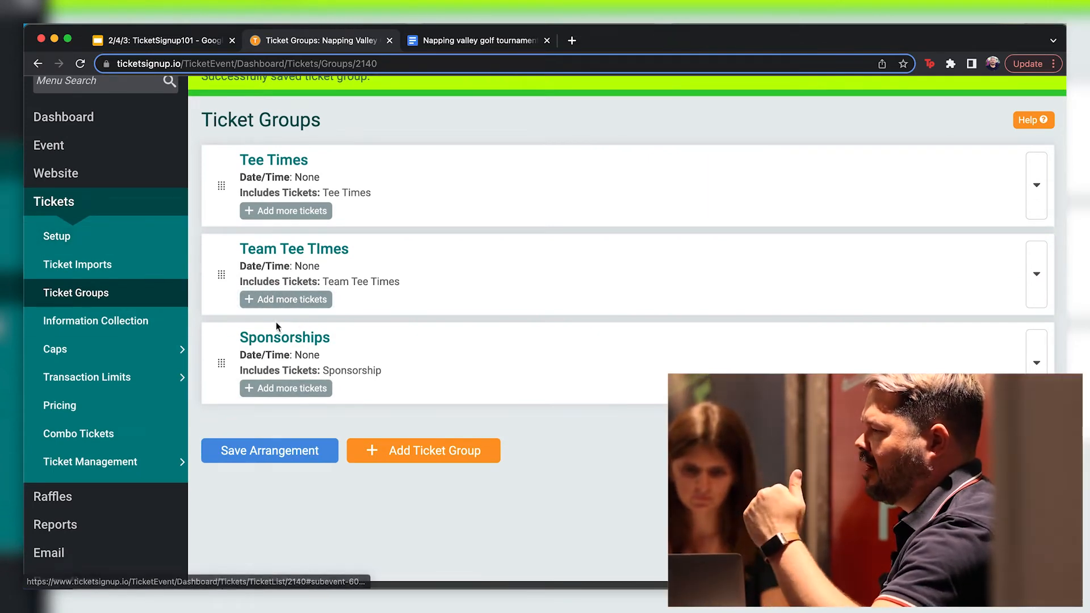
mouse_move(56, 237)
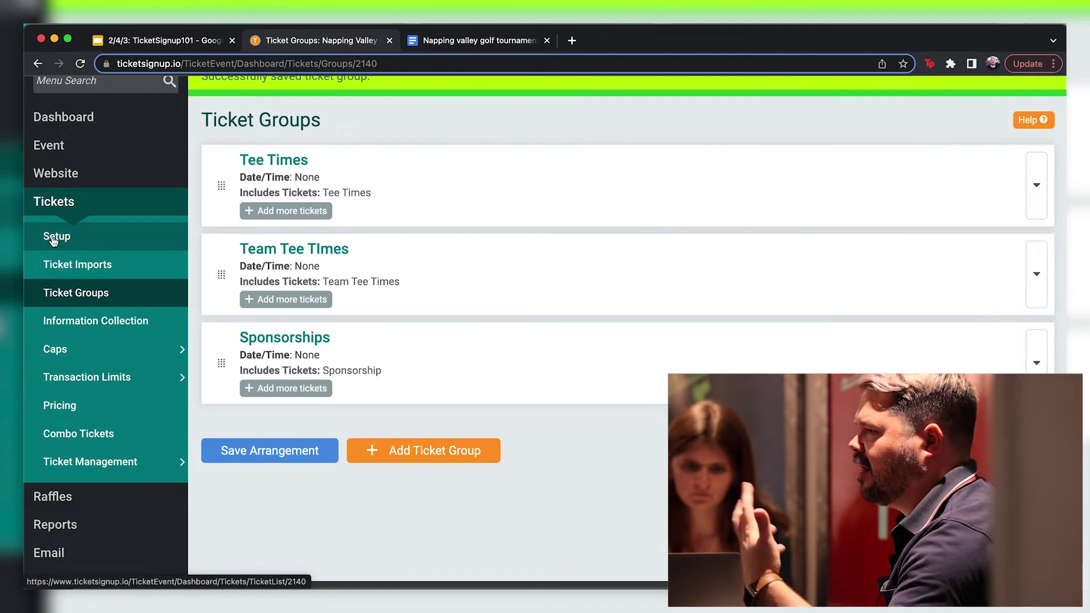
click(57, 236)
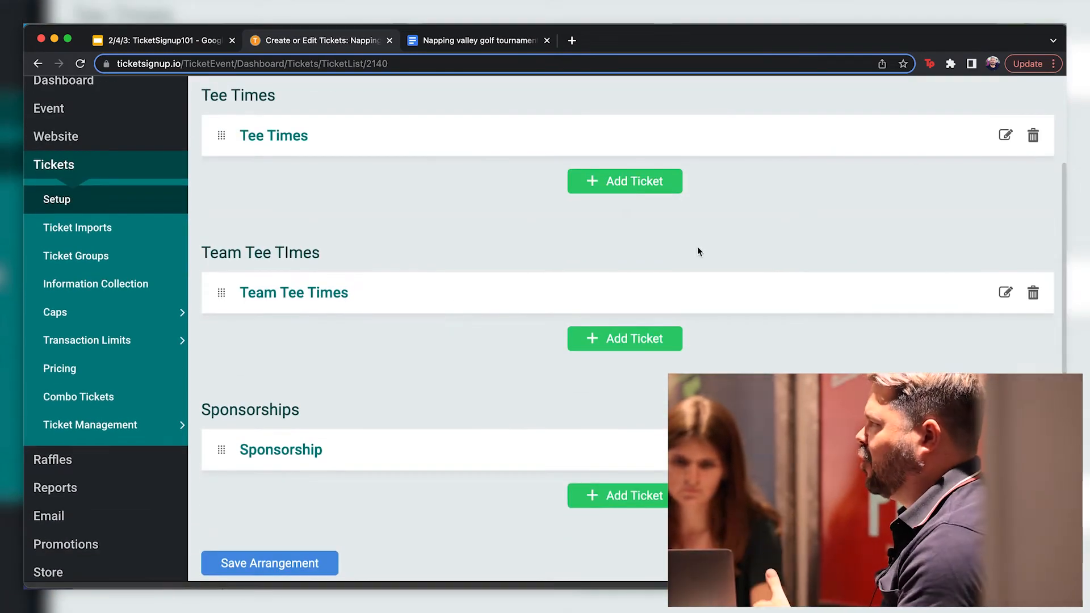
scroll(up, 3)
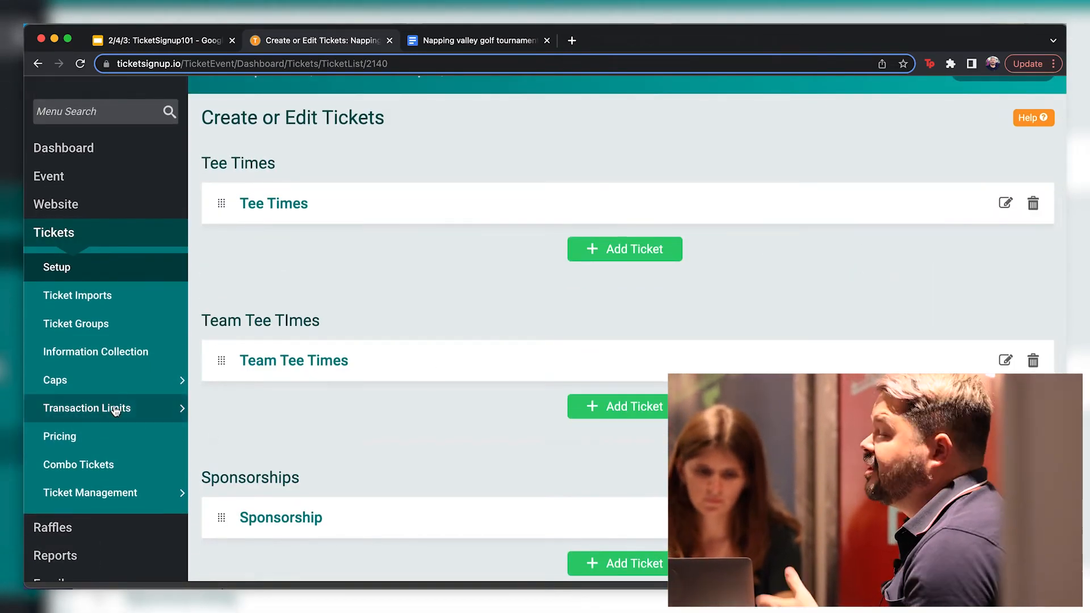
mouse_move(130, 385)
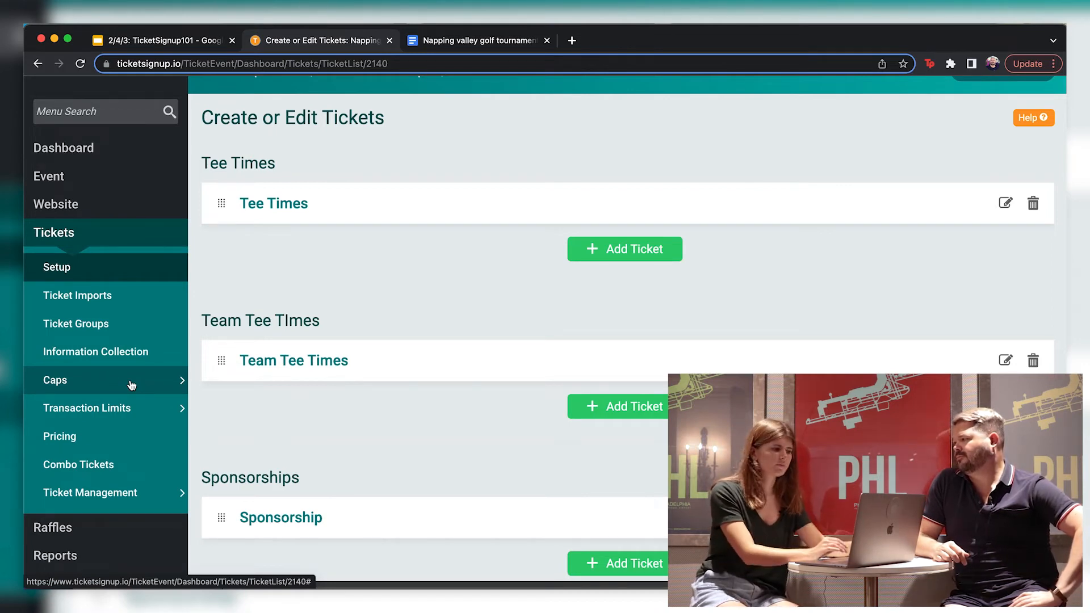
mouse_move(1004, 203)
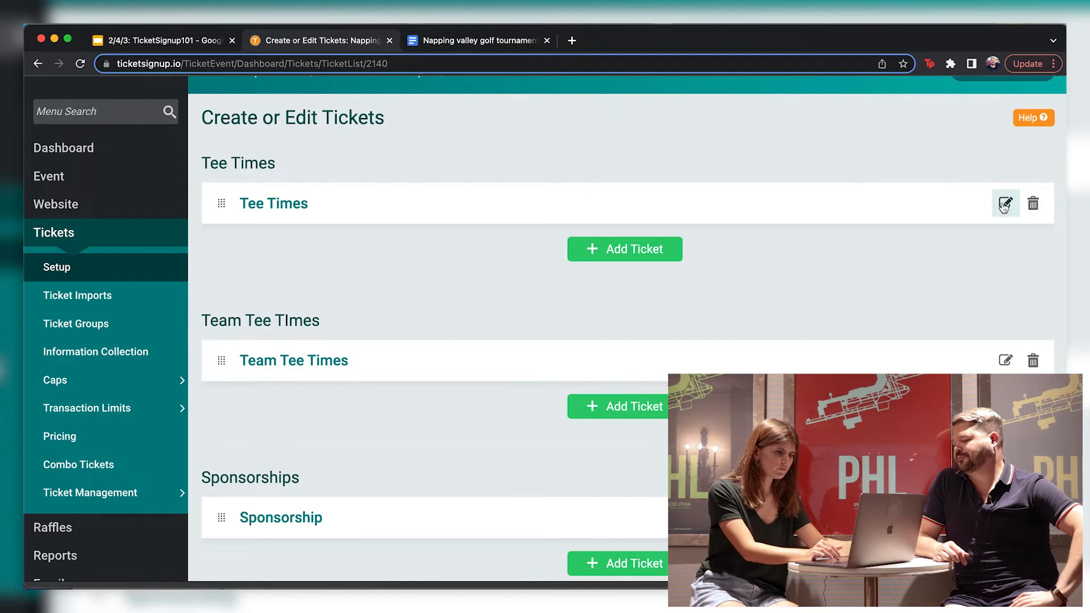
click(1005, 204)
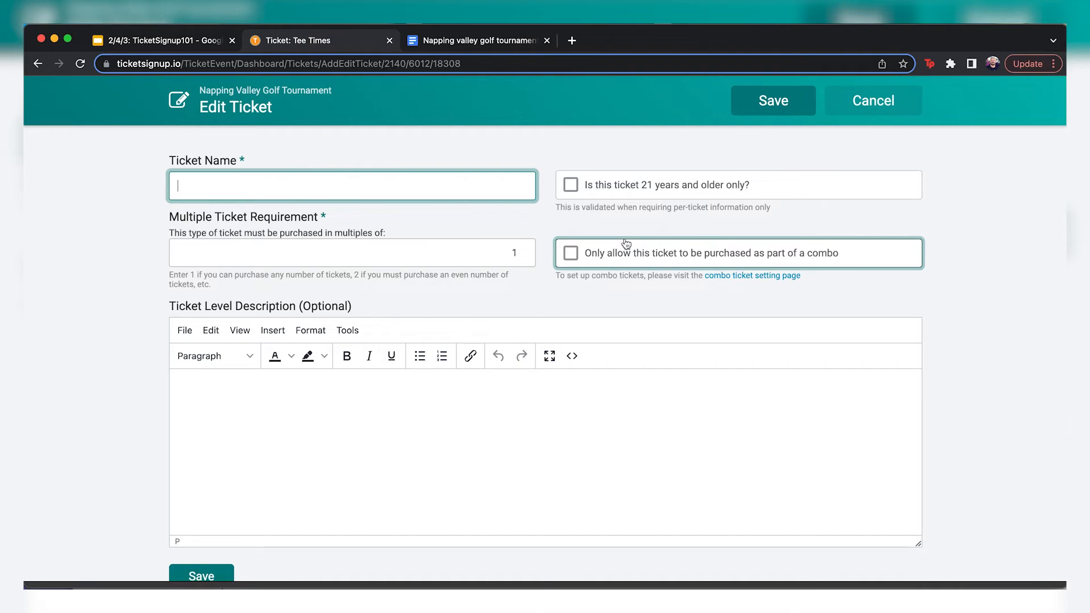
Rename the Tee Times ticket to 9 AM, add a 10 AM ticket, and save.
text(9 AM)
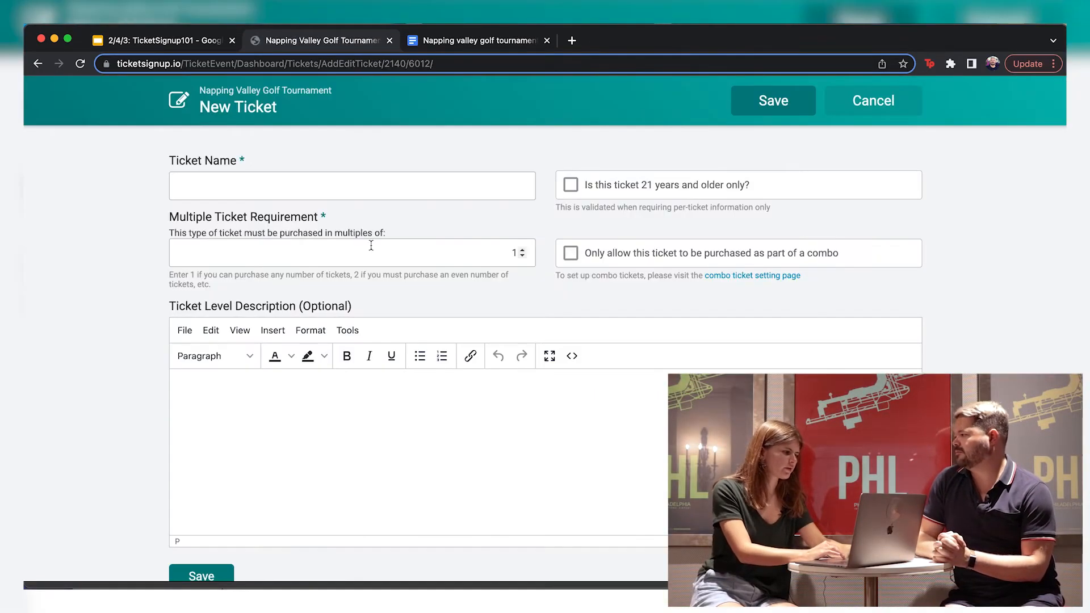
text(10 Am)
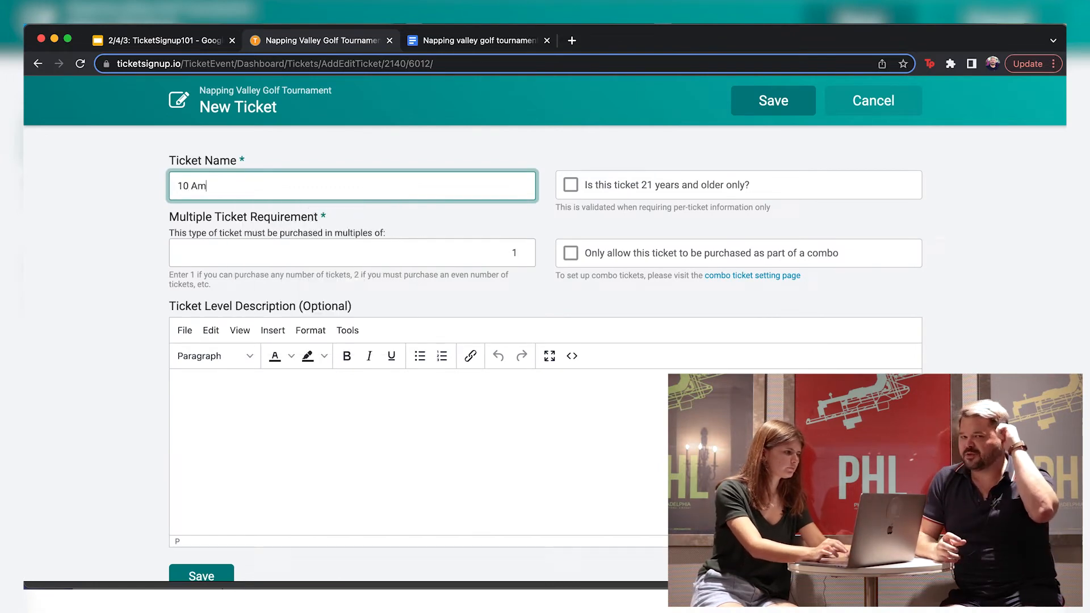
click(772, 101)
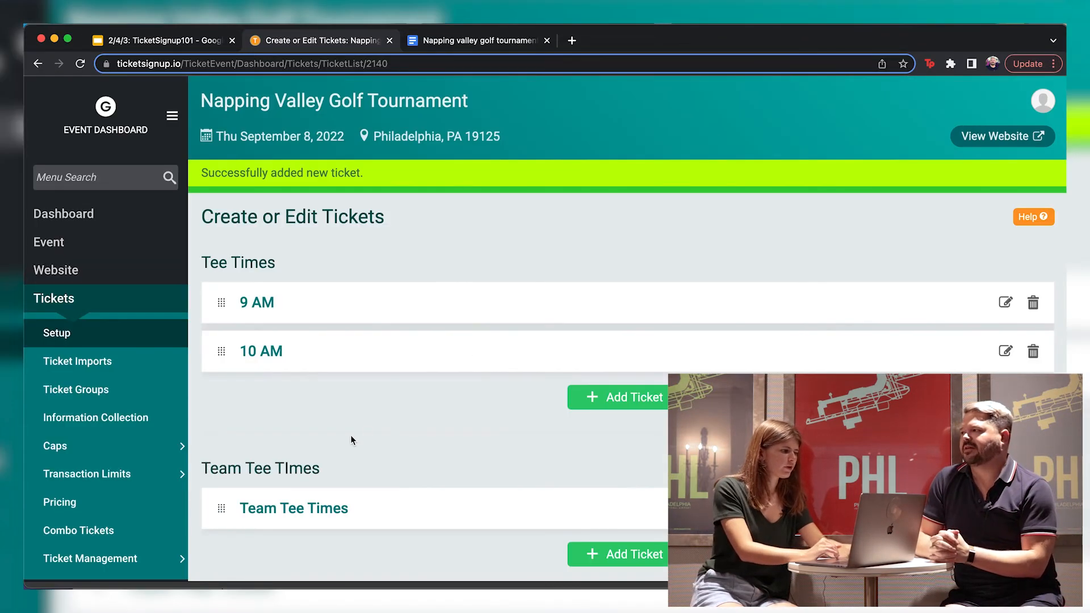
scroll(down, 3)
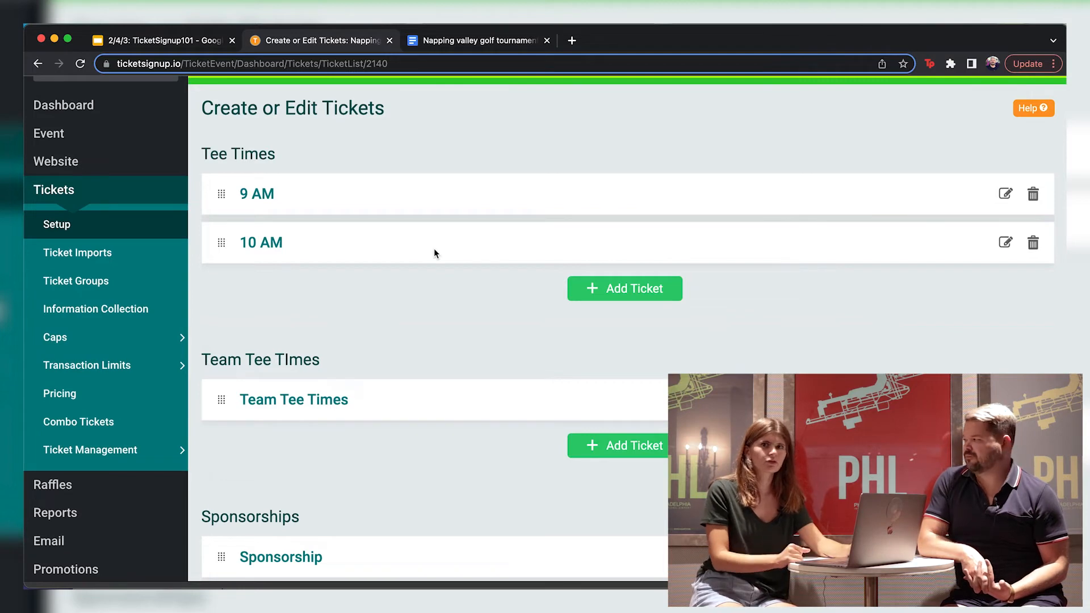
scroll(down, 3)
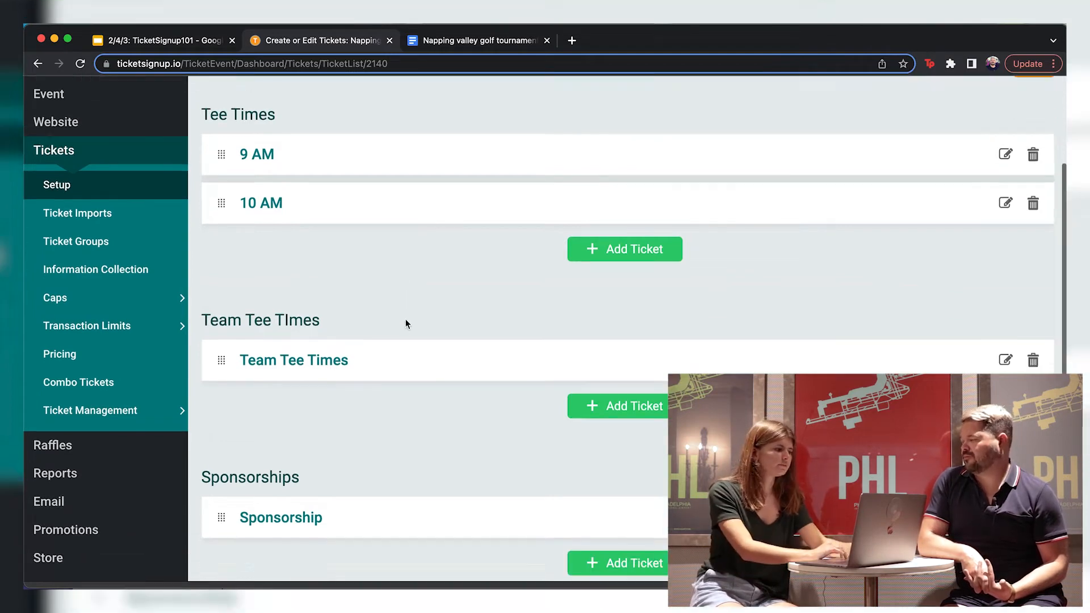
scroll(down, 3)
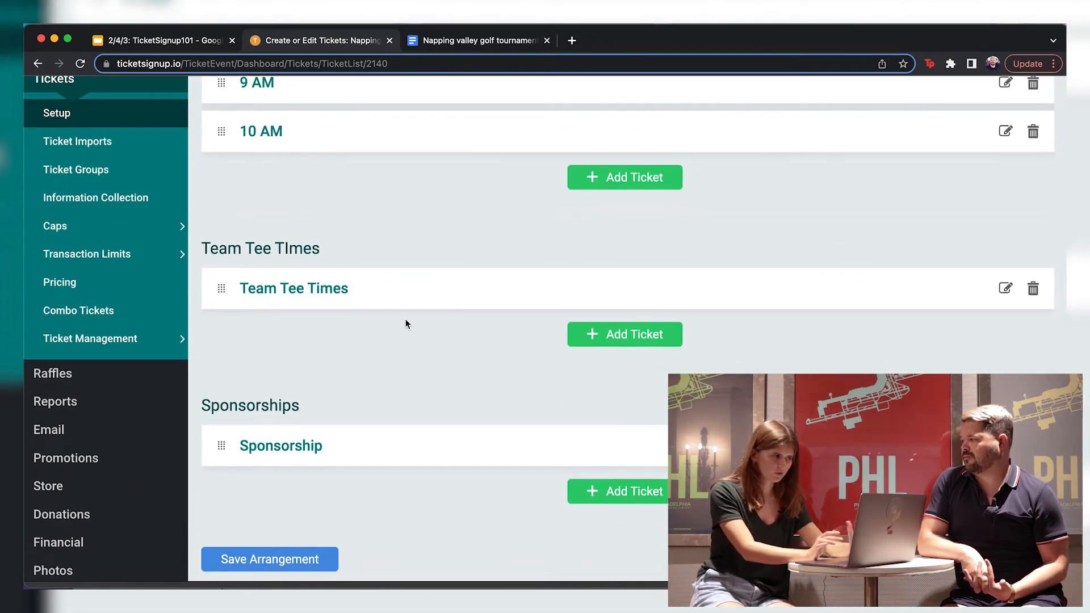
mouse_move(1005, 288)
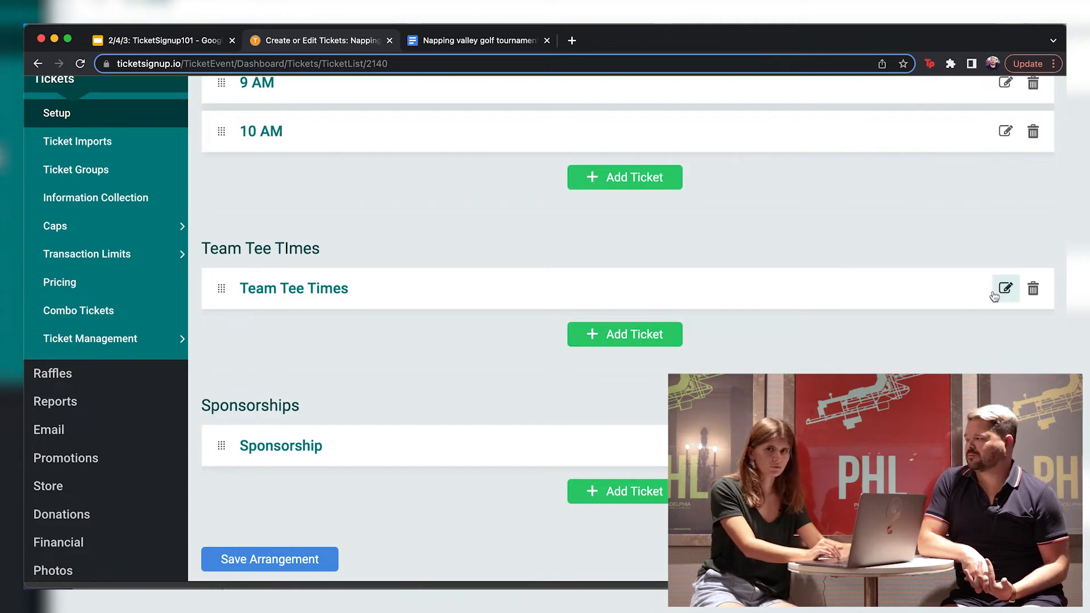
mouse_move(970, 302)
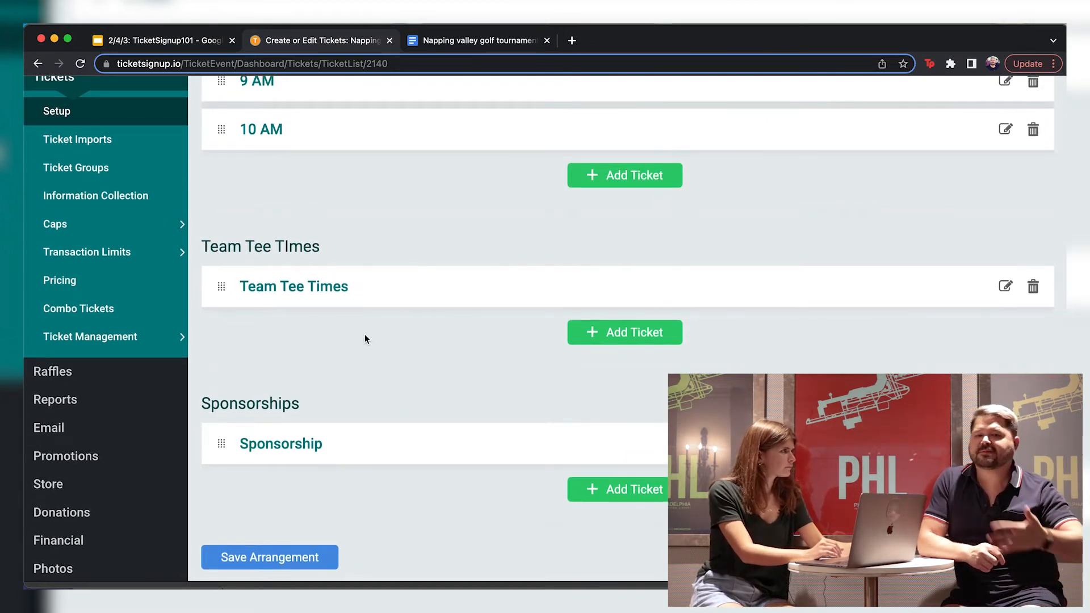
mouse_move(1005, 286)
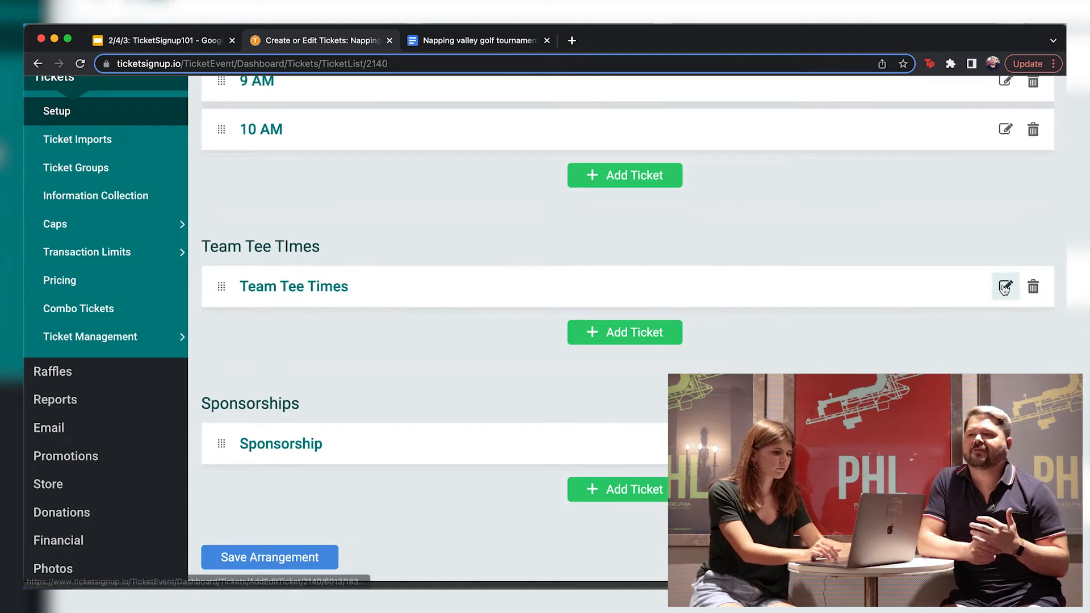
click(1005, 286)
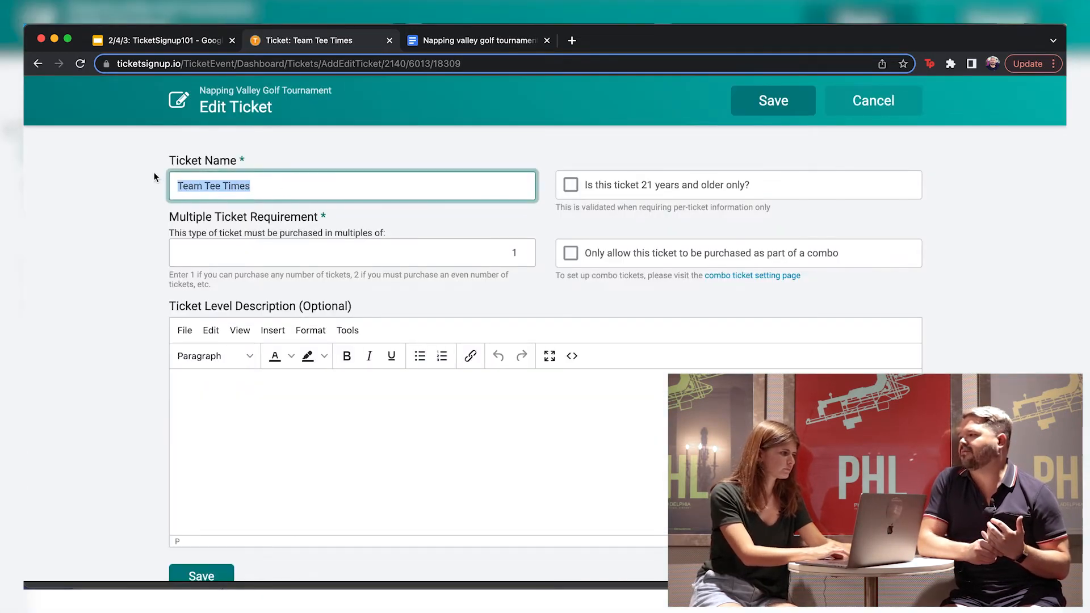
Rename the Team Tee Times ticket to Team 9 AM and add a Team 10 AM ticket, saving both.
text(Team)
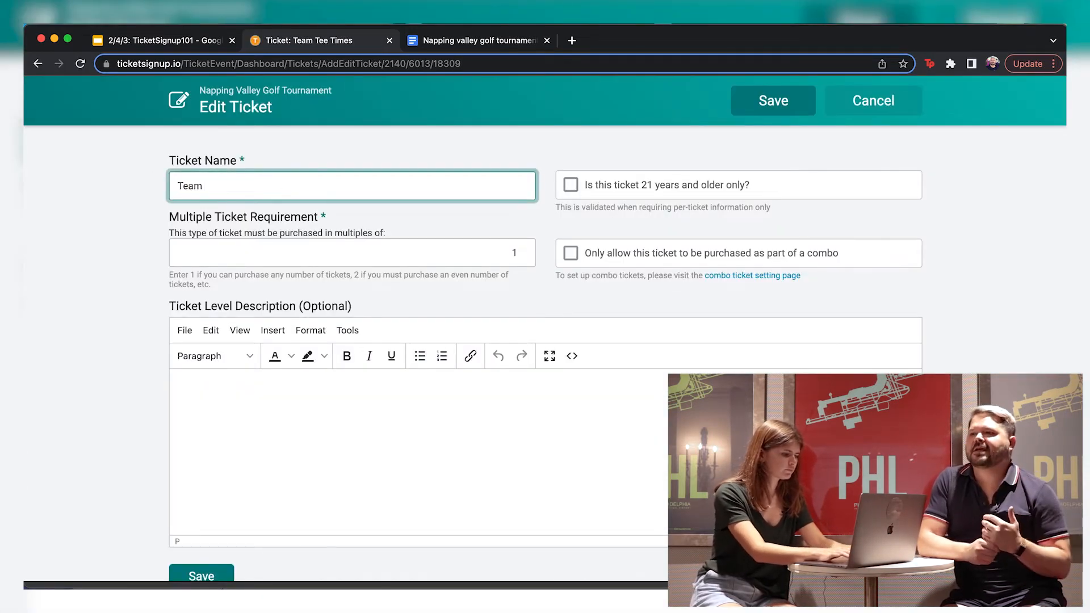
text(9)
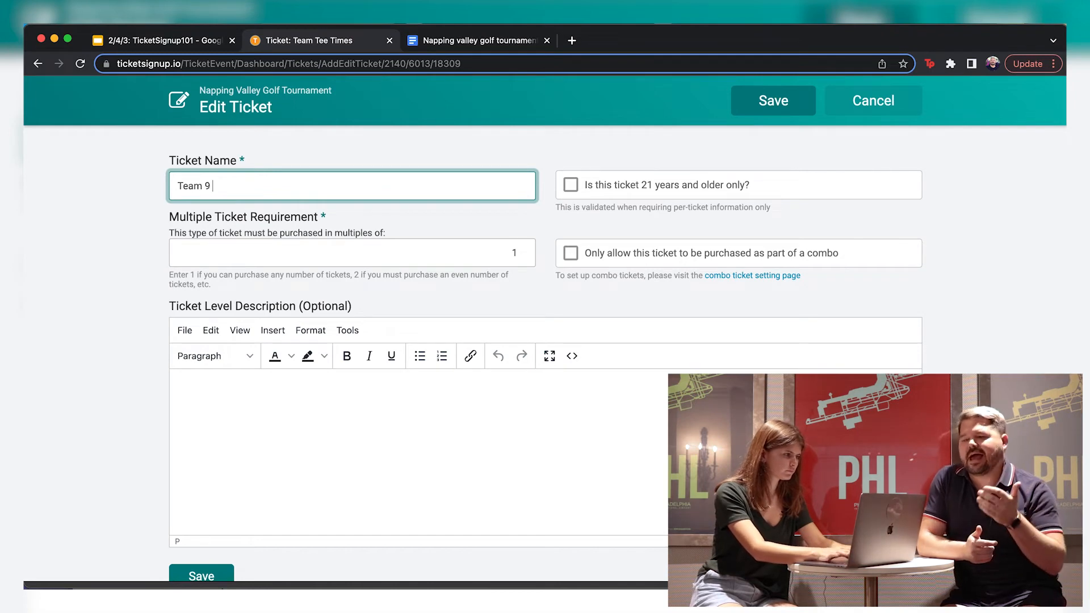
click(772, 100)
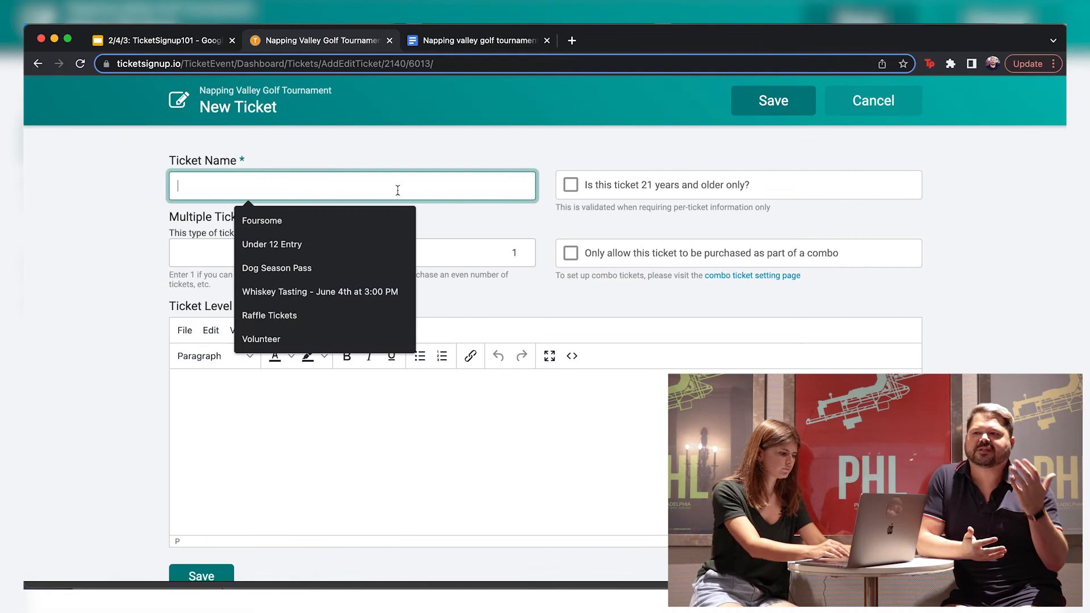
text(Team 10 AM)
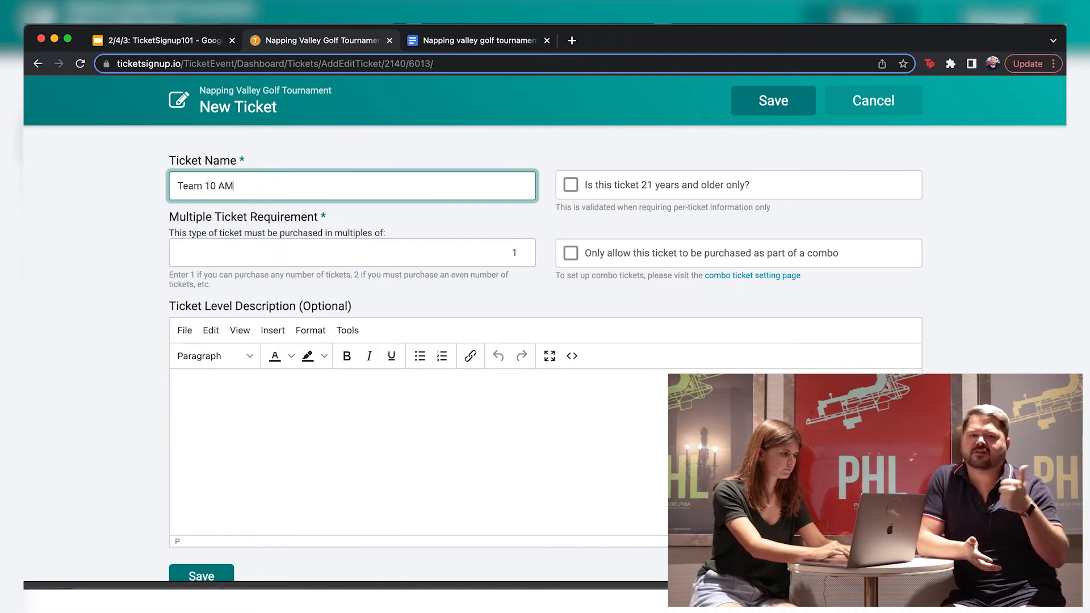
click(772, 100)
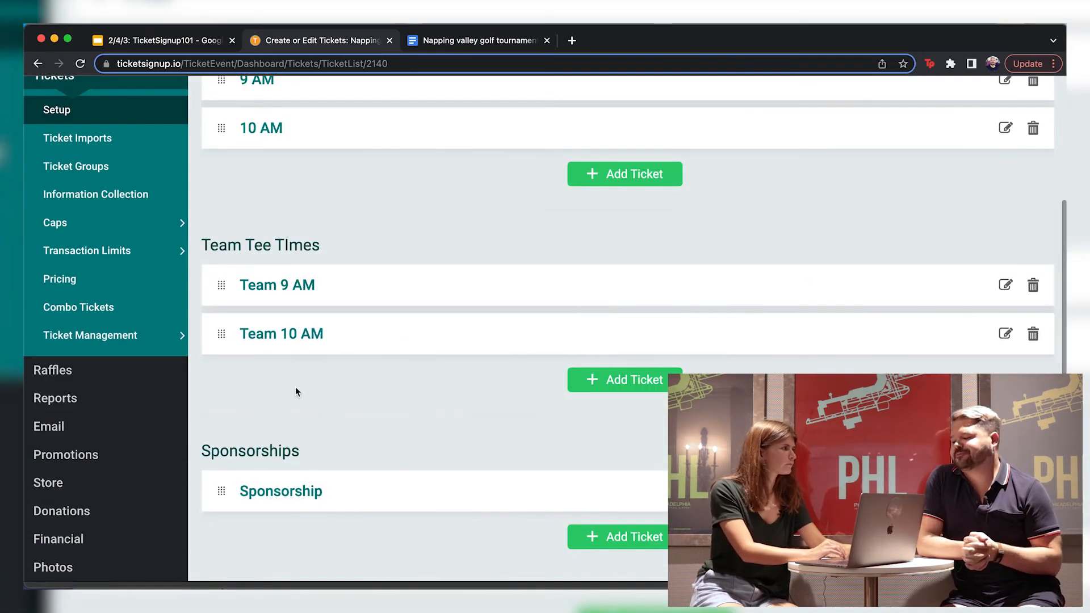
Rename the Sponsorship ticket to Gold Sponsorship and add a Silver Sponsorship ticket, then save.
scroll(down, 3)
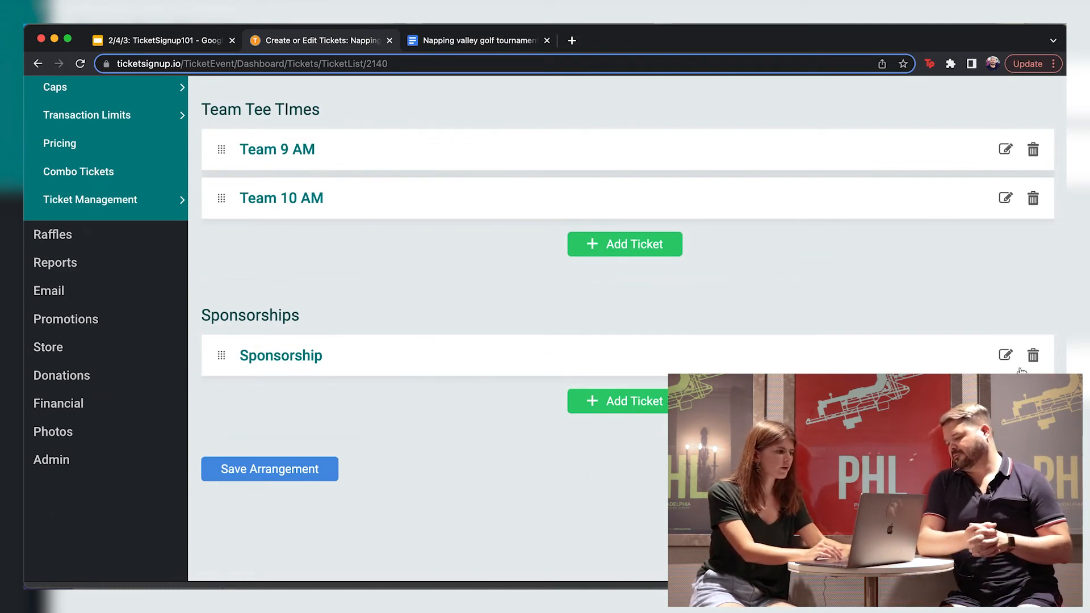
click(1005, 355)
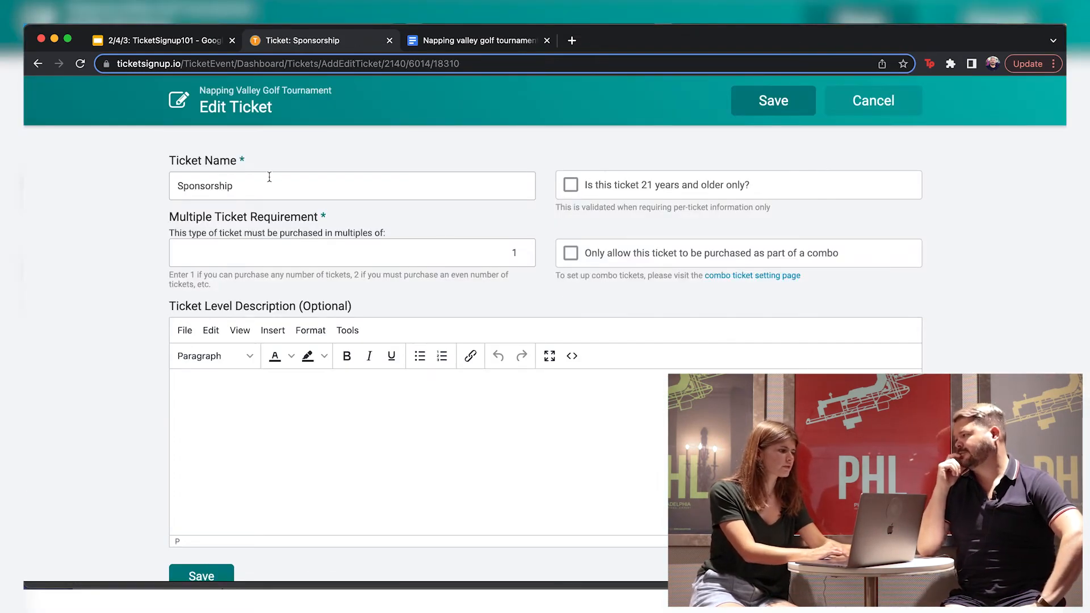
text(GO)
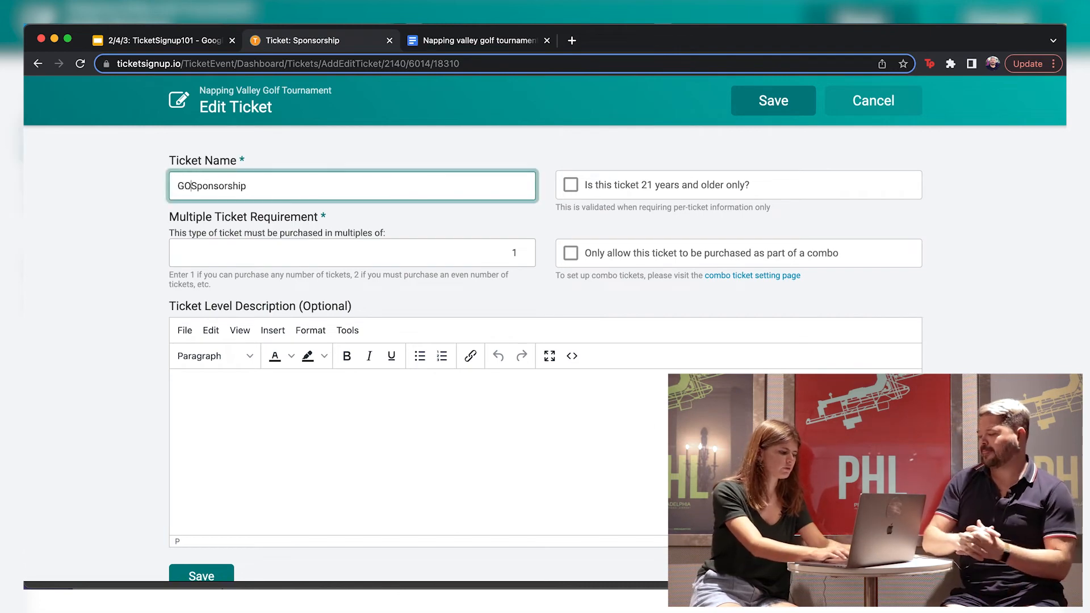
text(ld)
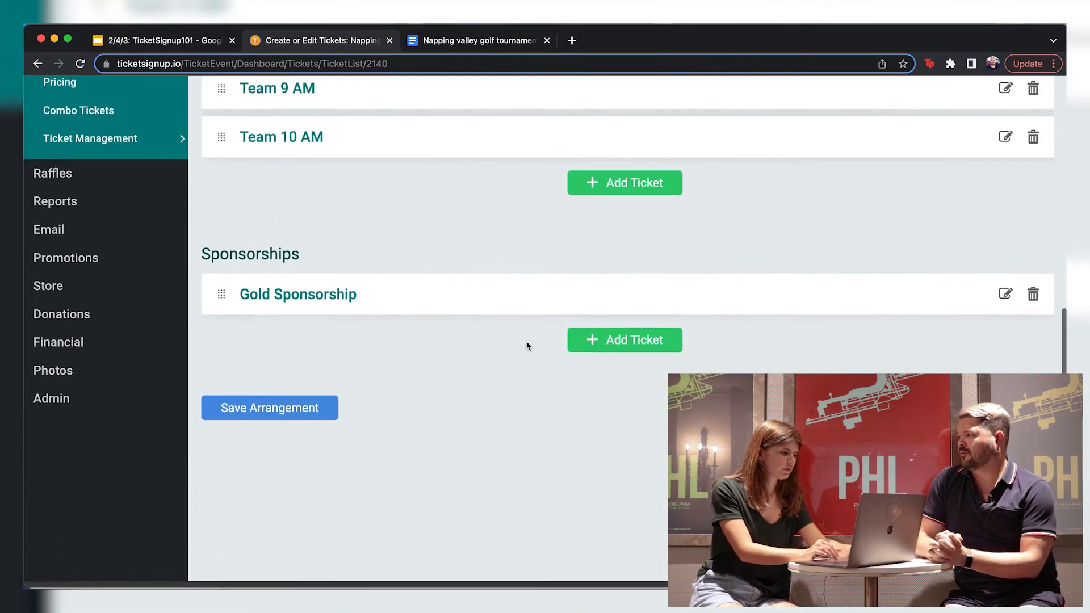
click(623, 340)
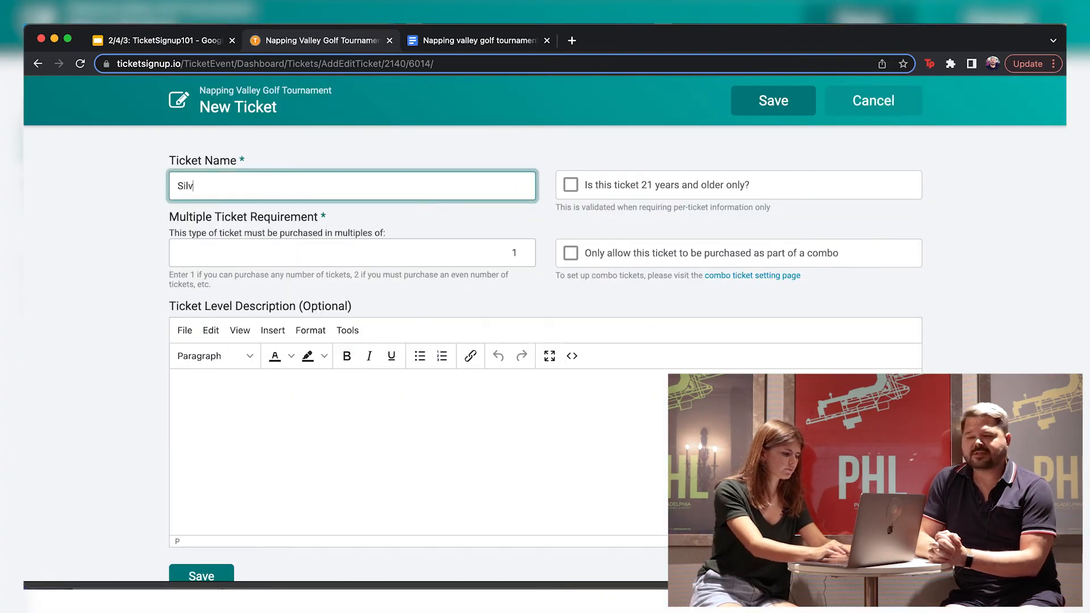
text(er Sponsor)
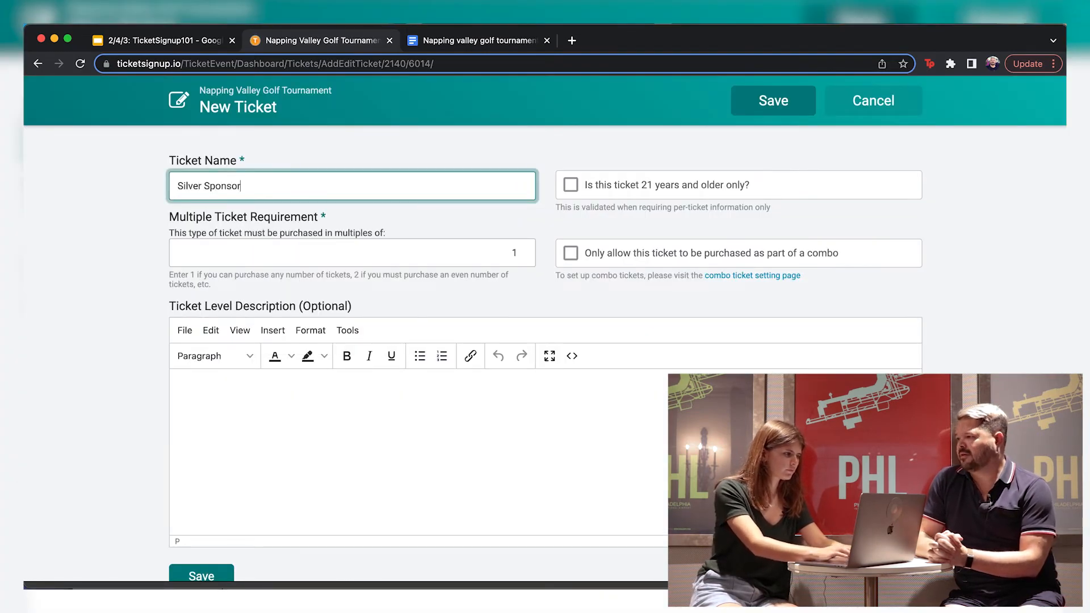
text(shi)
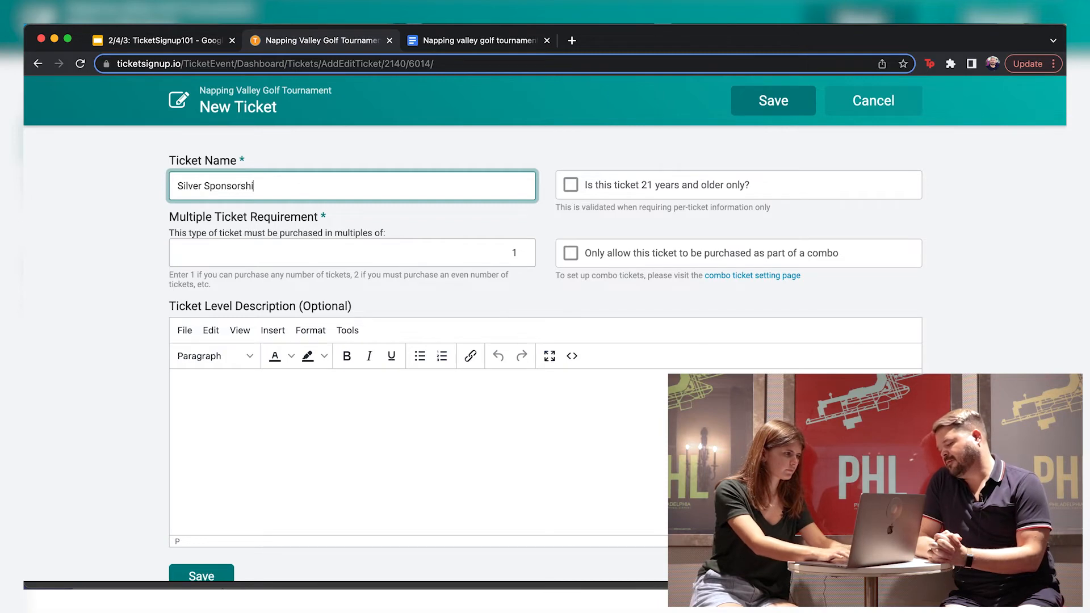
click(772, 100)
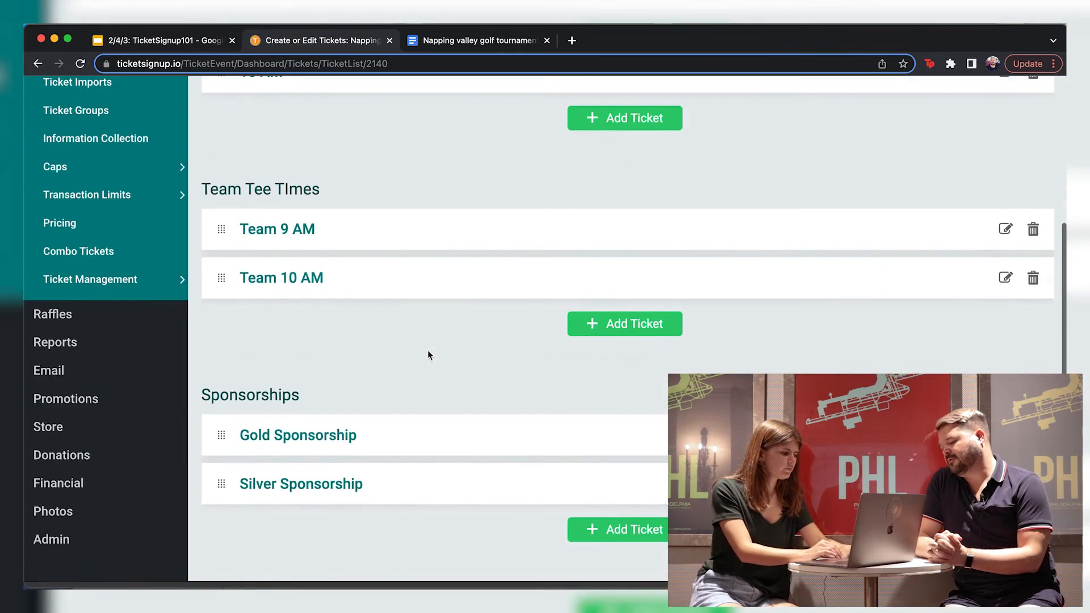
Set the 10 AM tee time price to $25 in Pricing and save it.
scroll(up, 3)
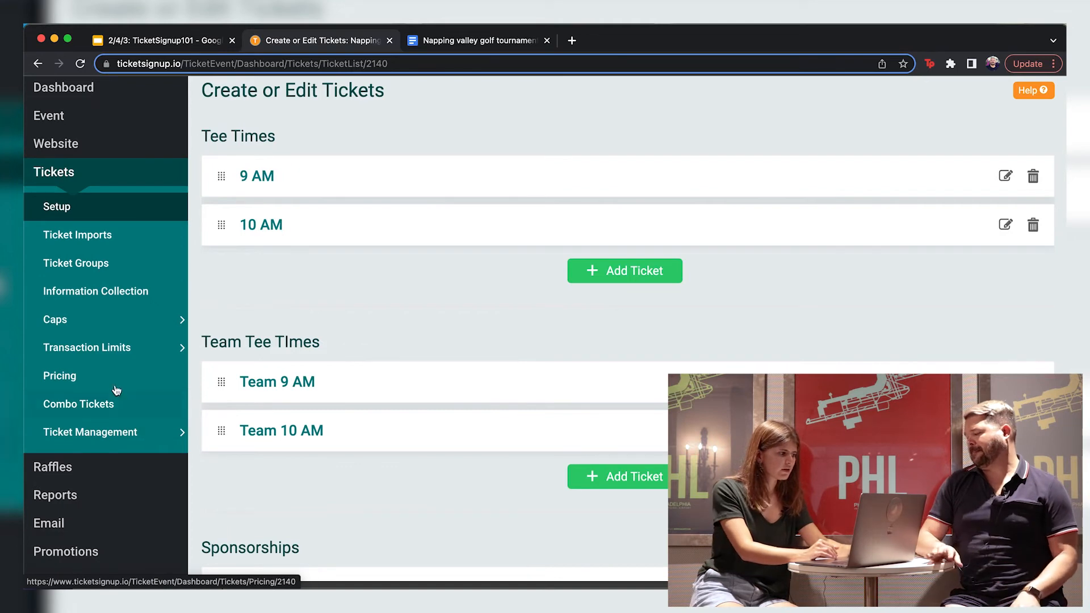
mouse_move(60, 376)
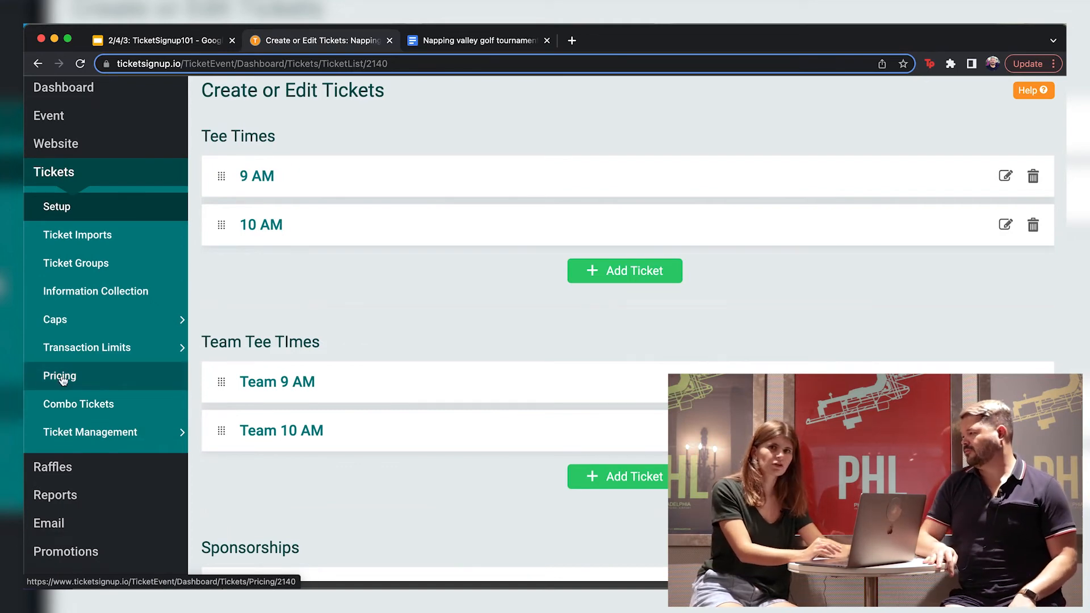
mouse_move(77, 233)
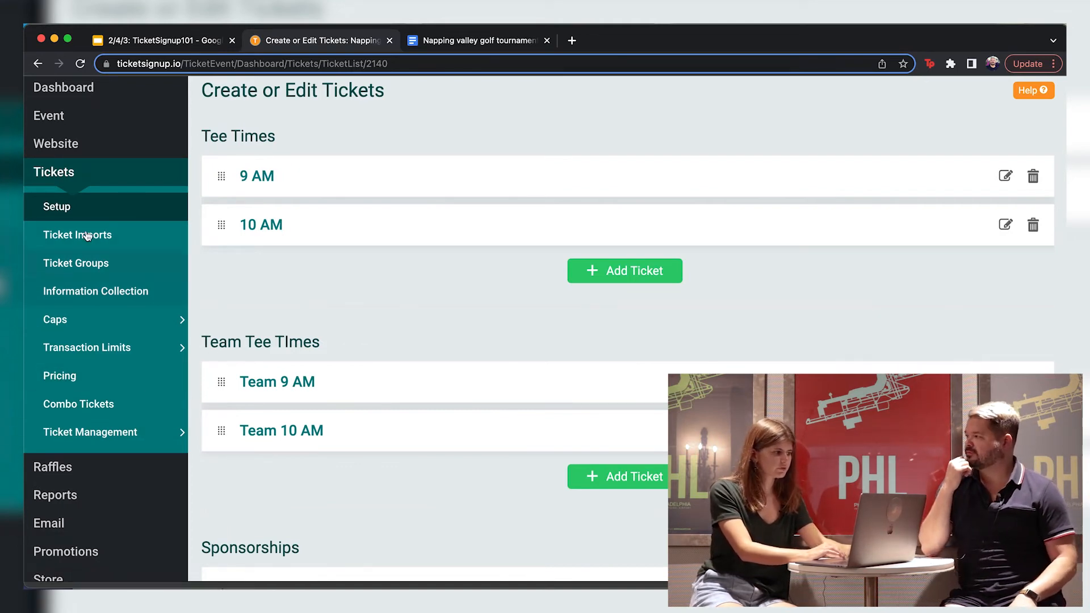
click(60, 376)
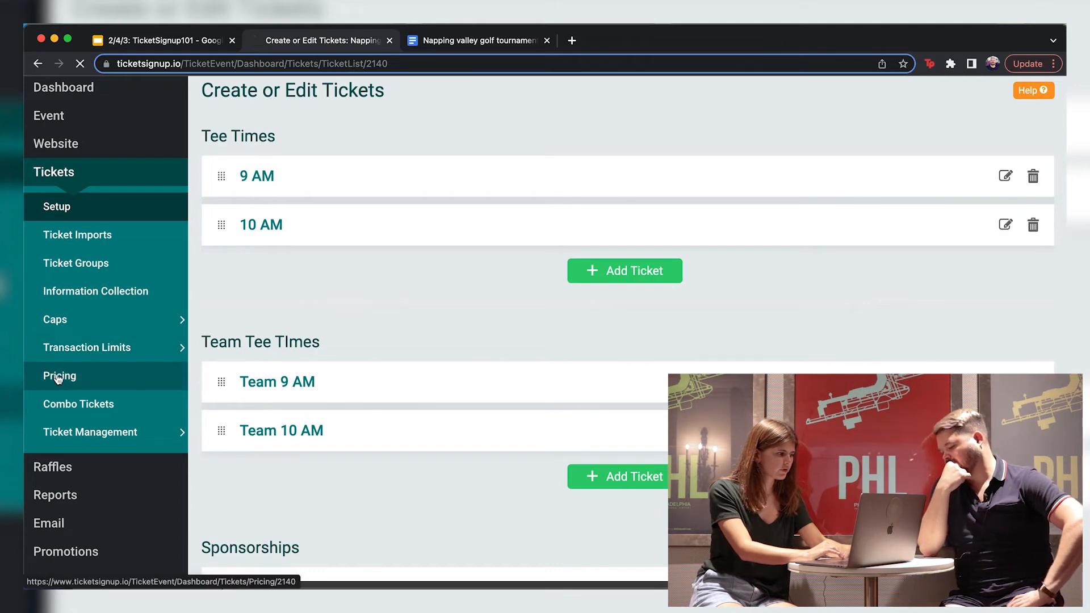
click(59, 376)
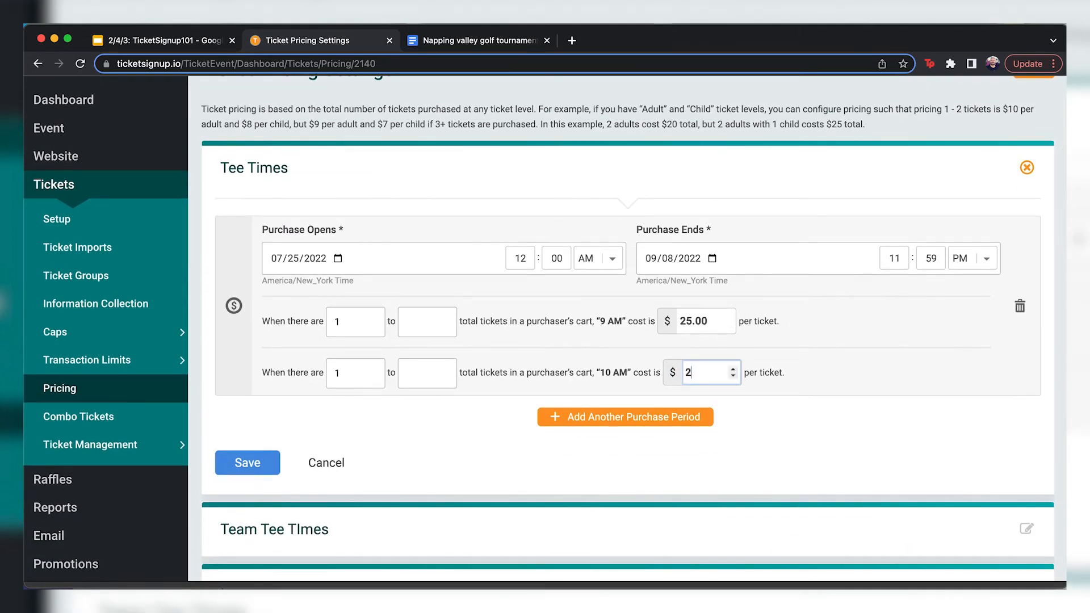
text(5)
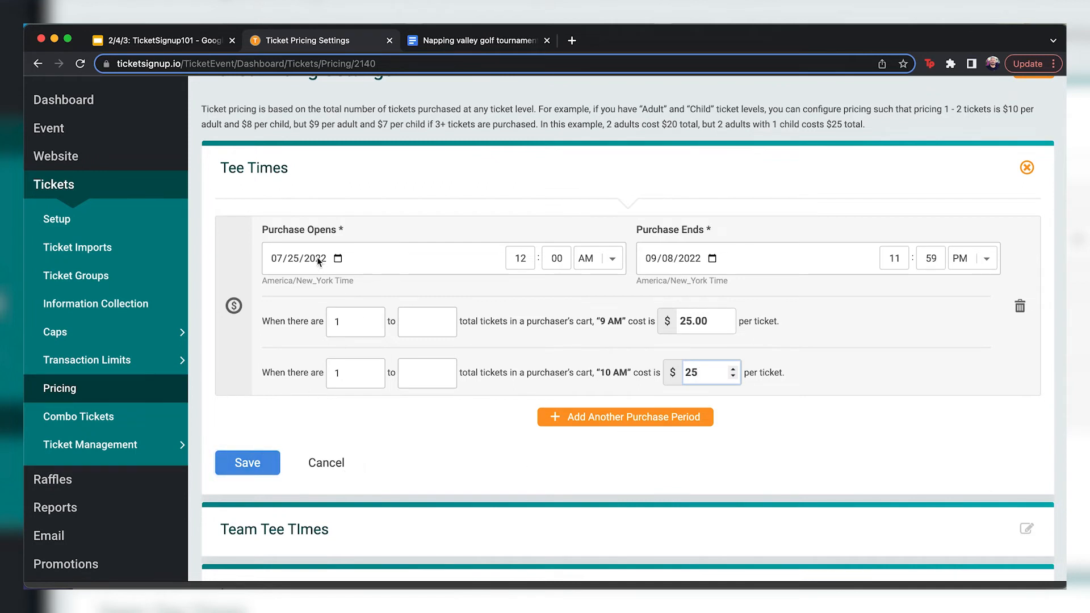
mouse_move(275, 438)
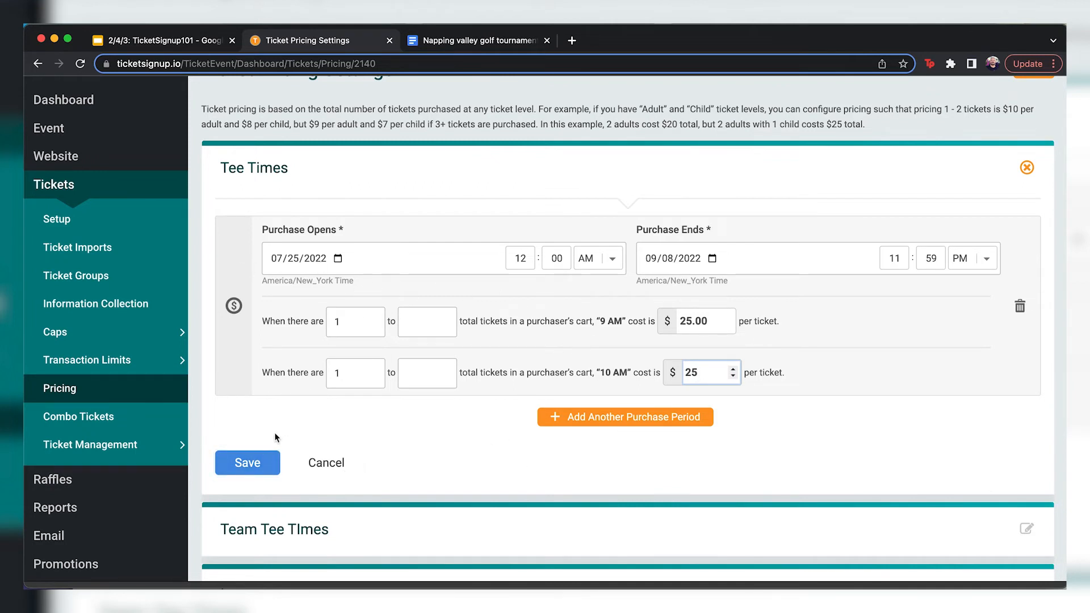
click(246, 463)
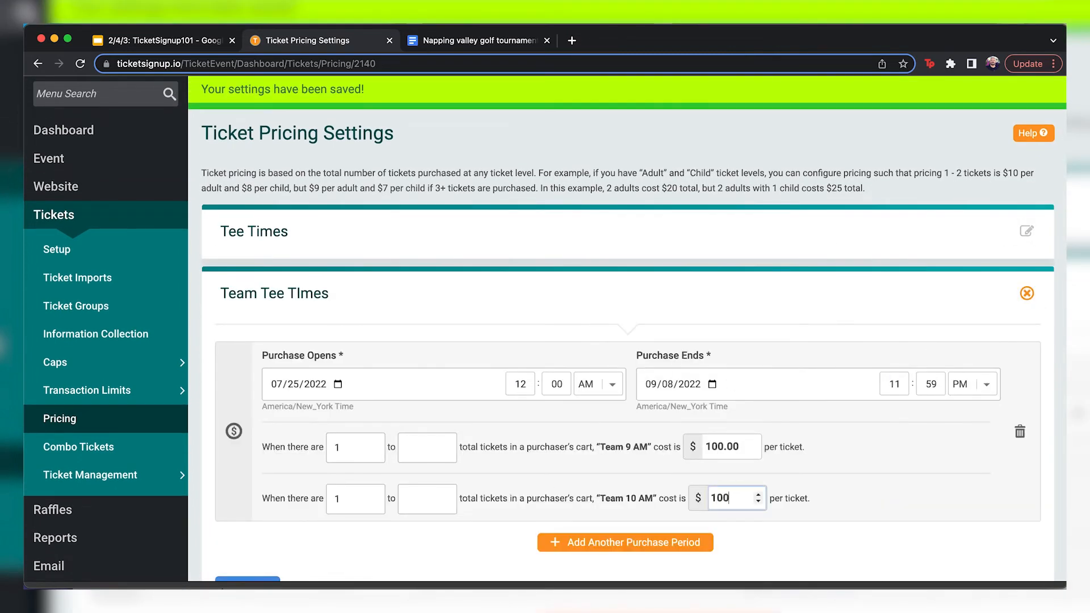
Save the Team Tee Times prices with Team 10 AM at $100.
scroll(down, 3)
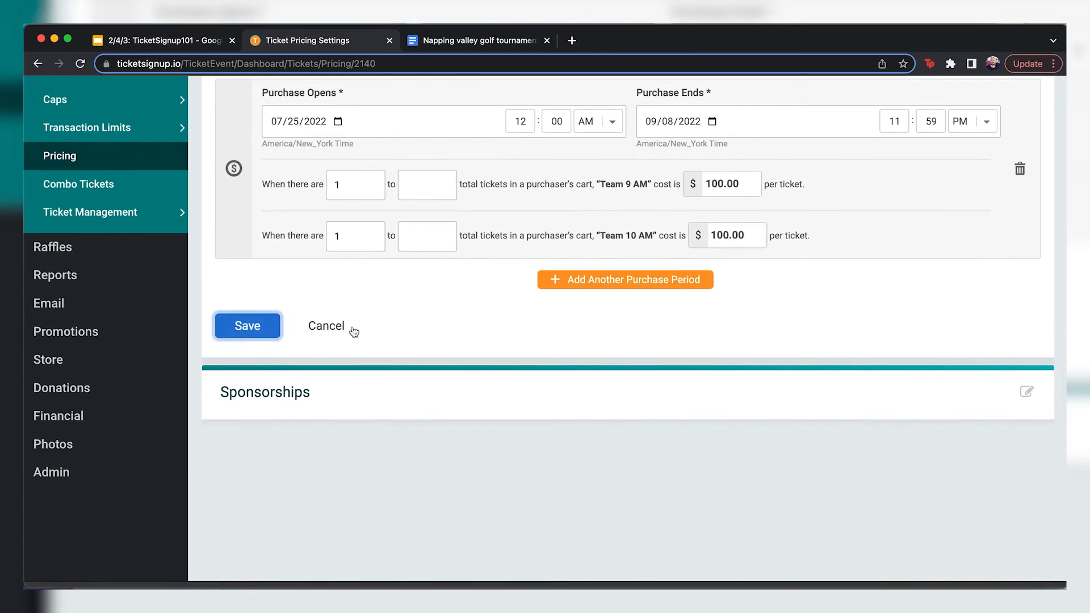
click(246, 326)
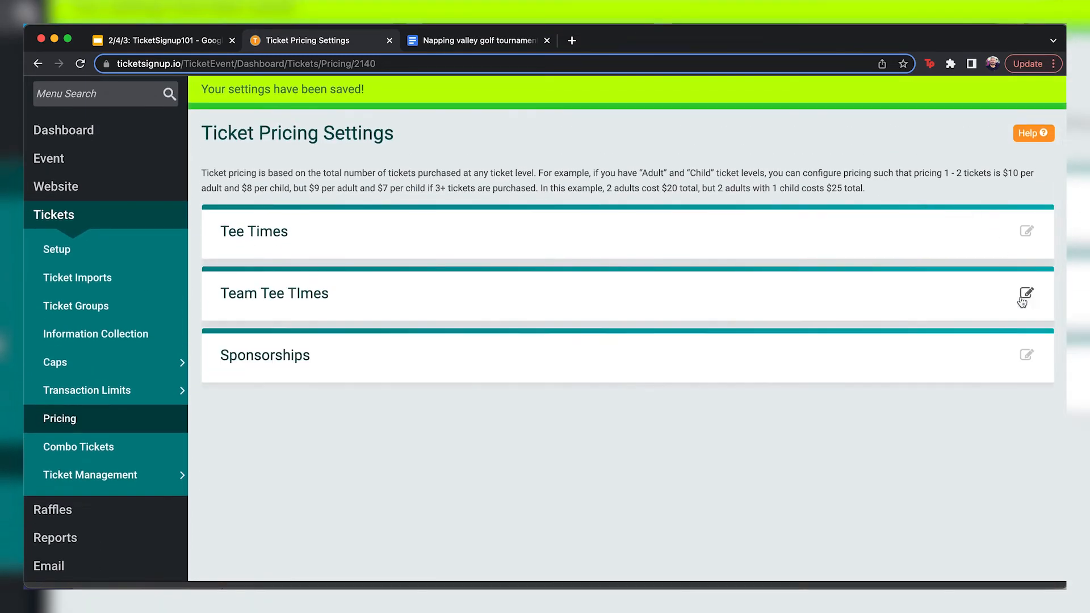
Set the Silver Sponsorship price to $500 and save the Sponsorships prices.
click(1028, 354)
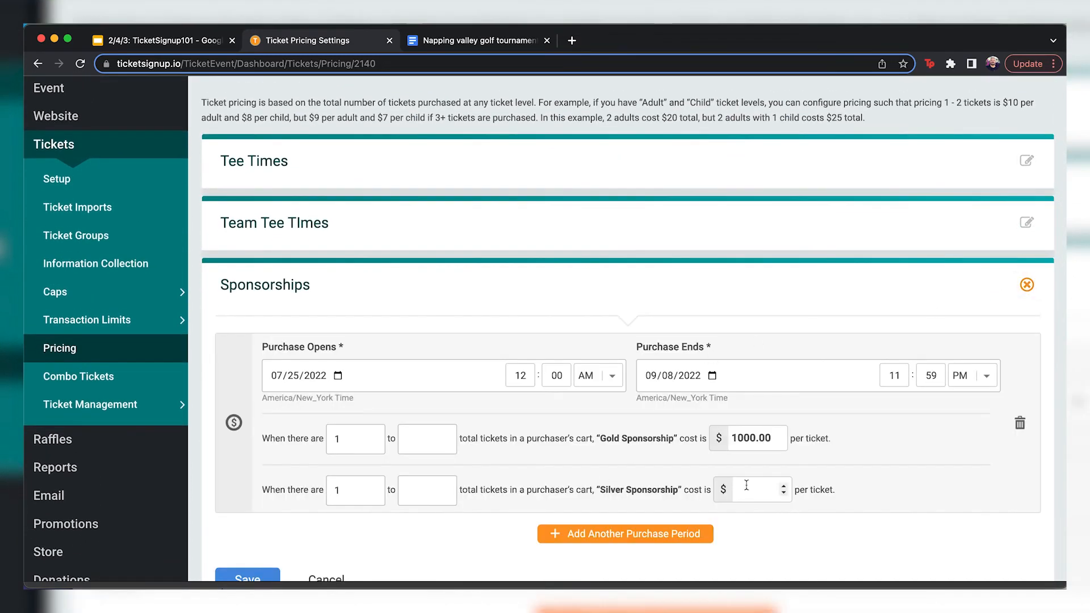
click(757, 489)
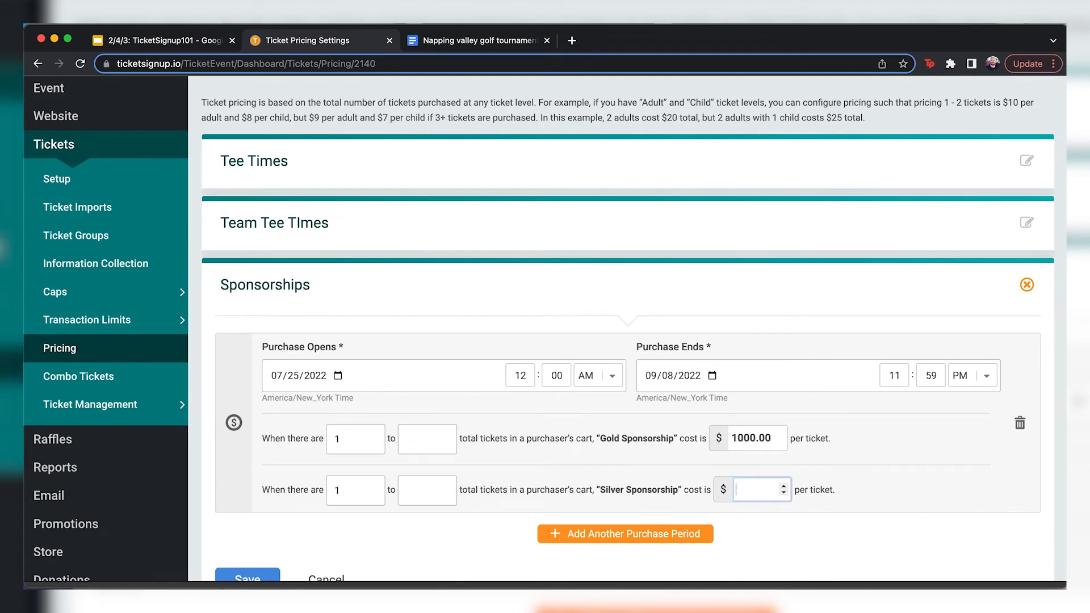
text(500)
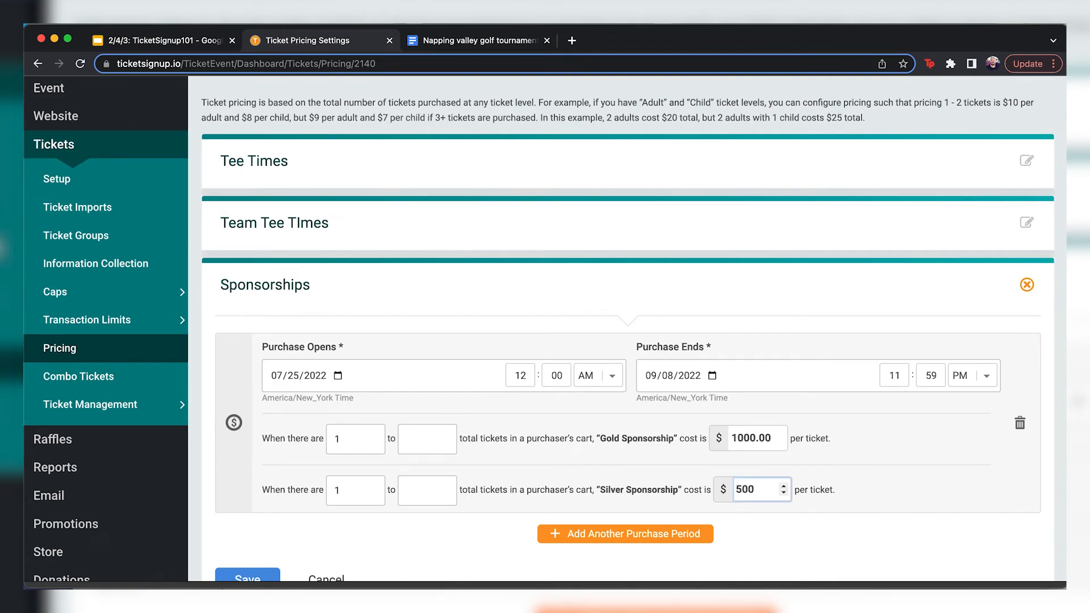
scroll(down, 3)
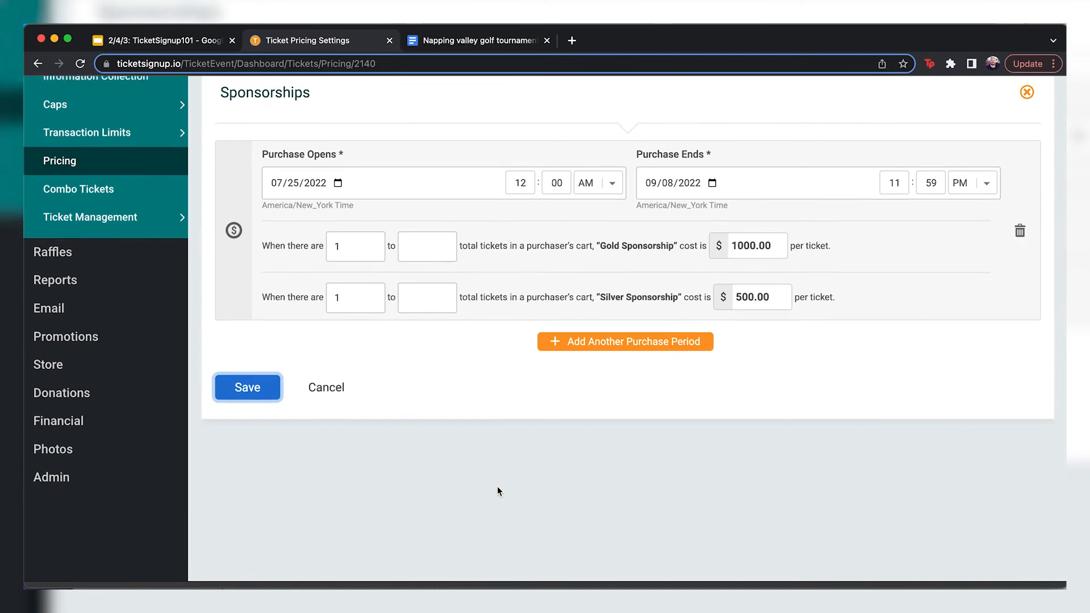
click(246, 387)
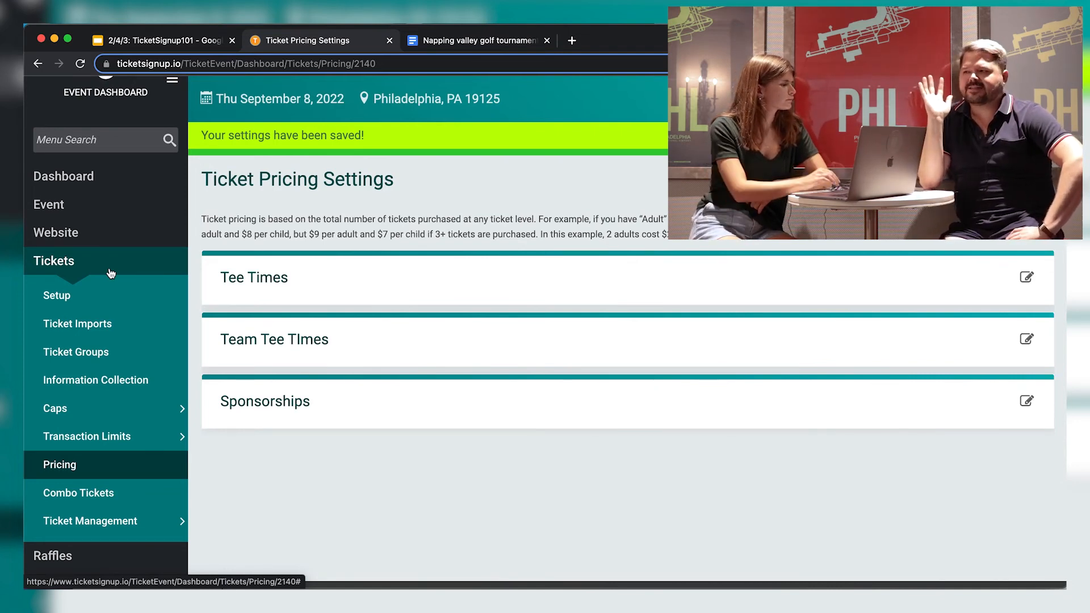
Expand the Website section in the sidebar to show its customization options.
click(49, 204)
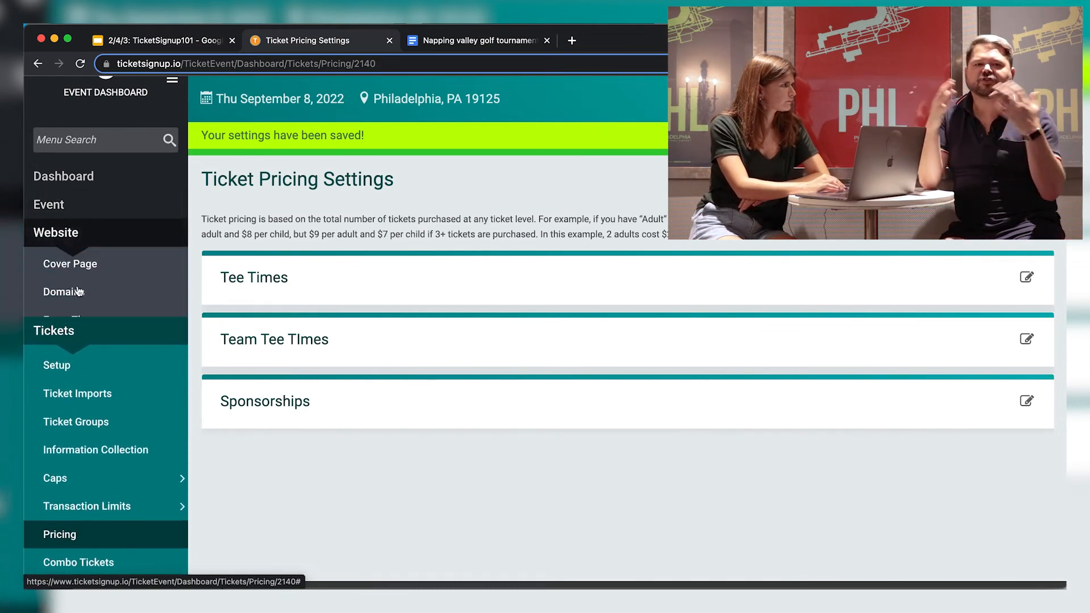
Choose the golf ball on the green as the Event Theme banner image and save it.
click(74, 361)
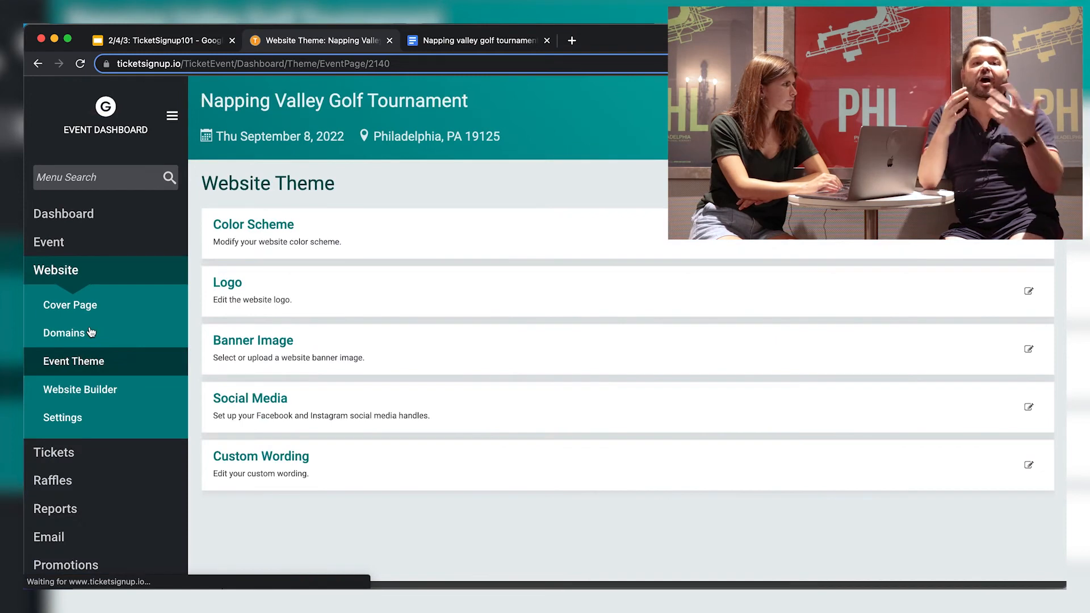
mouse_move(334, 397)
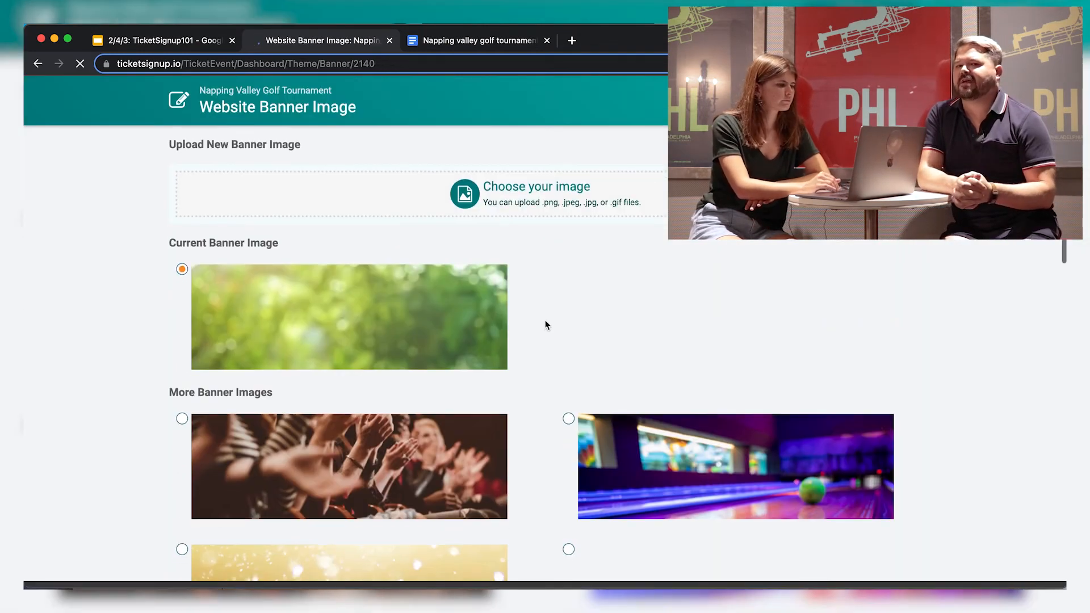
scroll(down, 3)
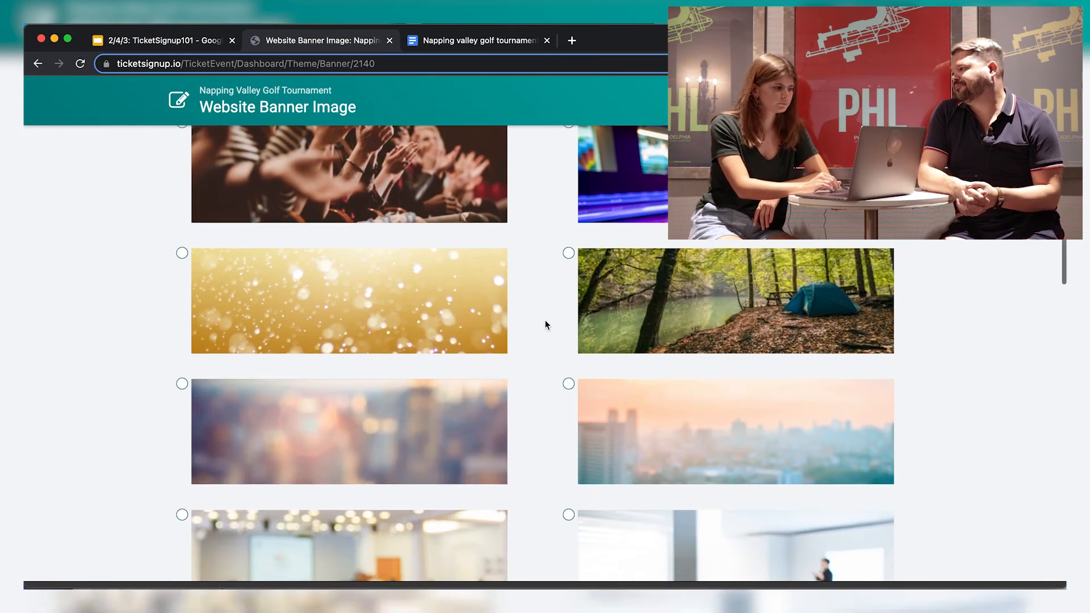
scroll(down, 3)
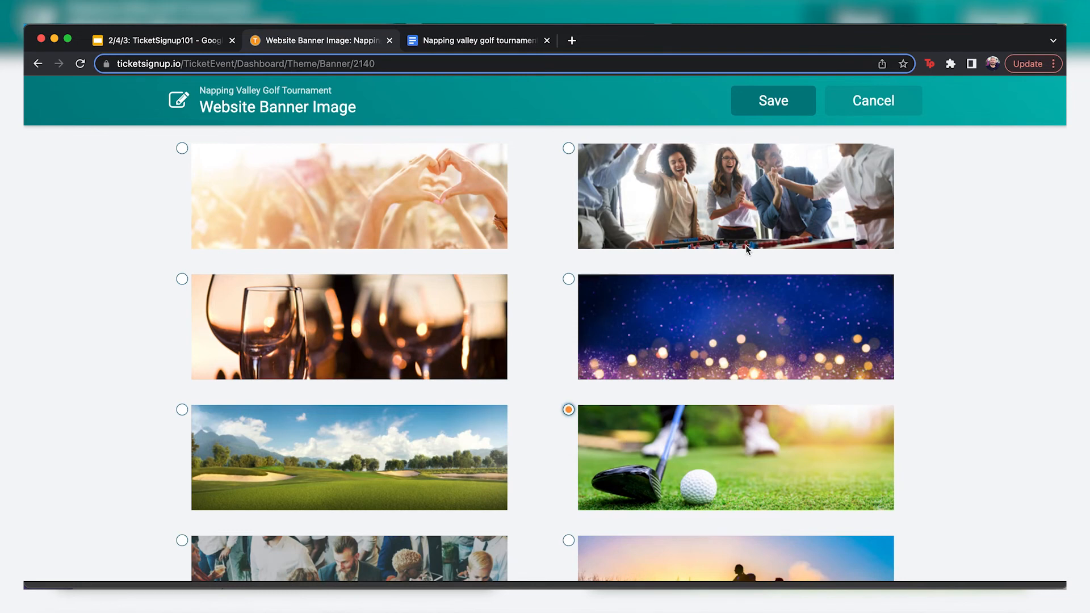
click(773, 100)
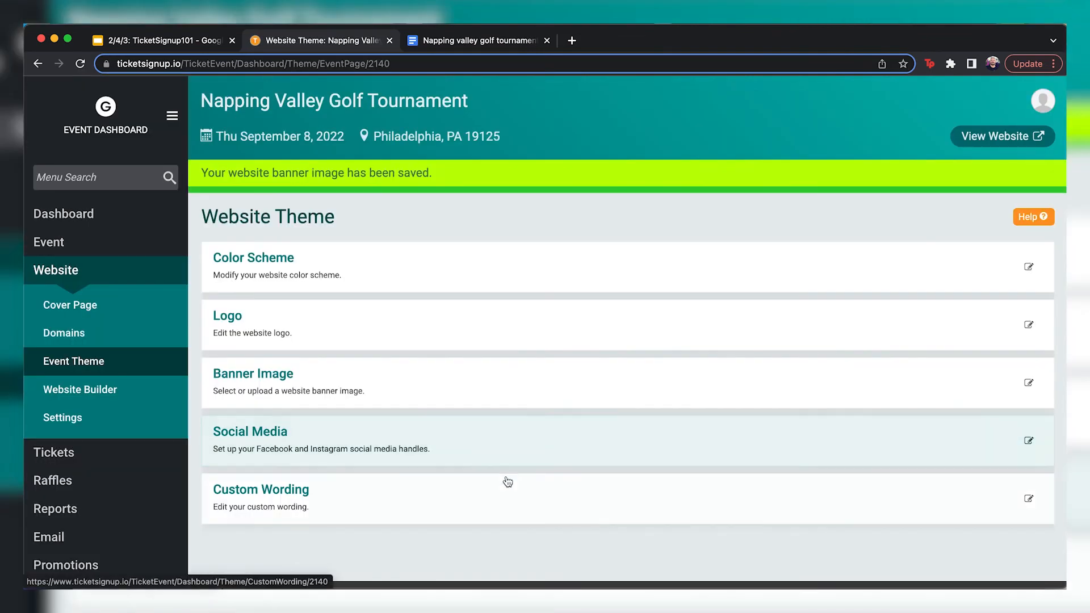
mouse_move(507, 482)
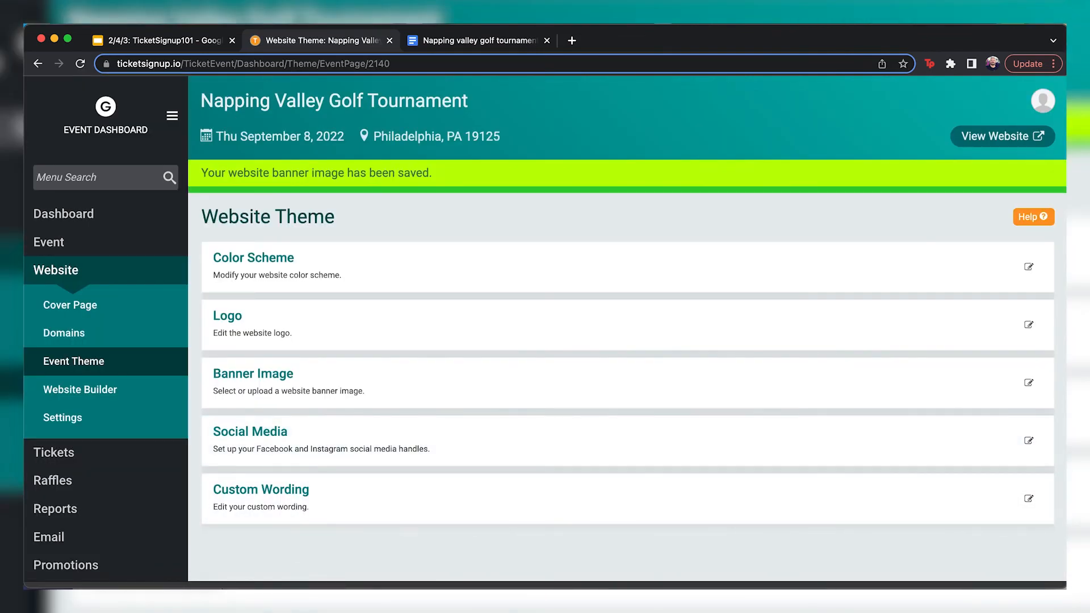
mouse_move(611, 271)
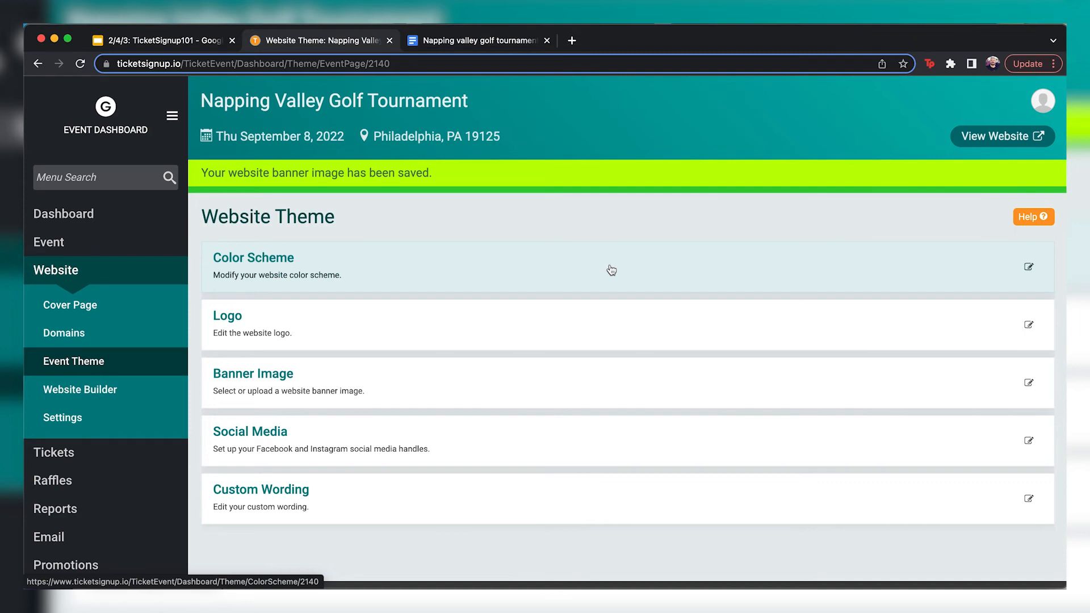
View the live event website and review the Events section with ticket prices.
click(1002, 136)
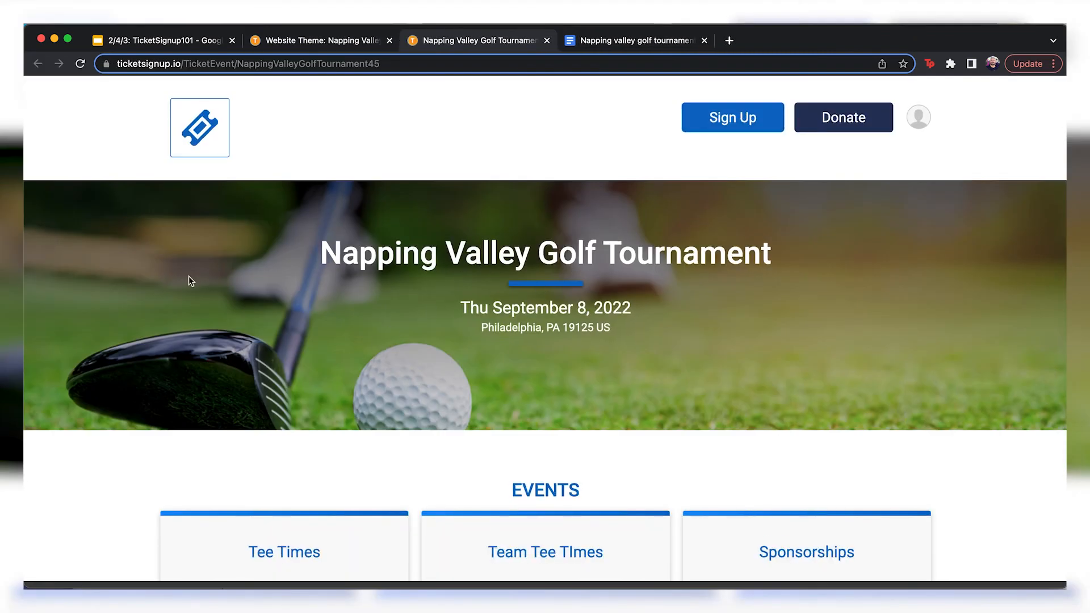
scroll(down, 3)
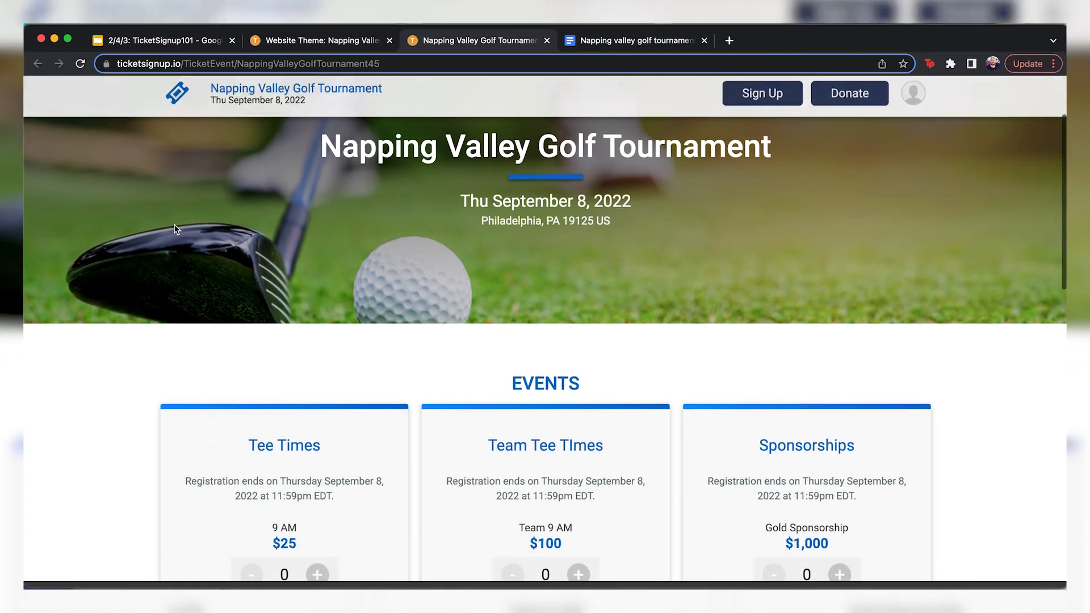
scroll(down, 3)
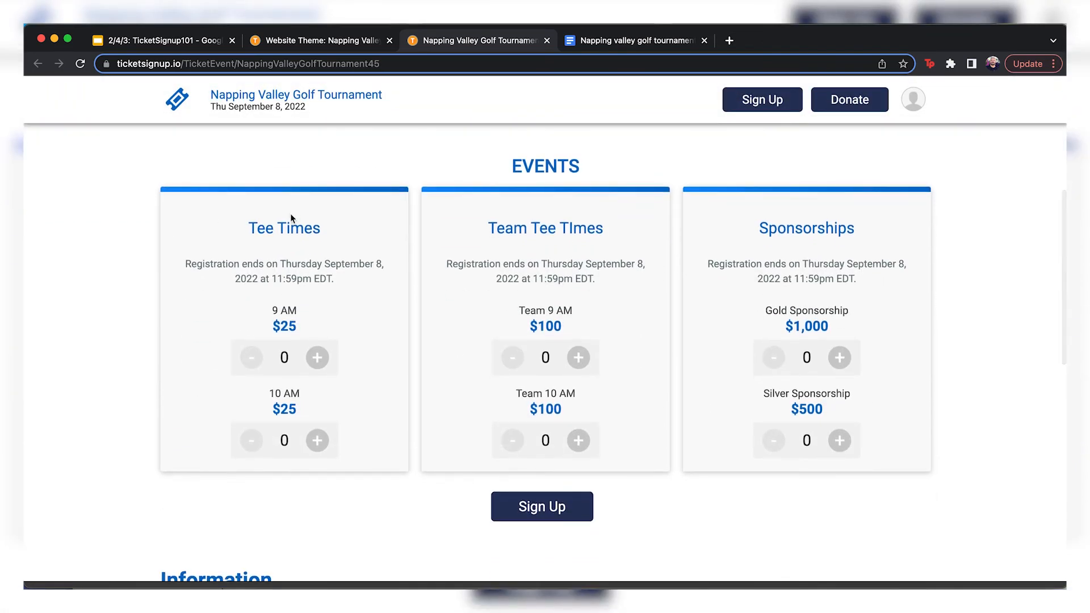
mouse_move(840, 221)
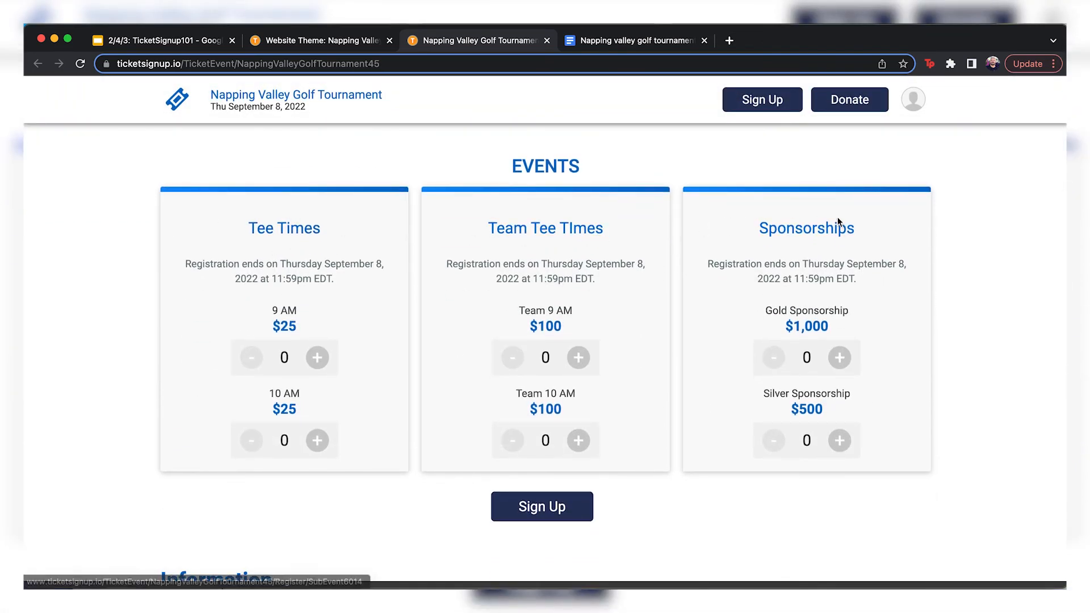
mouse_move(532, 406)
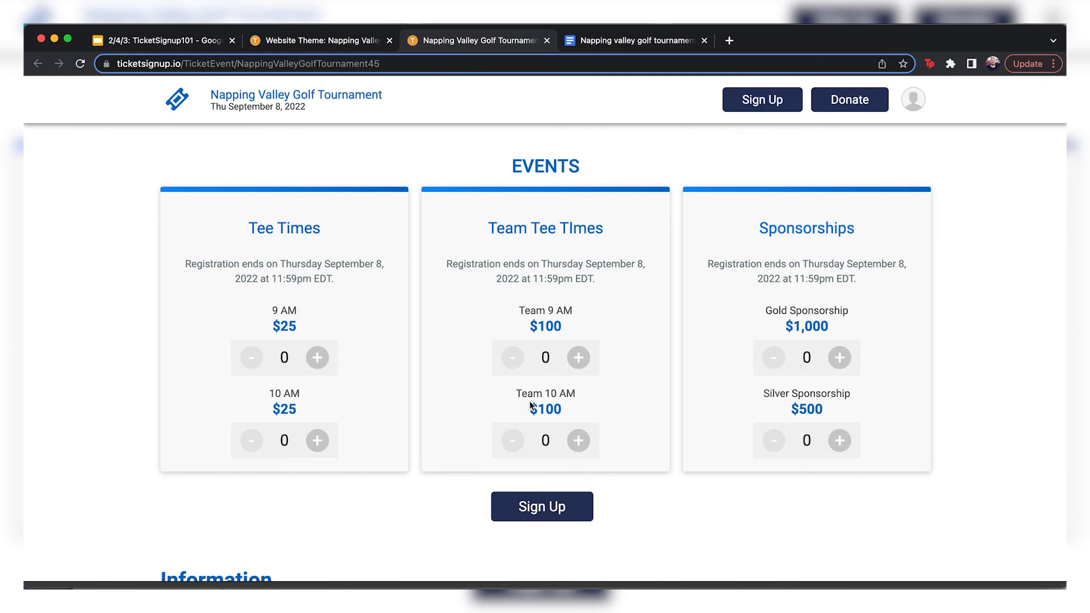
mouse_move(788, 522)
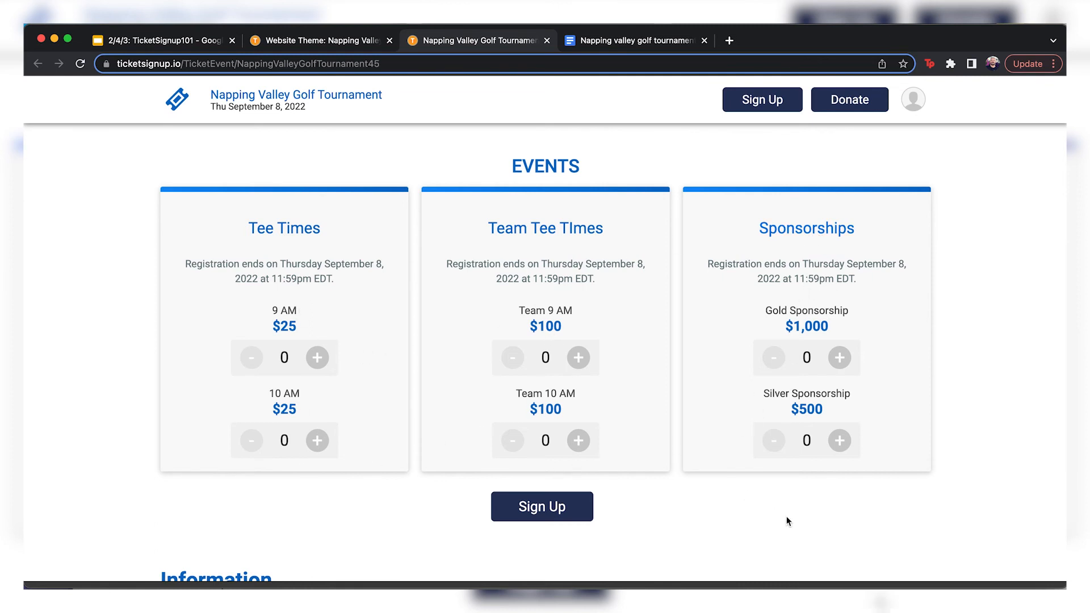